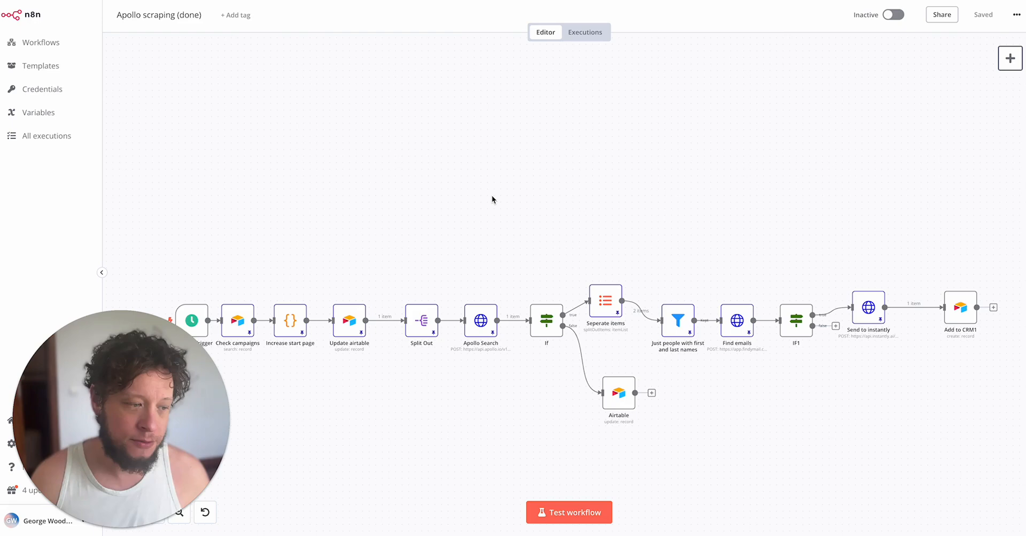
mouse_move(158, 42)
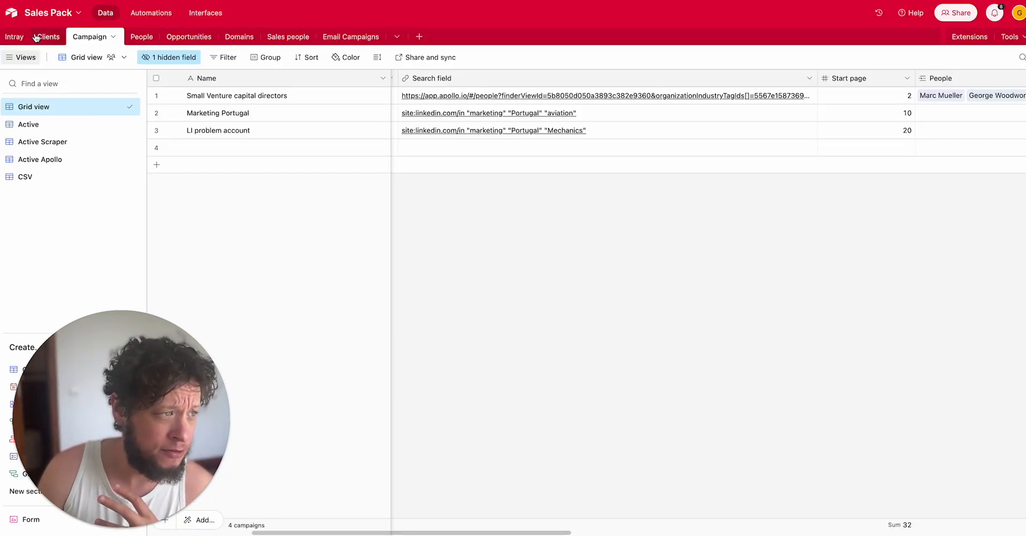
- Switch to the Clients table and step through the Upfish, Upfish Automations, Downfish and Diagnol fish records
left_click(48, 36)
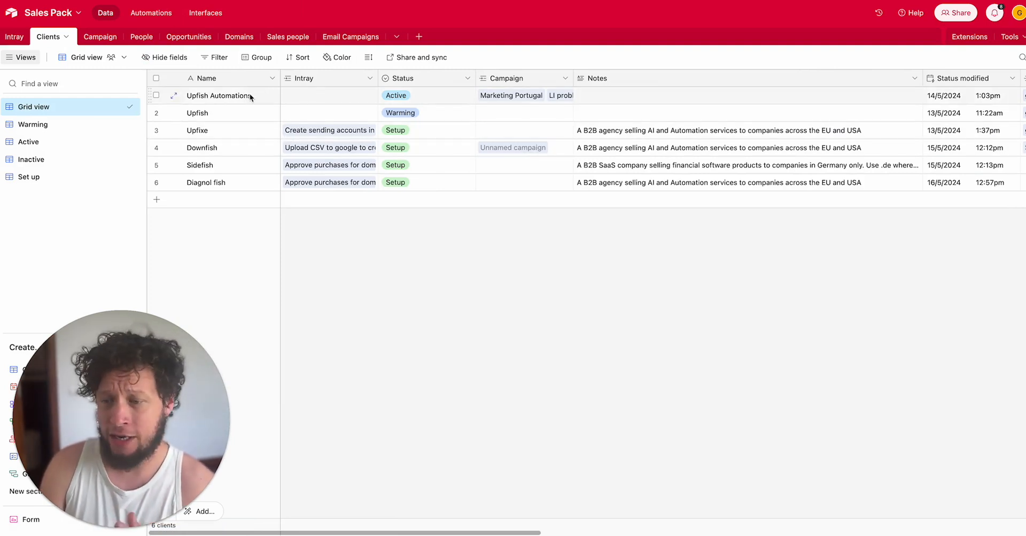
left_click(219, 112)
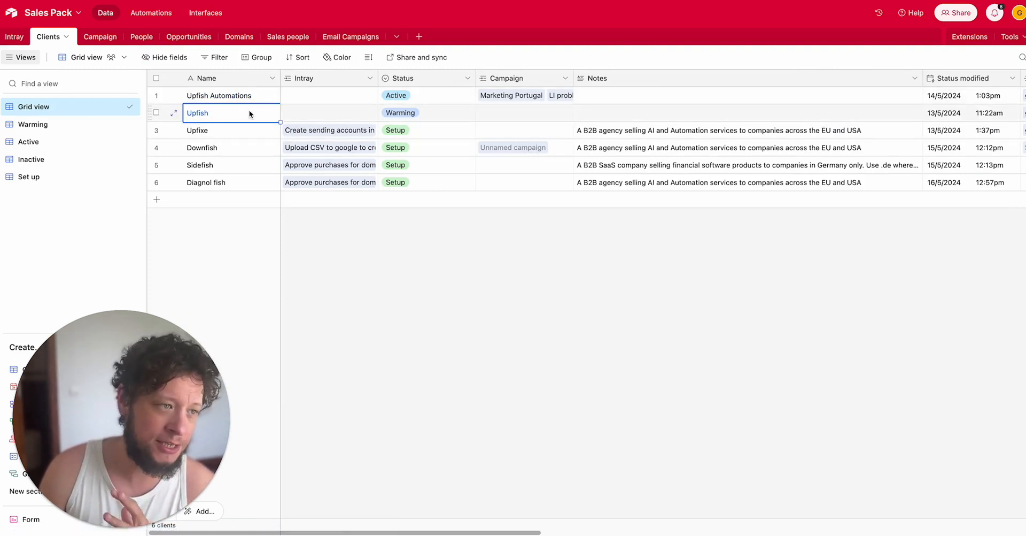
left_click(219, 95)
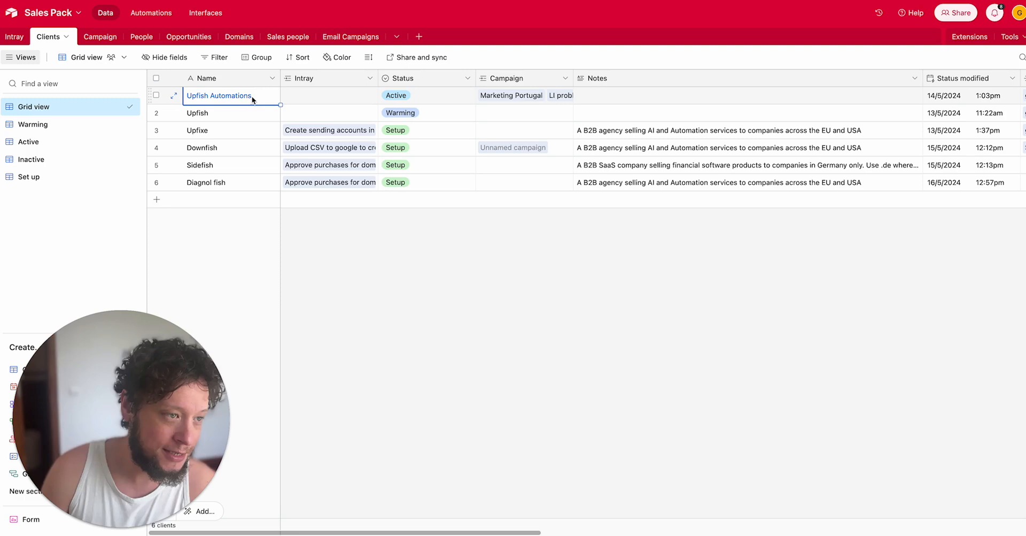
mouse_move(243, 105)
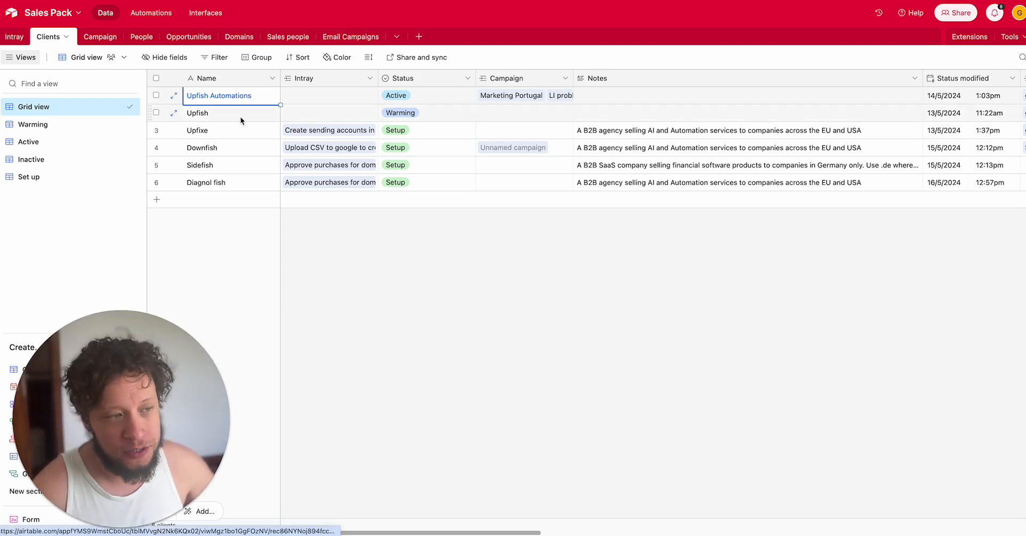
left_click(218, 147)
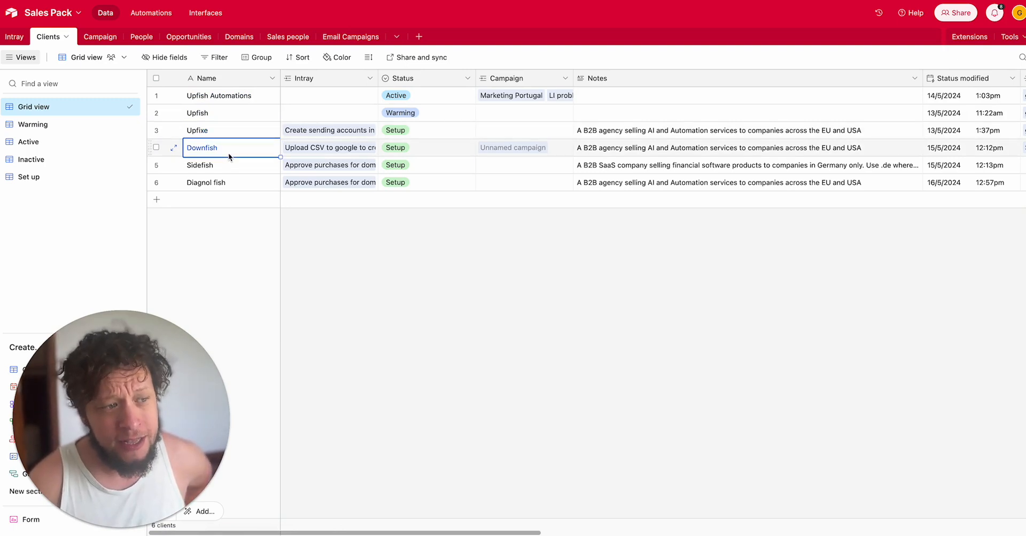
left_click(206, 182)
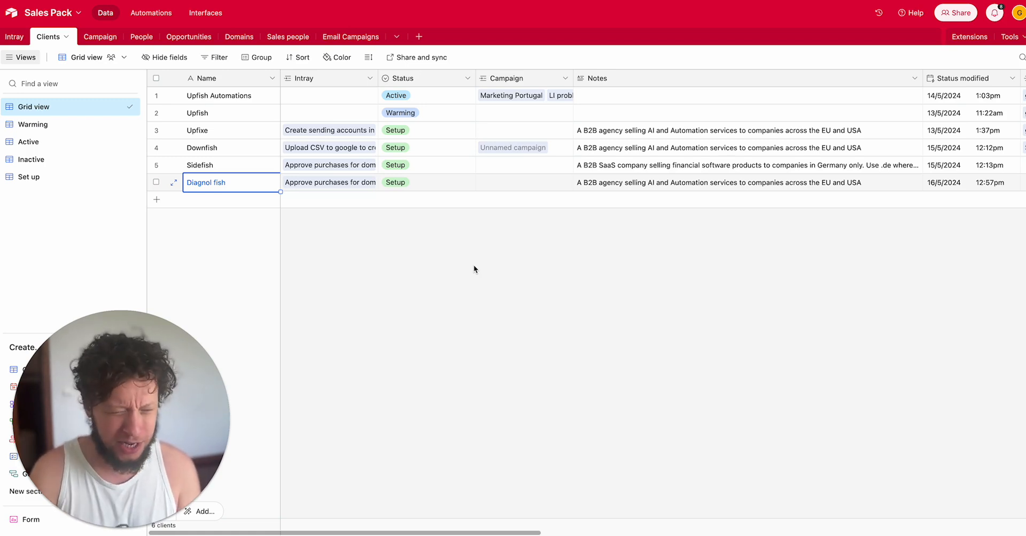
mouse_move(374, 218)
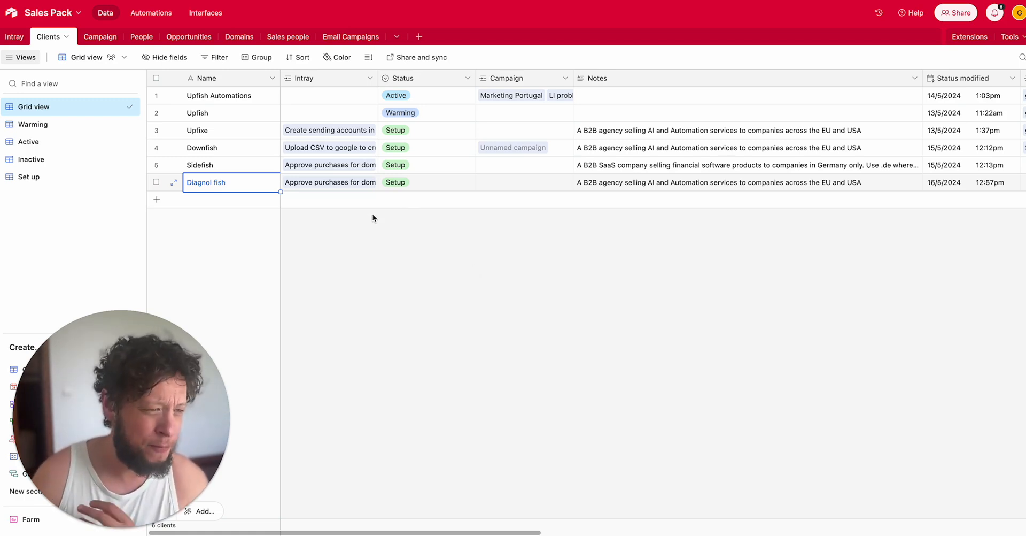
mouse_move(214, 118)
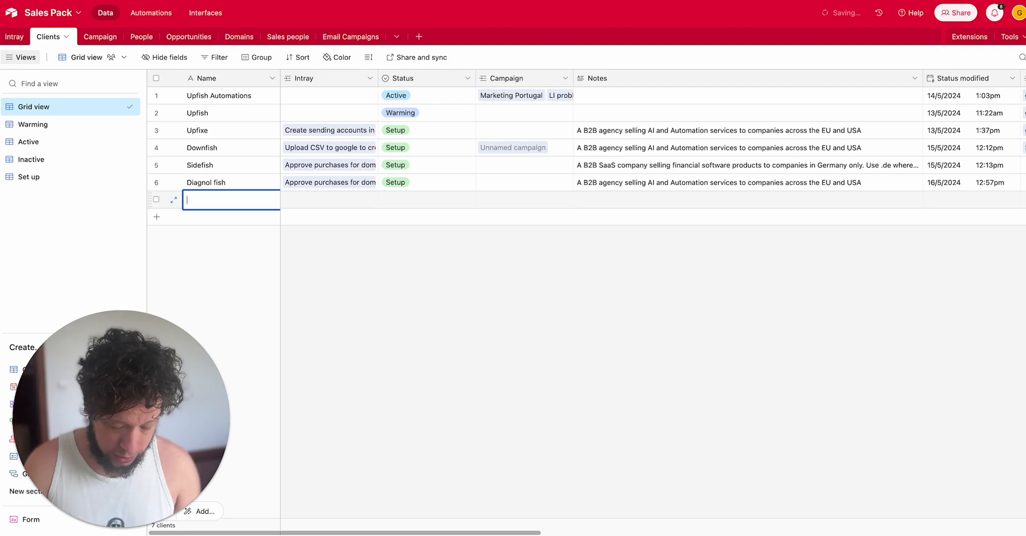
- Name the new client 'George Industries', set its status to Active, and return to the Campaign table
type("Geor")
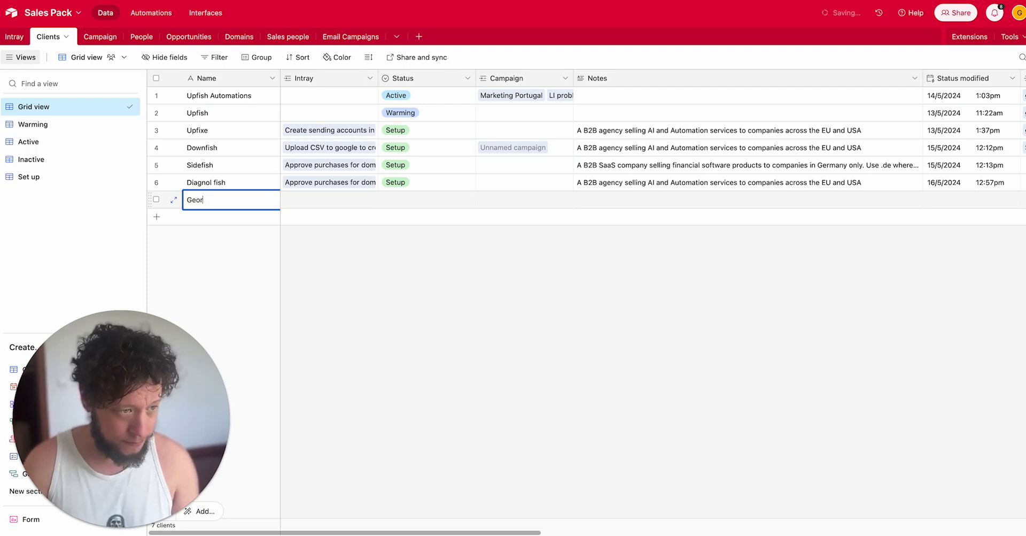
type("ge")
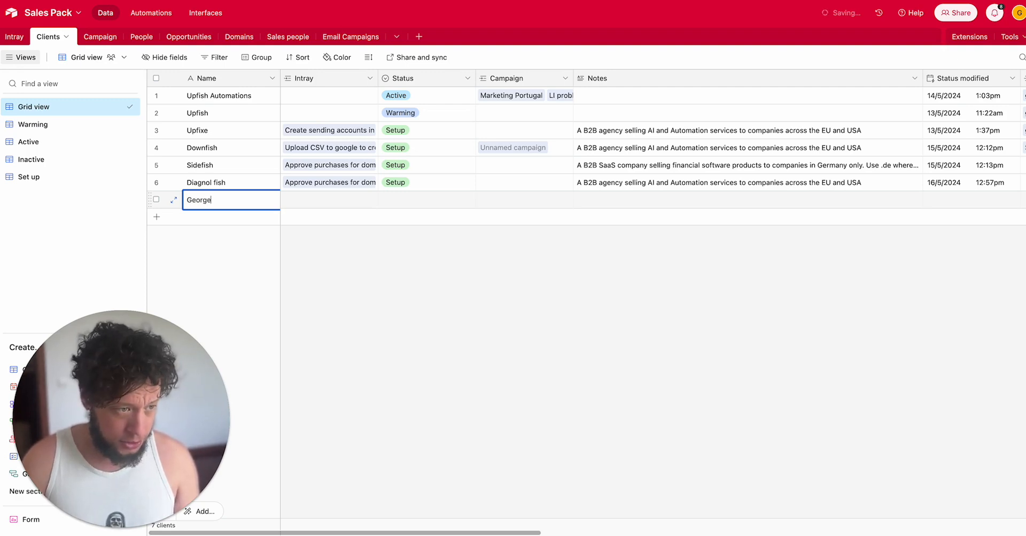
type("Industries")
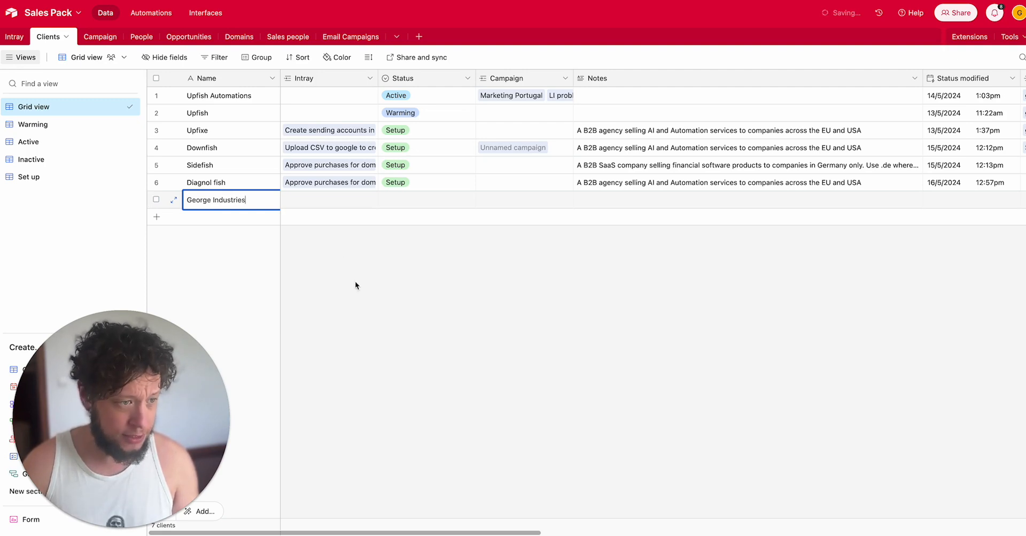
left_click(426, 200)
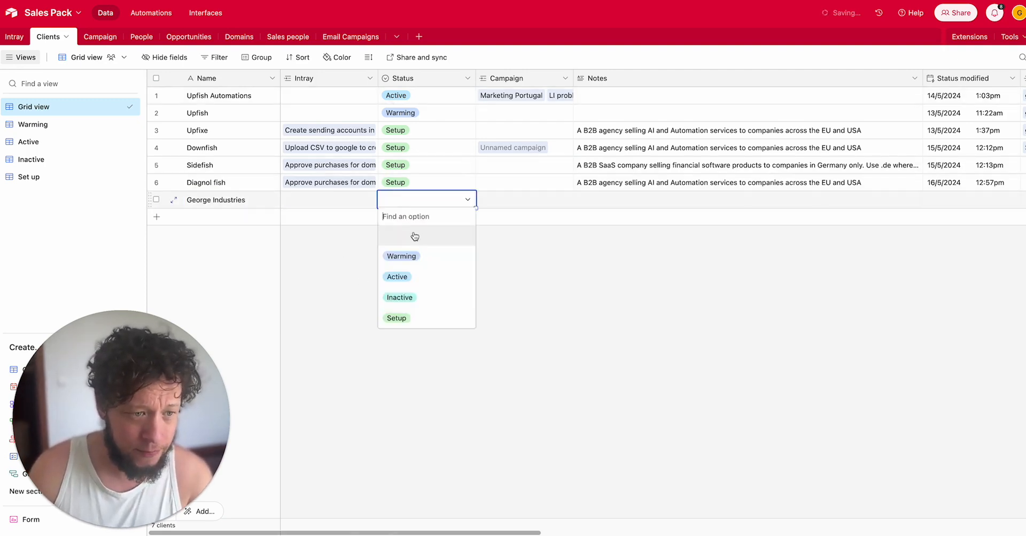
left_click(396, 276)
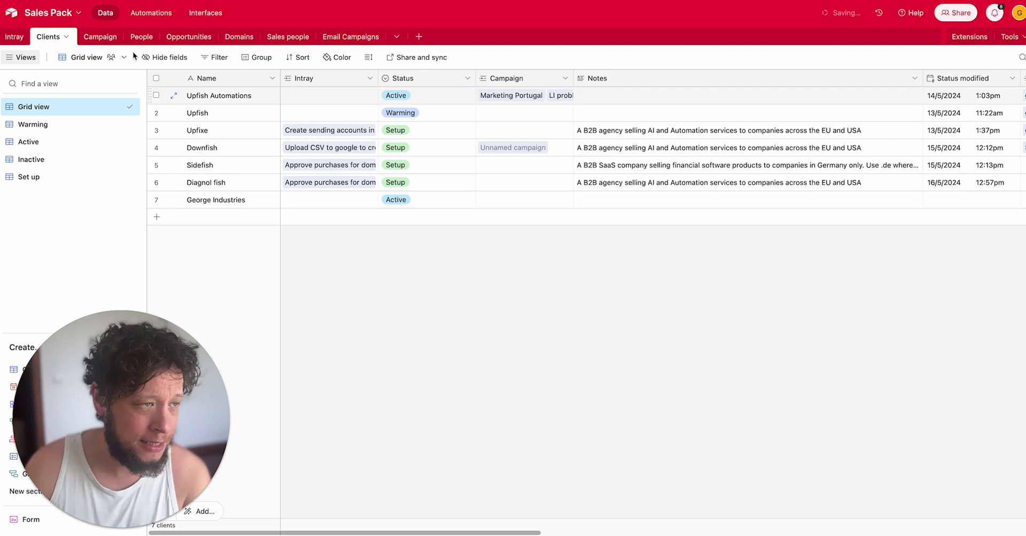
left_click(90, 36)
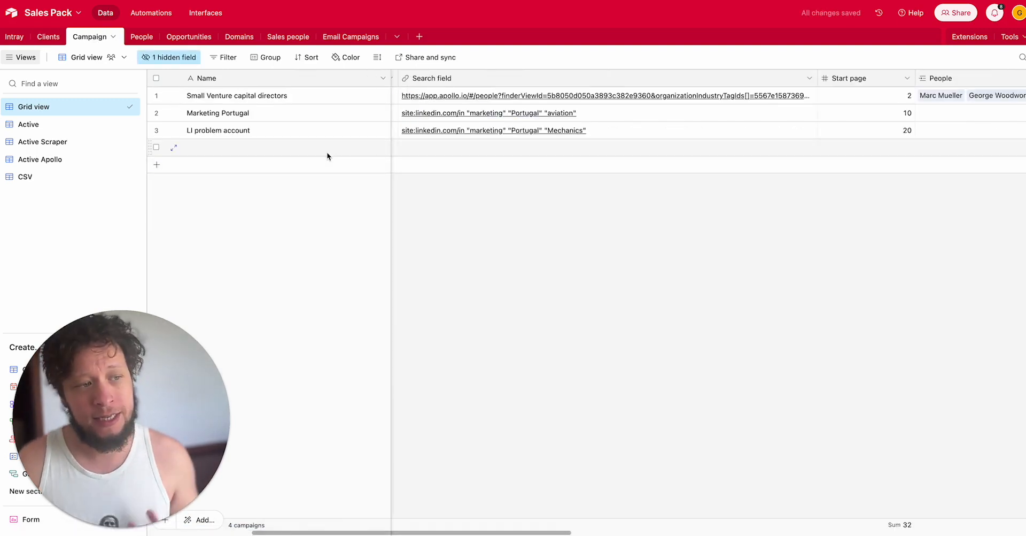
- Name the new campaign row 'CTOs in Spain'
left_click(286, 147)
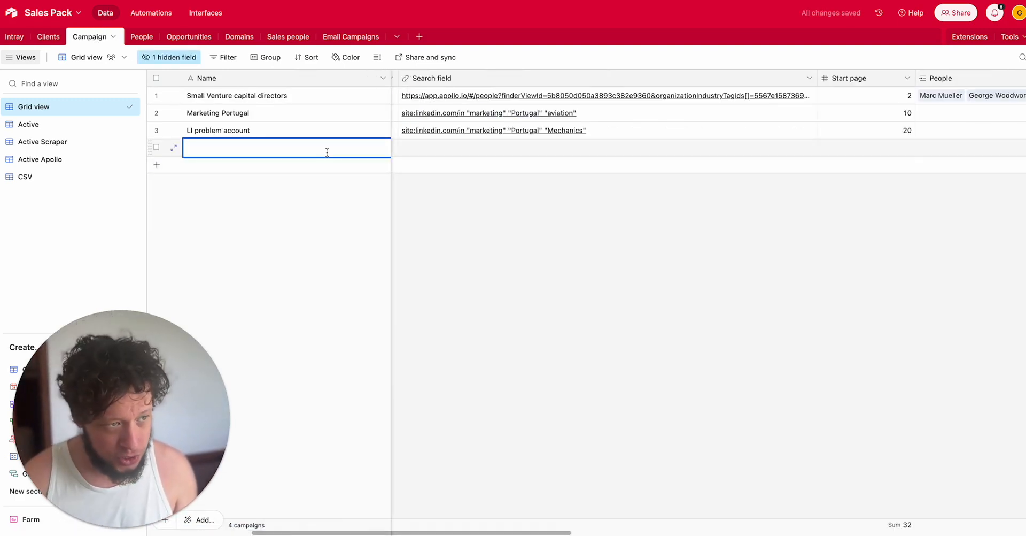
type("CTOs")
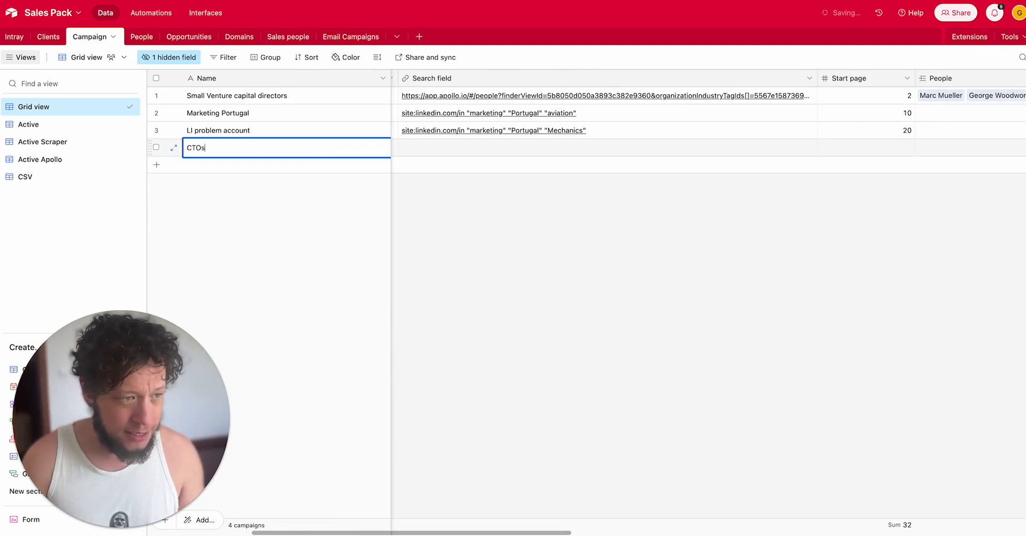
type("in Spaon")
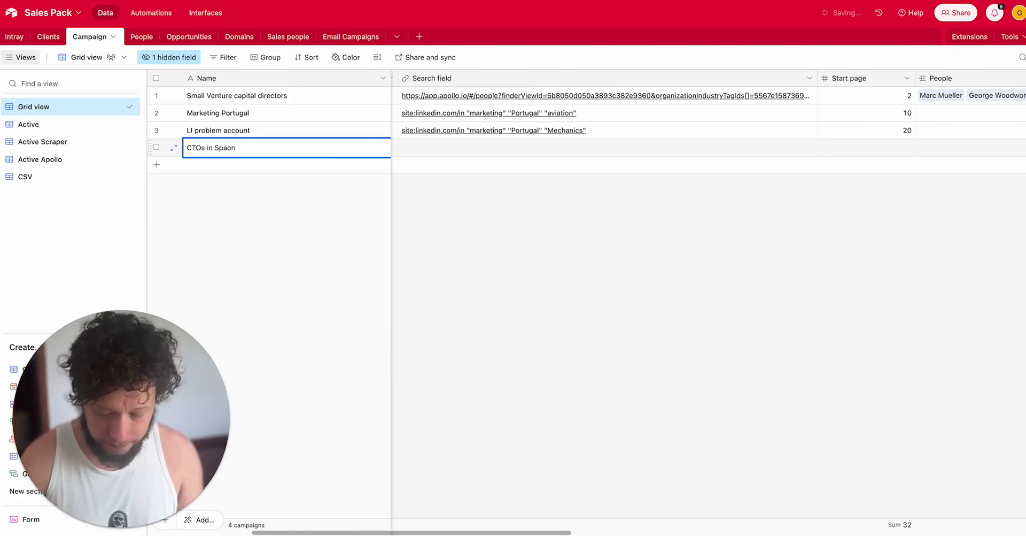
key("Backspace")
type("i")
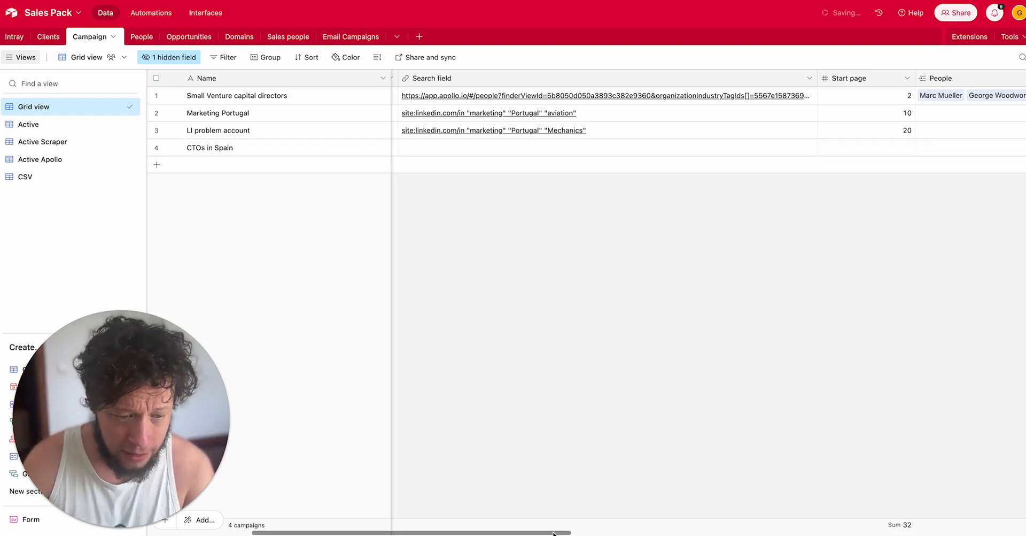
- Set the campaign's type to Apollo, tick Active, and move into its Api call field
scroll("left", 3)
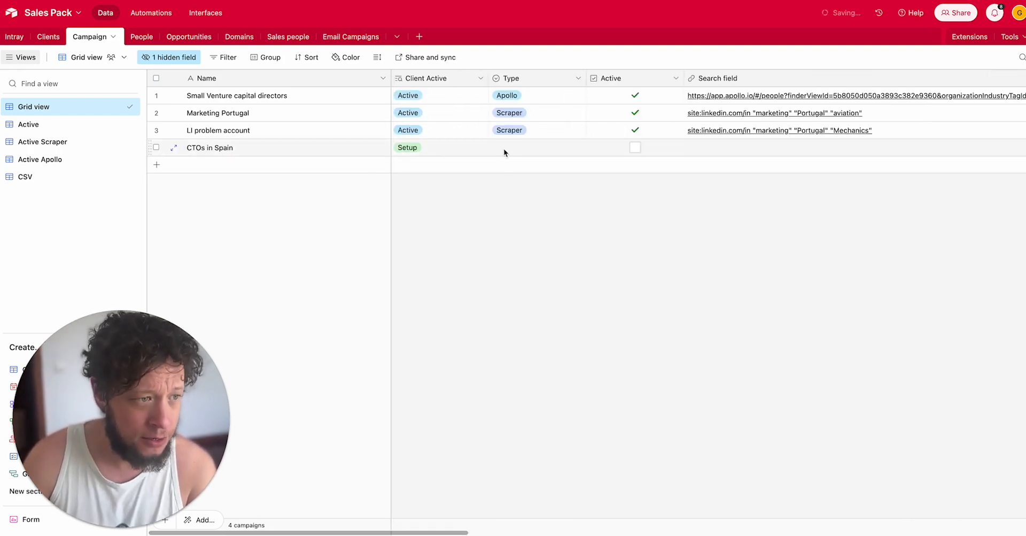
left_click(530, 147)
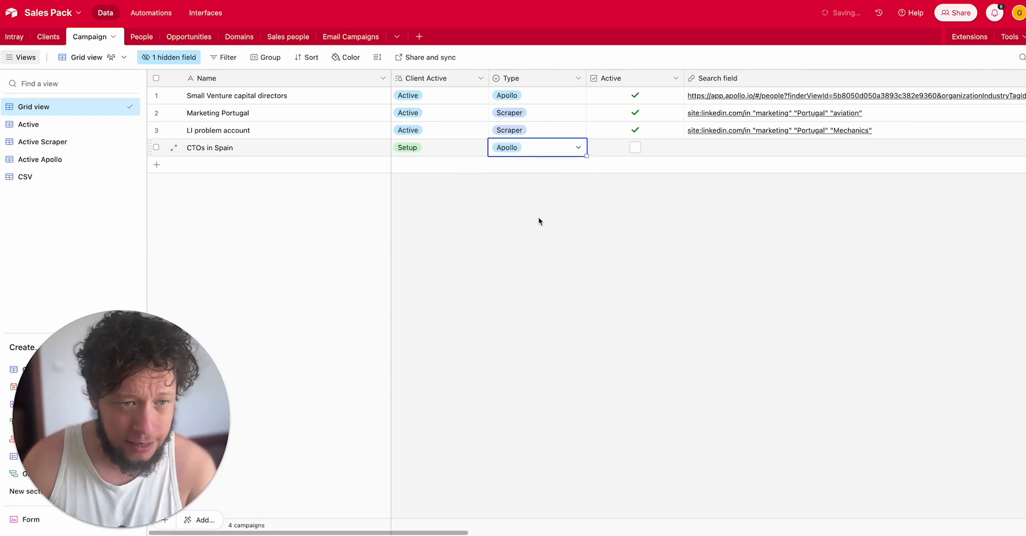
left_click(634, 148)
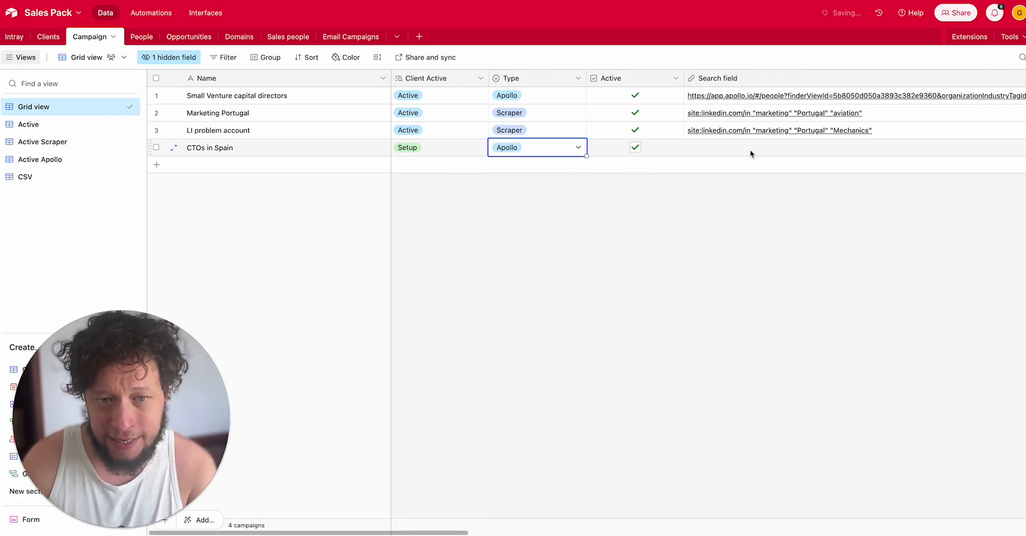
left_click(750, 147)
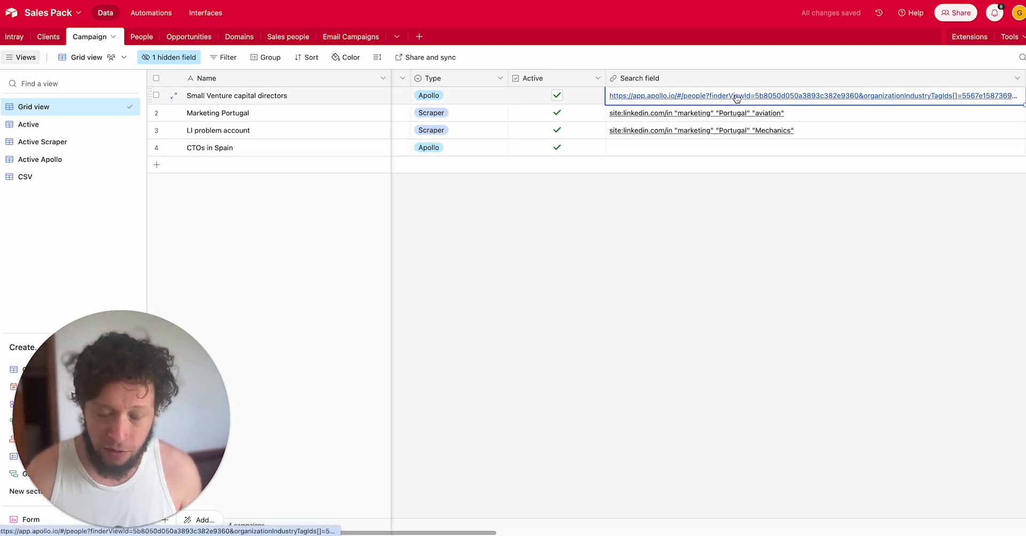
left_click(812, 147)
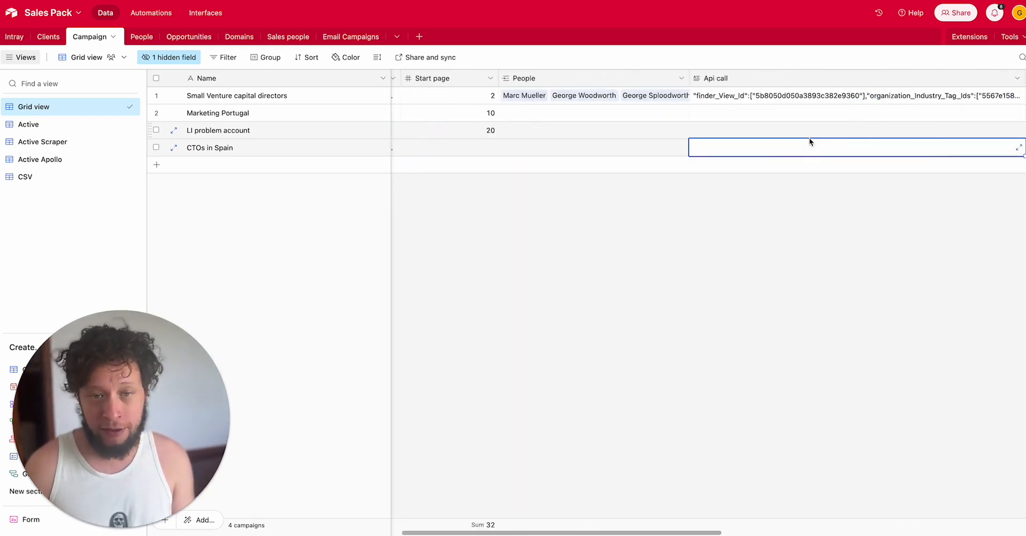
- Link CTOs in Spain to client George Industries and remove its Test campaign link
scroll("right", 3)
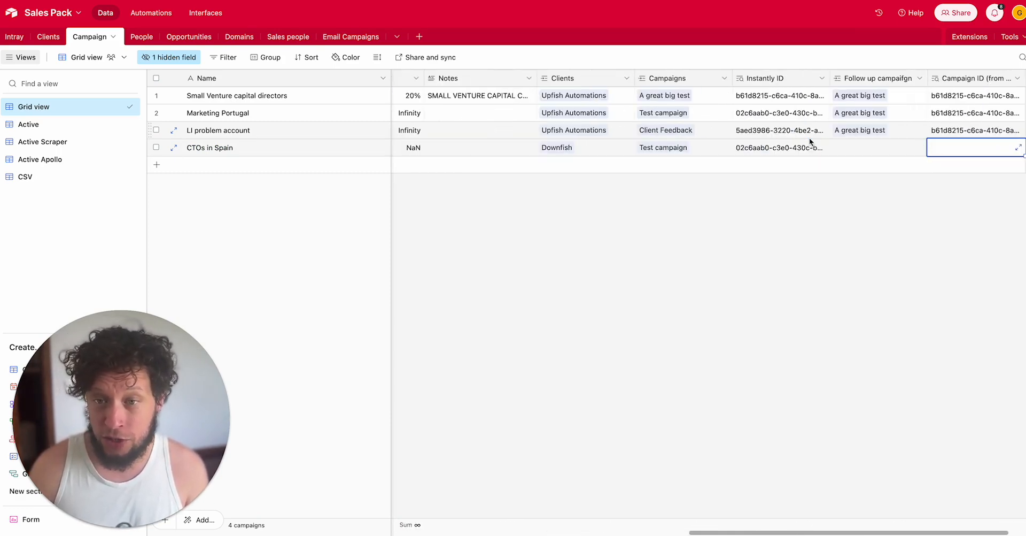
left_click(583, 148)
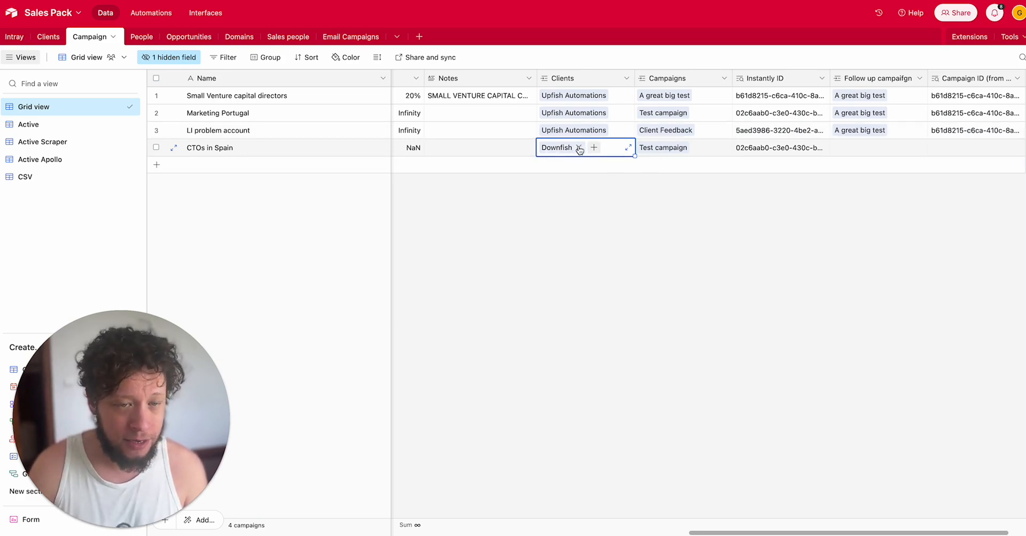
left_click(579, 147)
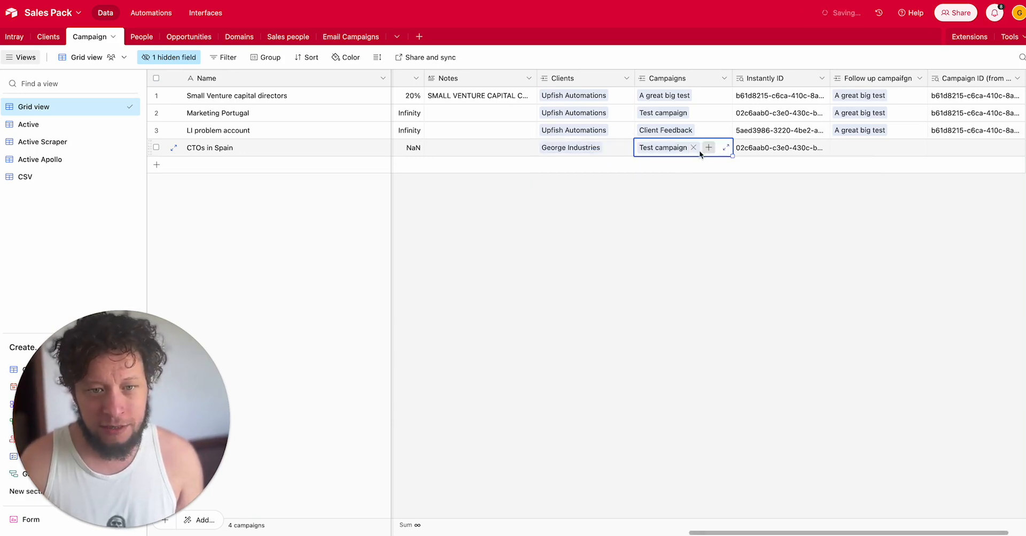
left_click(694, 147)
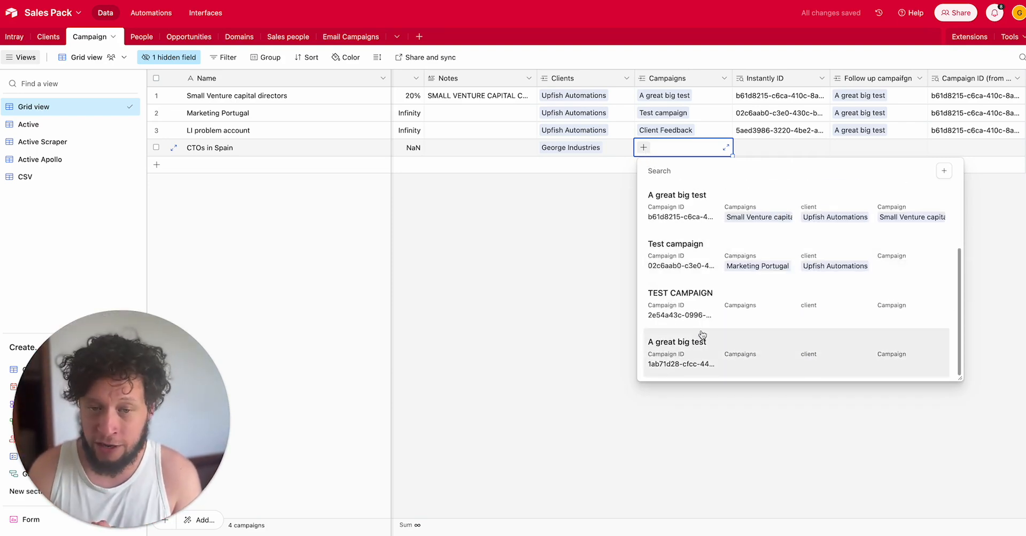
mouse_move(737, 278)
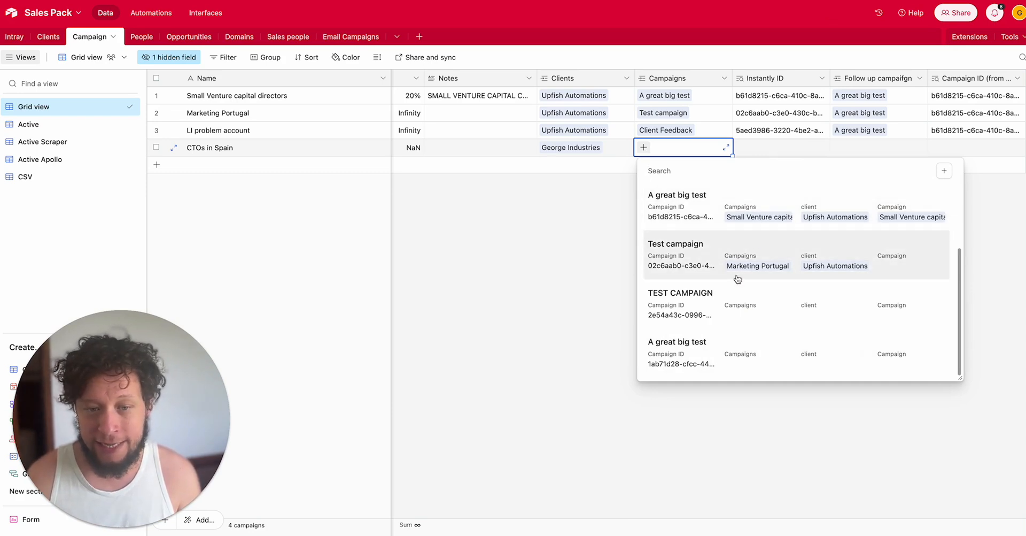
mouse_move(715, 222)
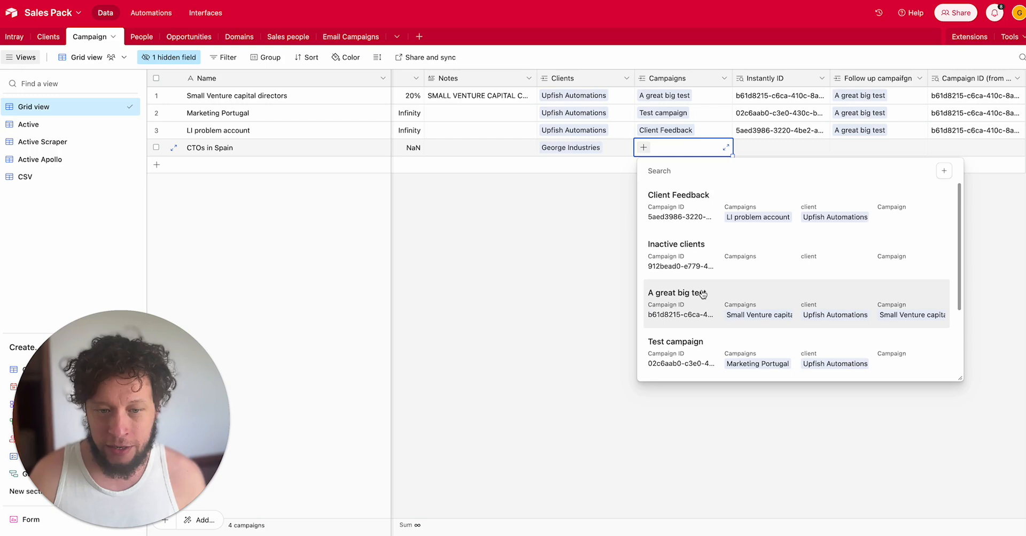
left_click(676, 292)
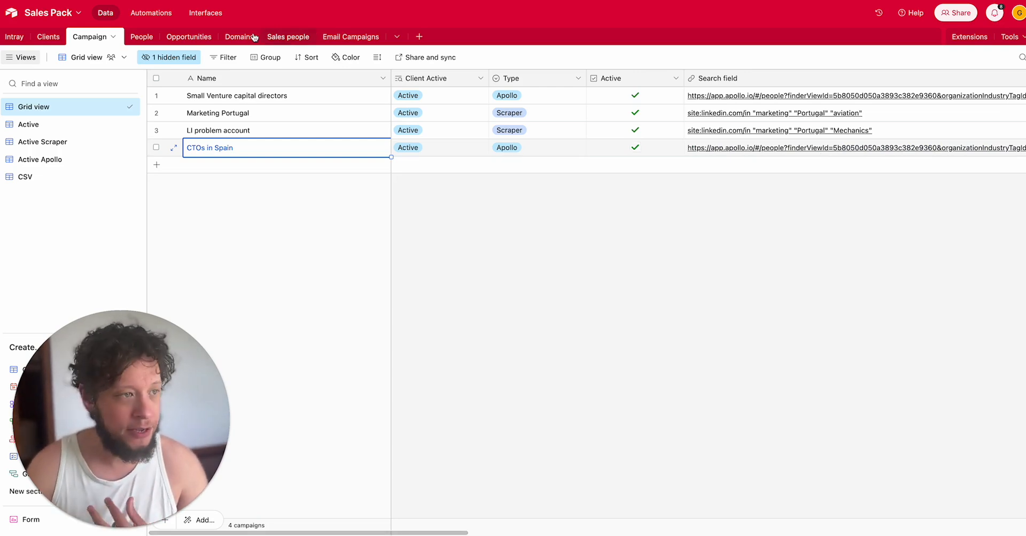
left_click(131, 37)
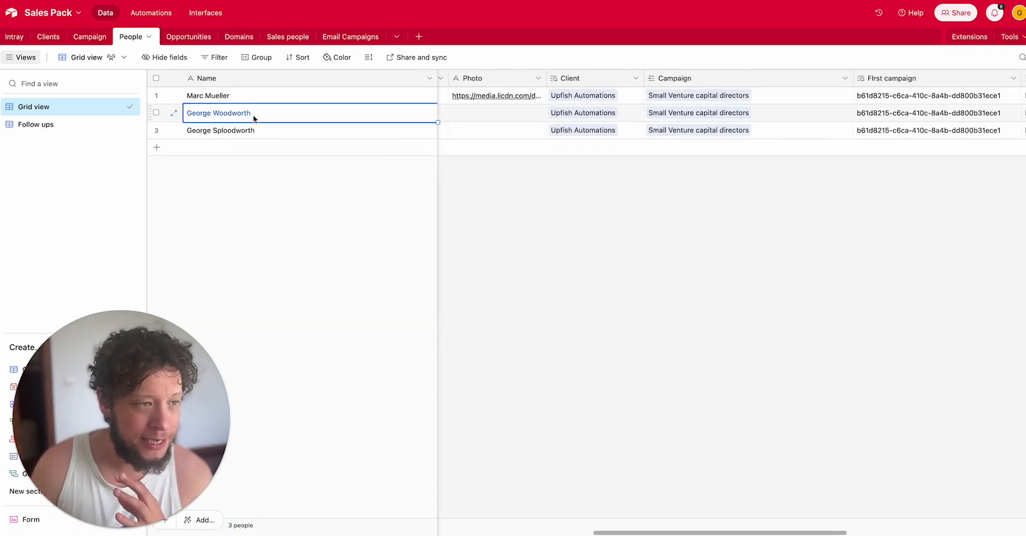
scroll("right", 3)
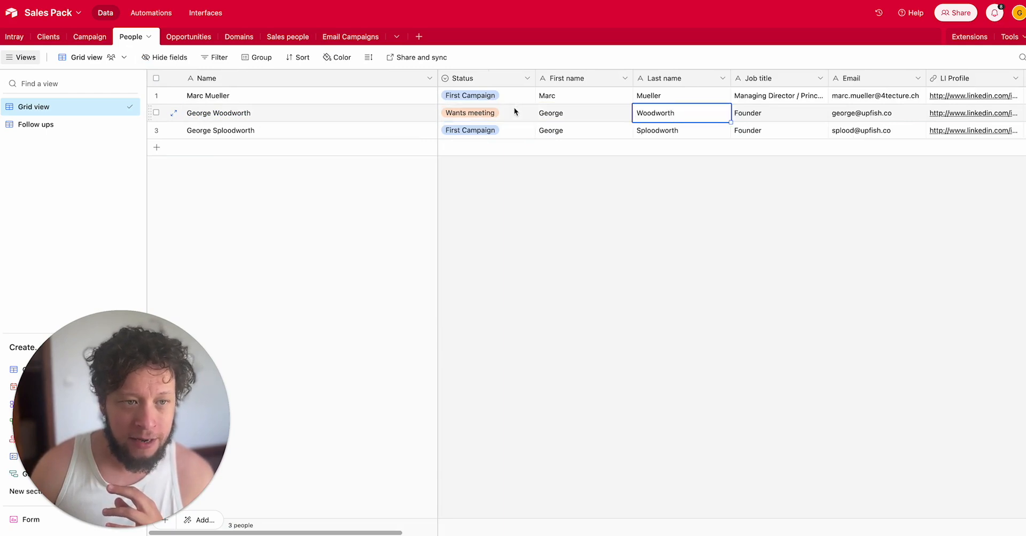
scroll("right", 3)
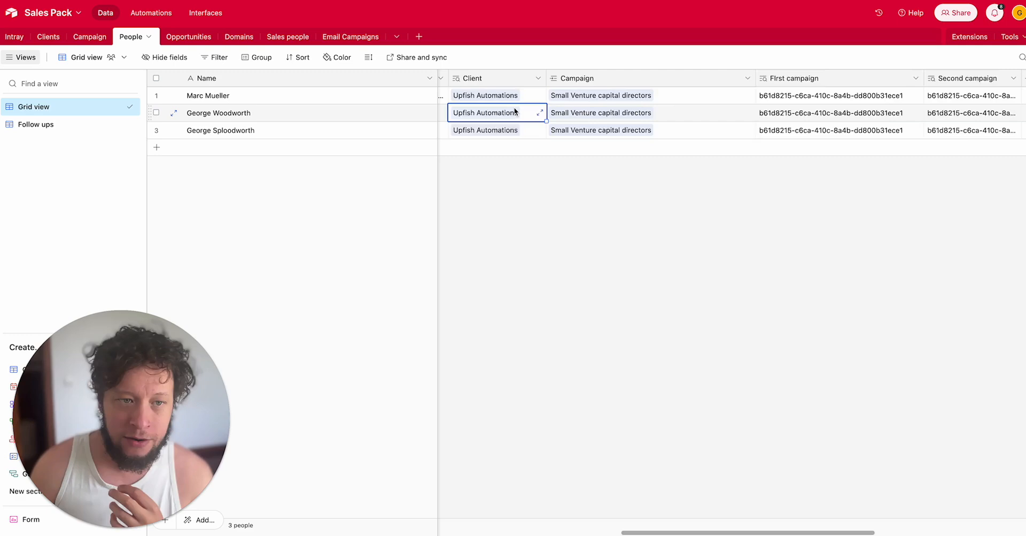
left_click(975, 112)
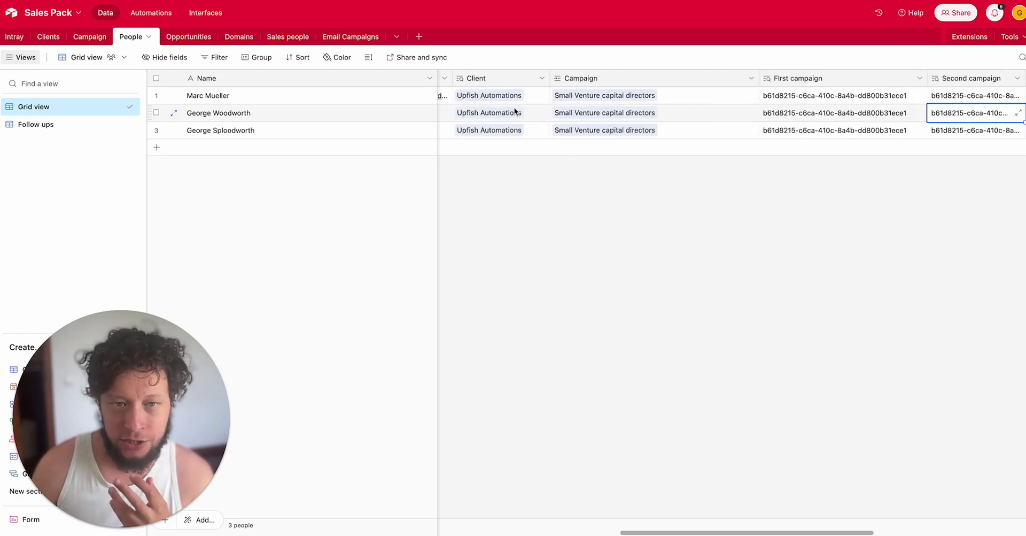
scroll("right", 3)
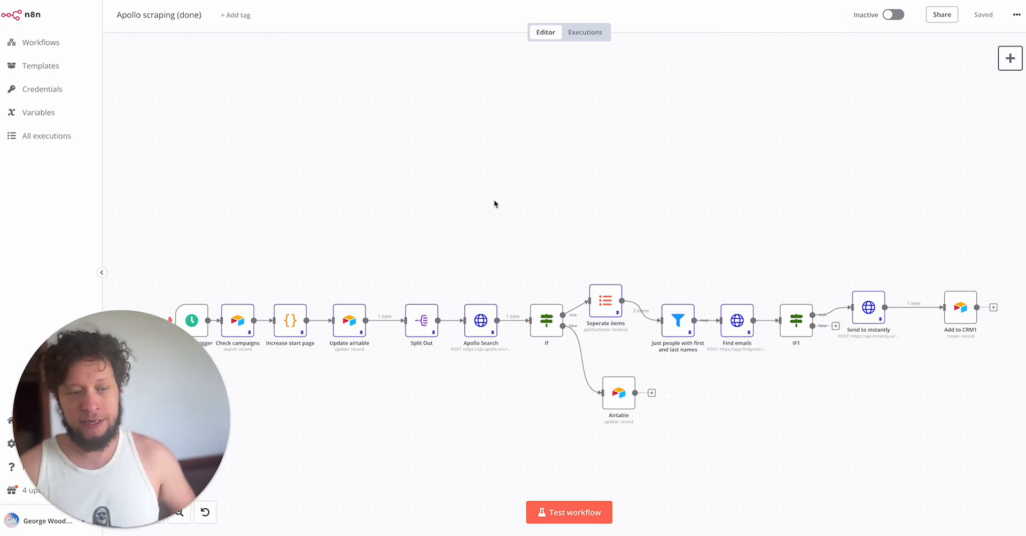
mouse_move(459, 229)
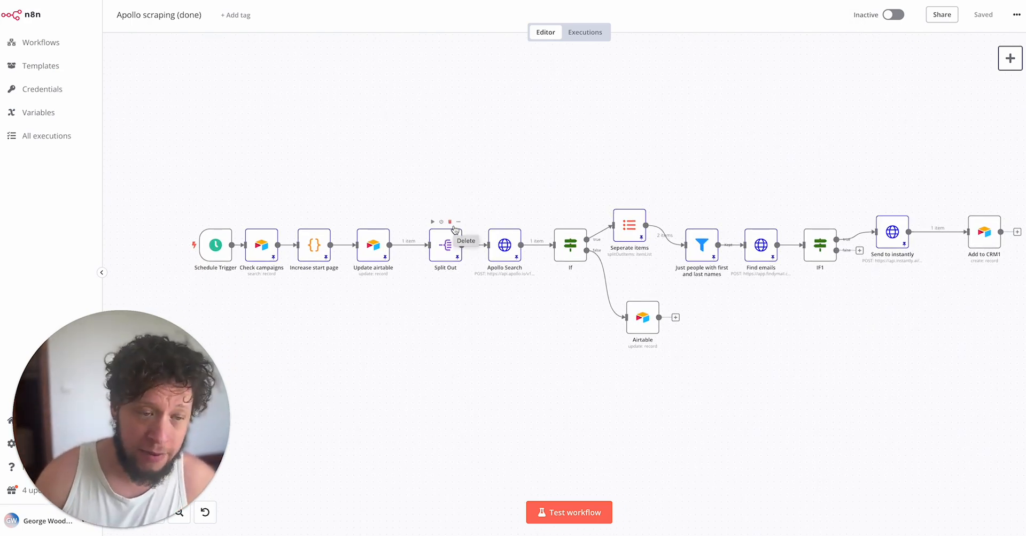
mouse_move(402, 293)
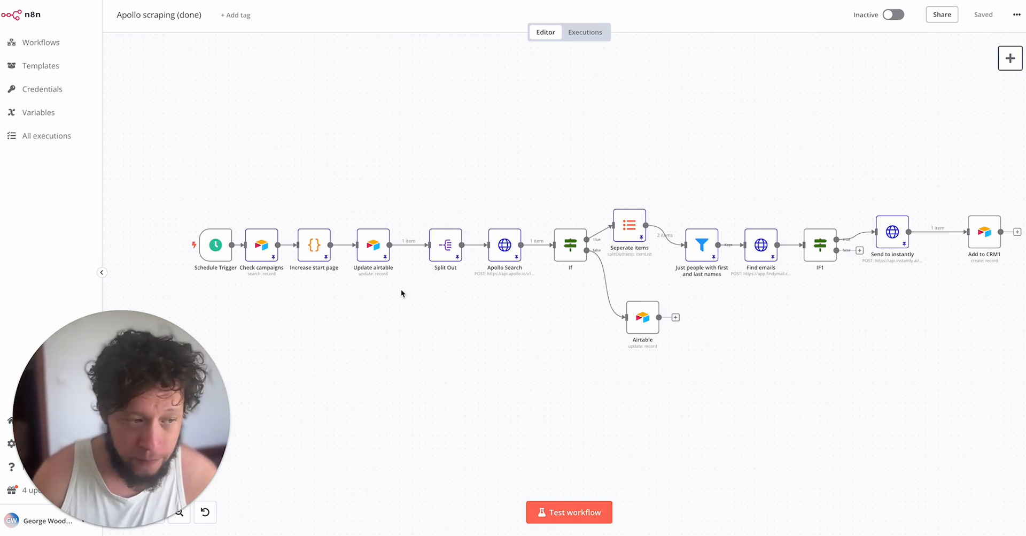
mouse_move(325, 291)
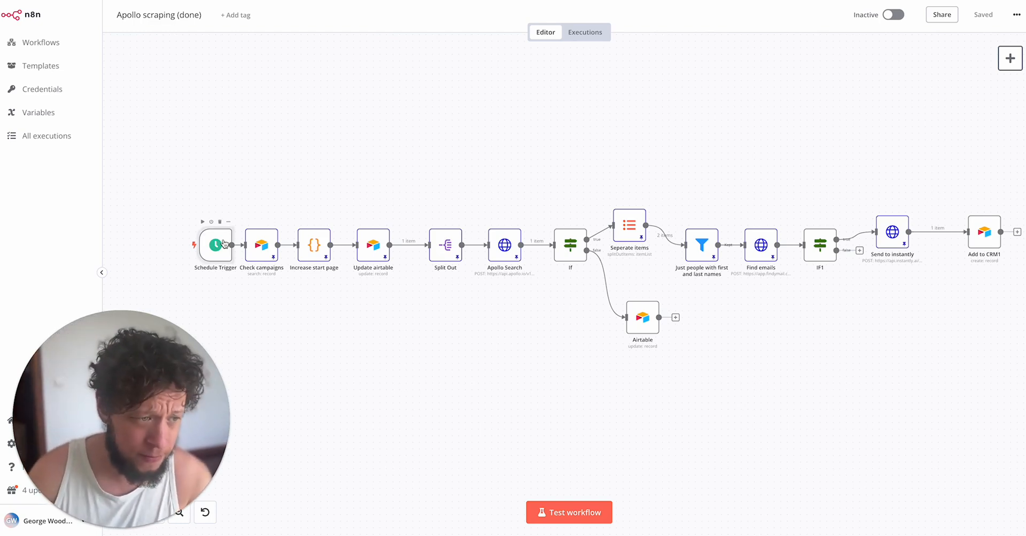
double_click(215, 246)
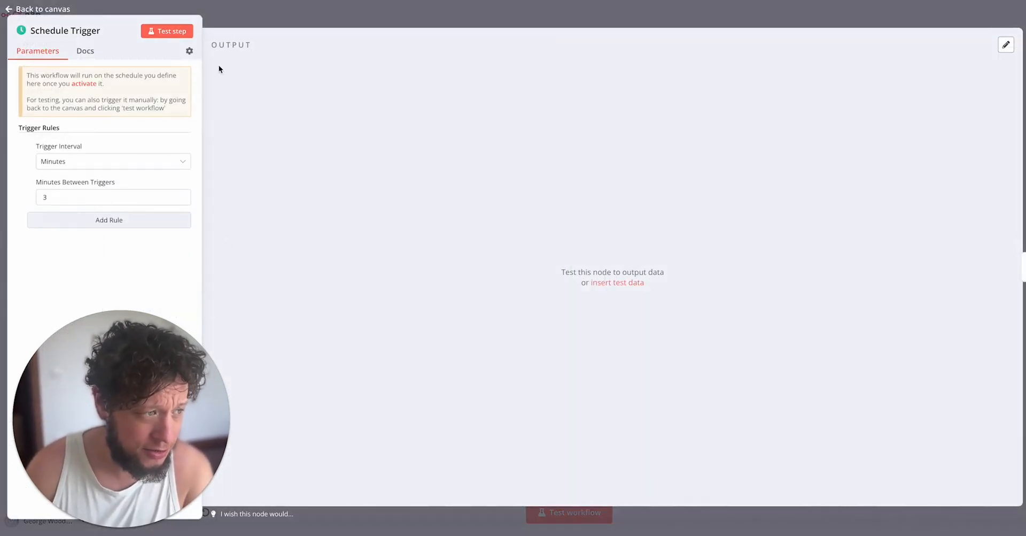
mouse_move(133, 166)
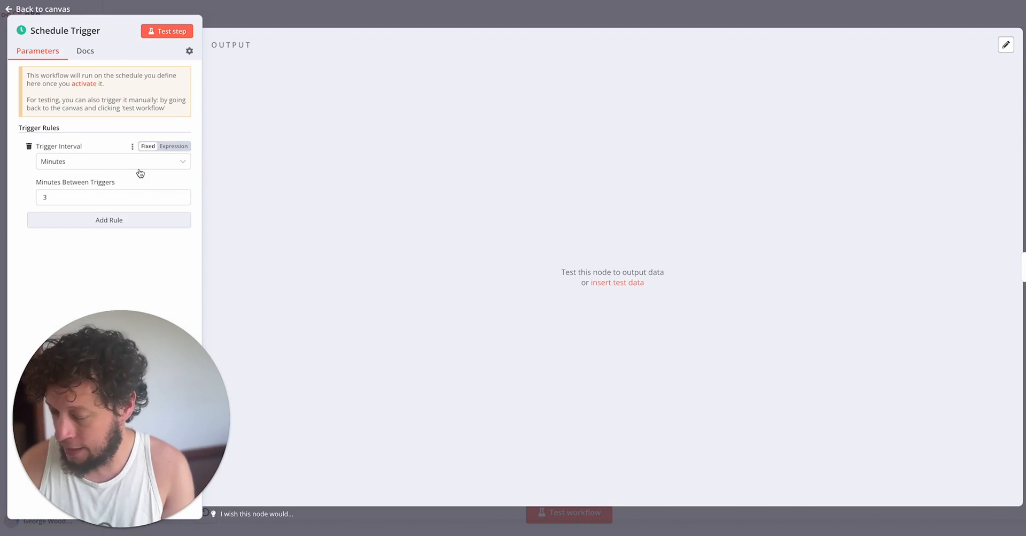
mouse_move(139, 165)
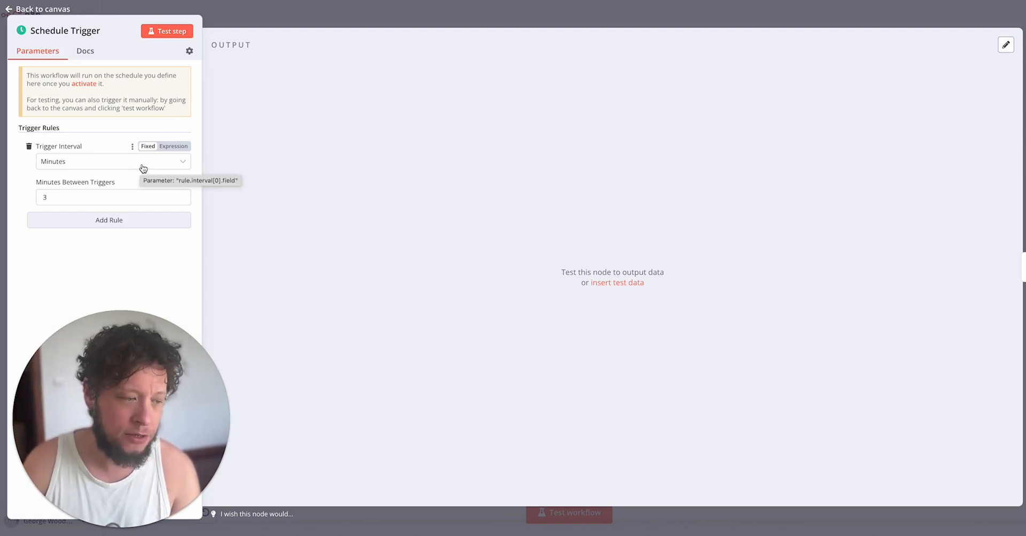
mouse_move(291, 22)
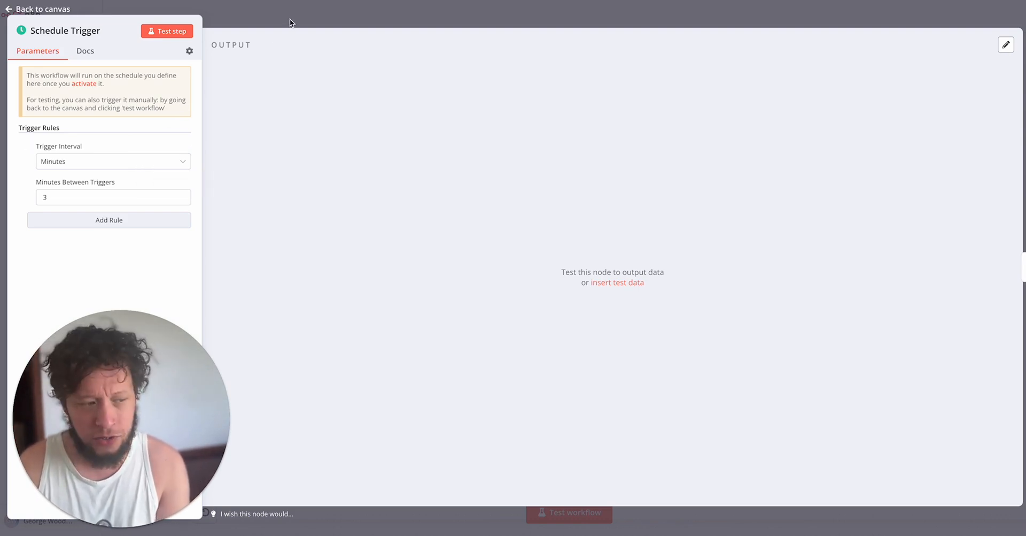
left_click(38, 9)
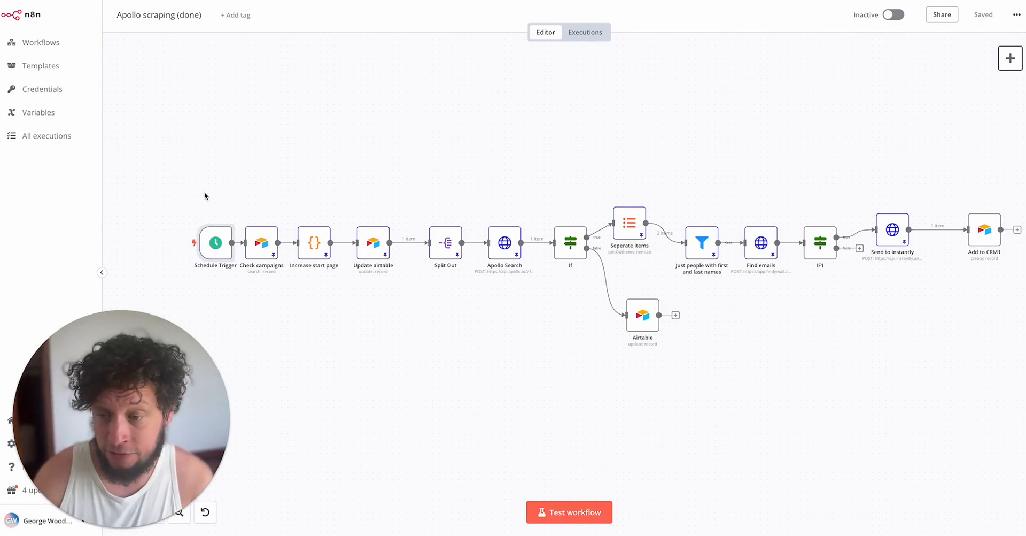
mouse_move(261, 251)
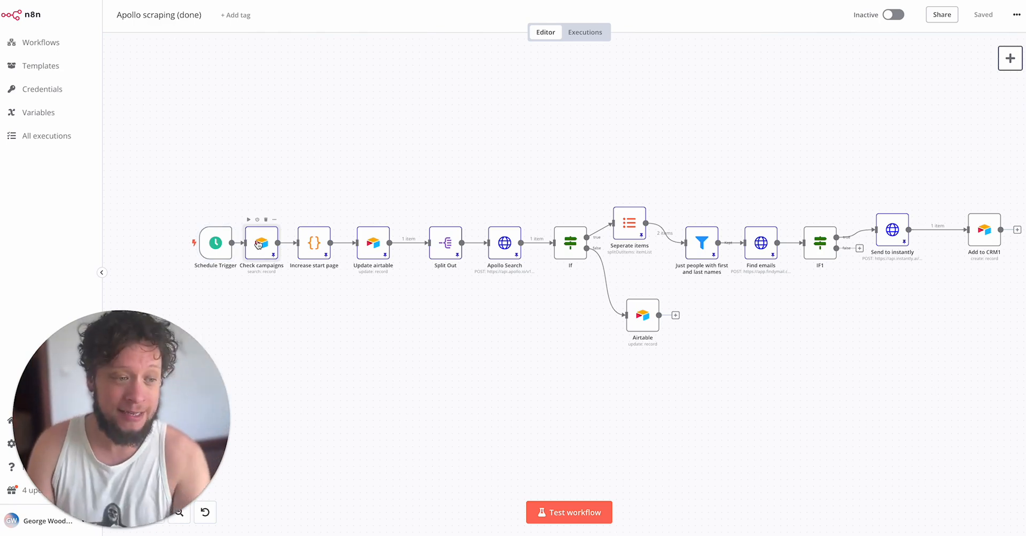
- Inspect the Check campaigns node's search of the Sales Pack Campaign table and its pinned output
double_click(262, 244)
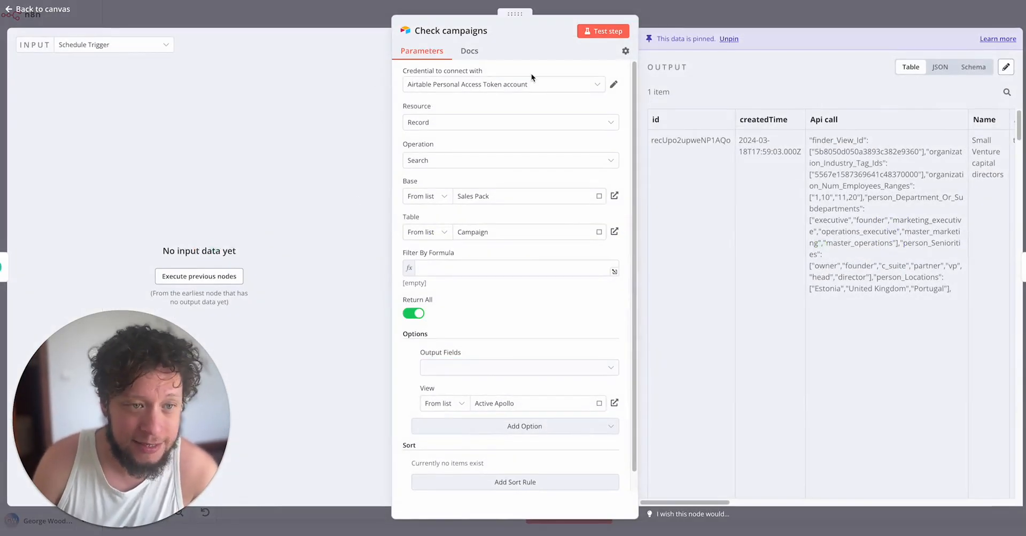
left_click(518, 367)
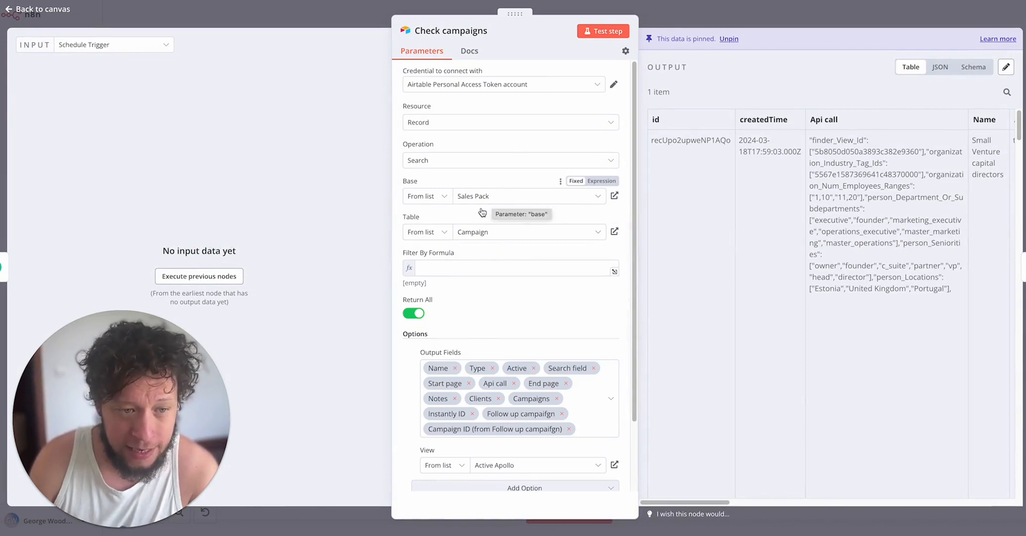
scroll("down", 3)
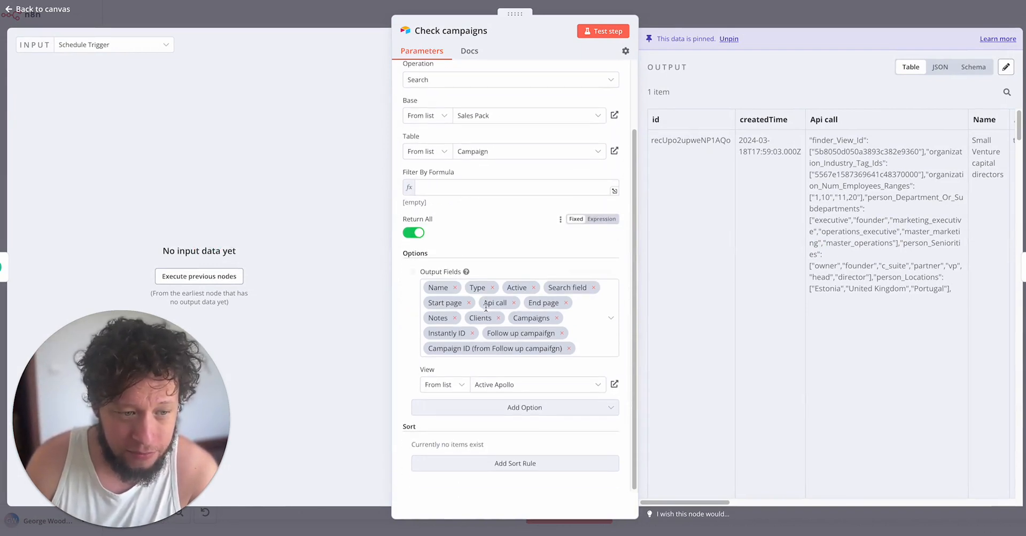
scroll("up", 3)
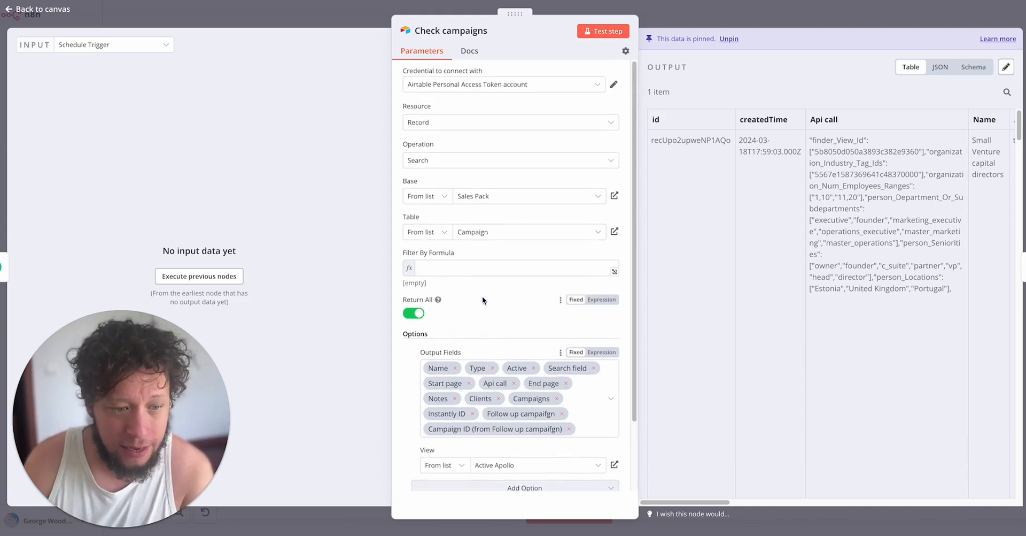
scroll("down", 3)
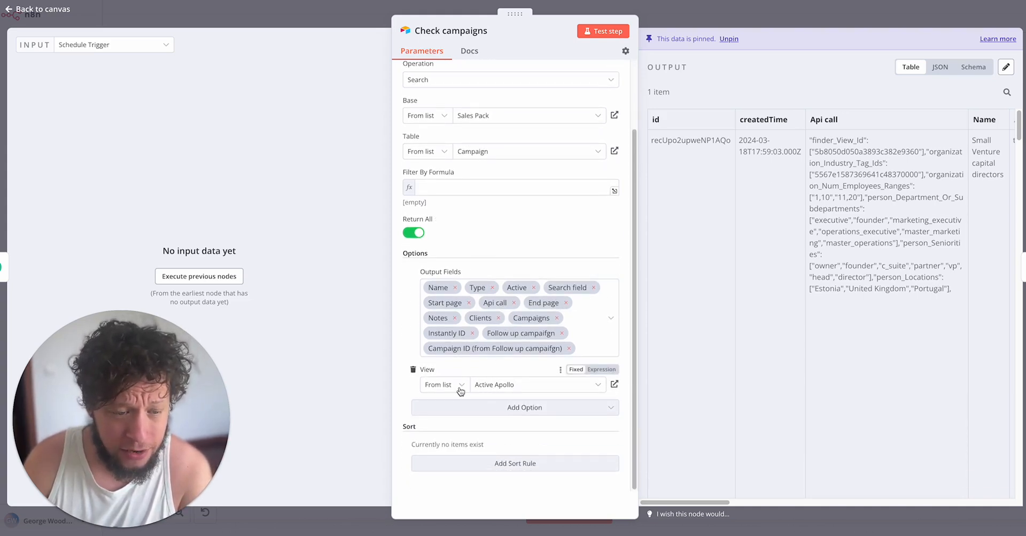
mouse_move(330, 80)
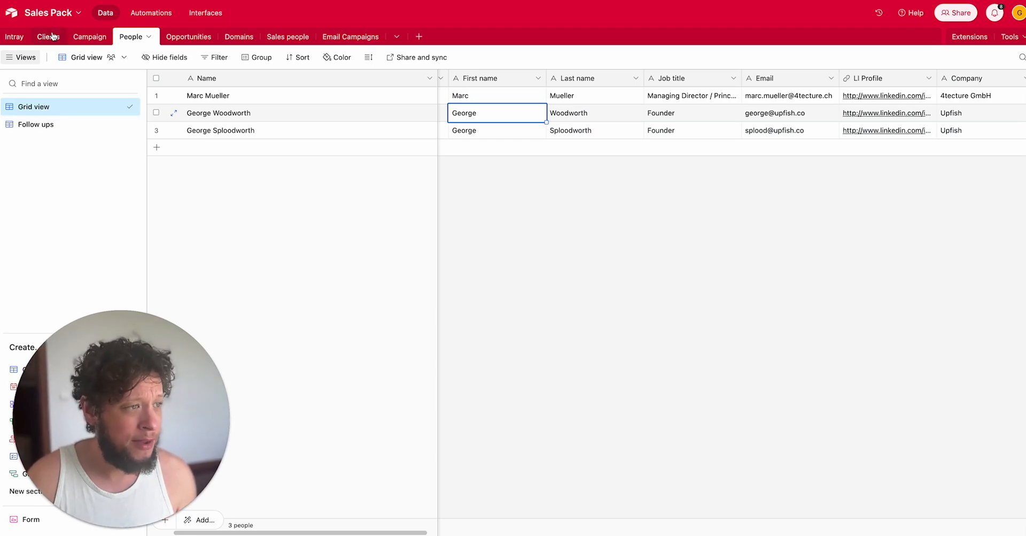
- Review the Campaign table's Active Apollo view and its filter conditions, then go to Clients
left_click(90, 37)
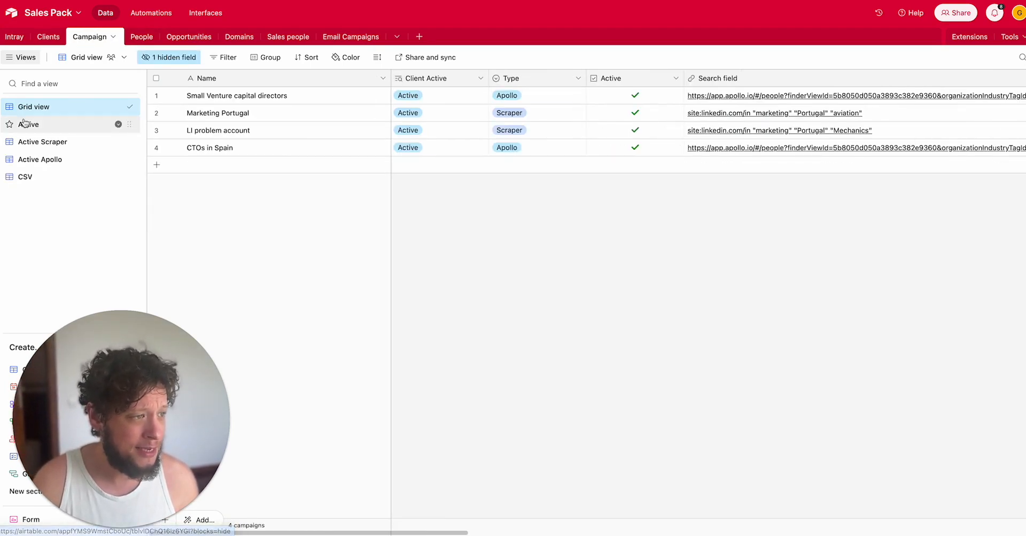
left_click(39, 159)
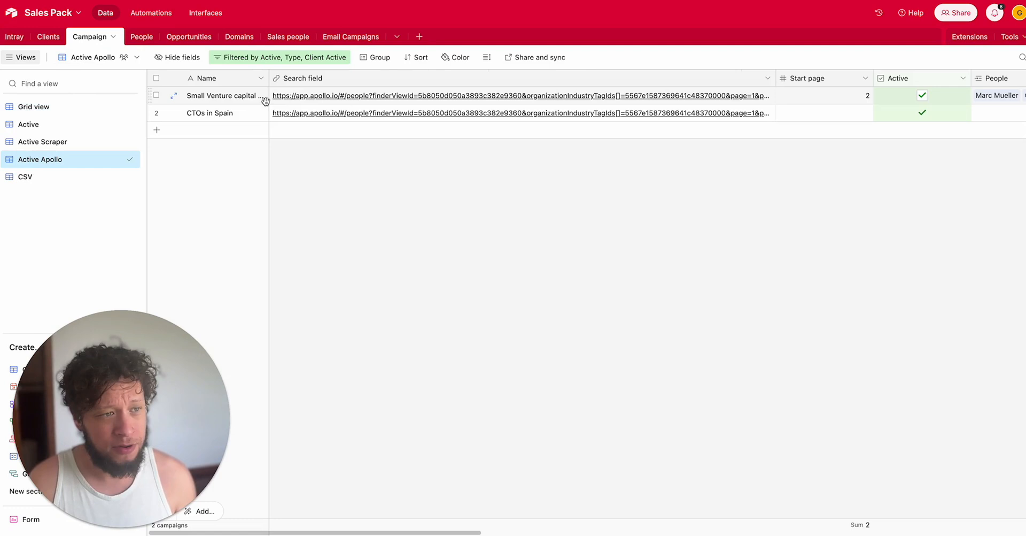
left_click(278, 56)
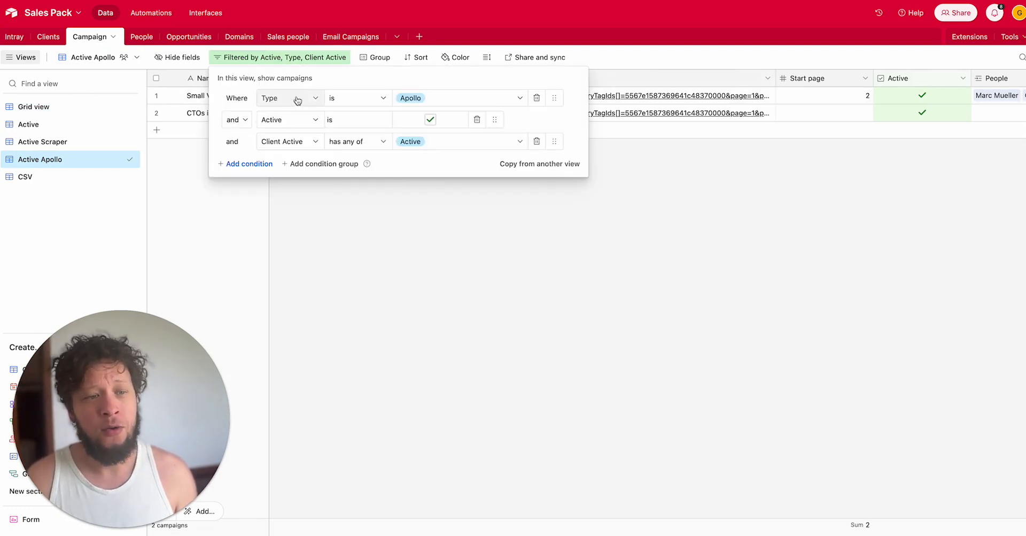
mouse_move(484, 97)
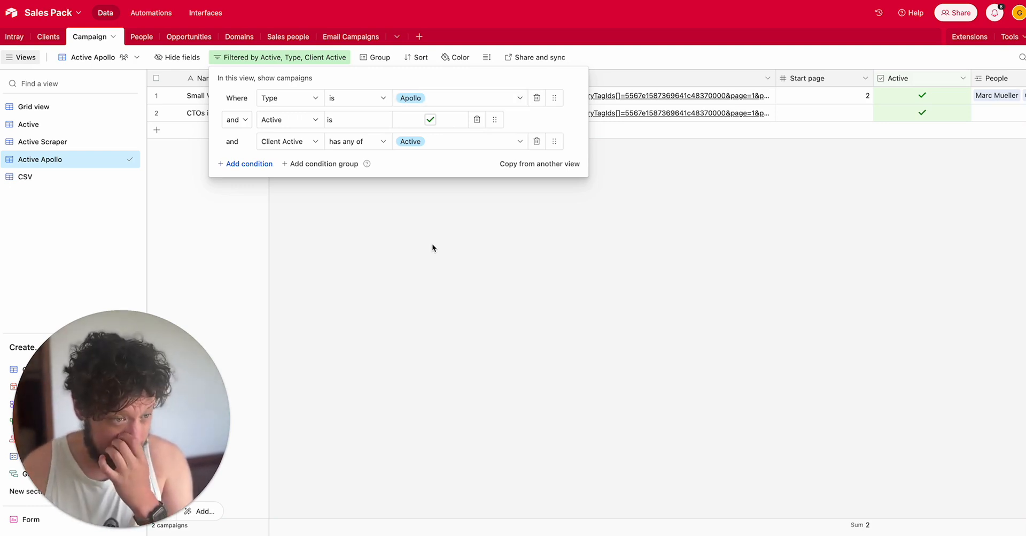
left_click(432, 248)
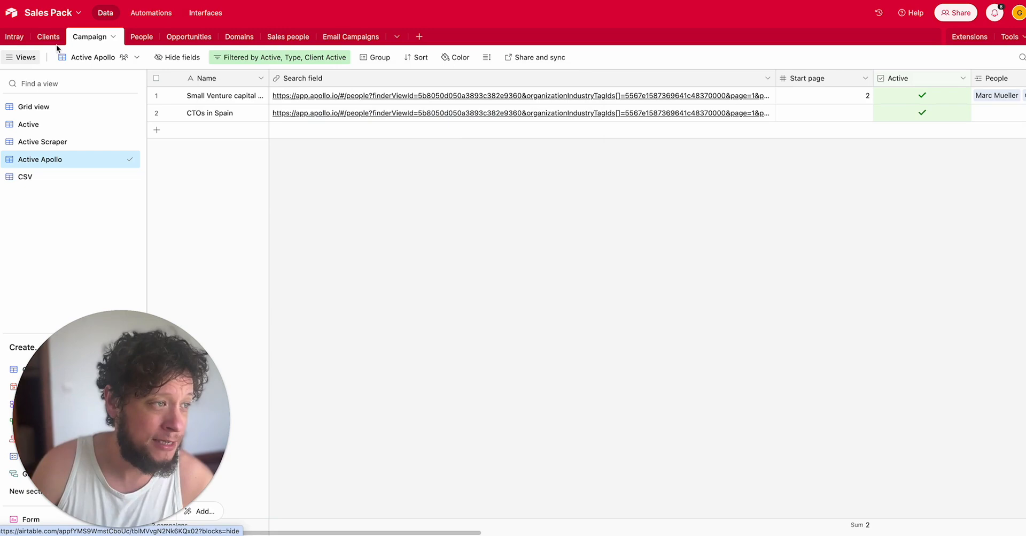
left_click(48, 36)
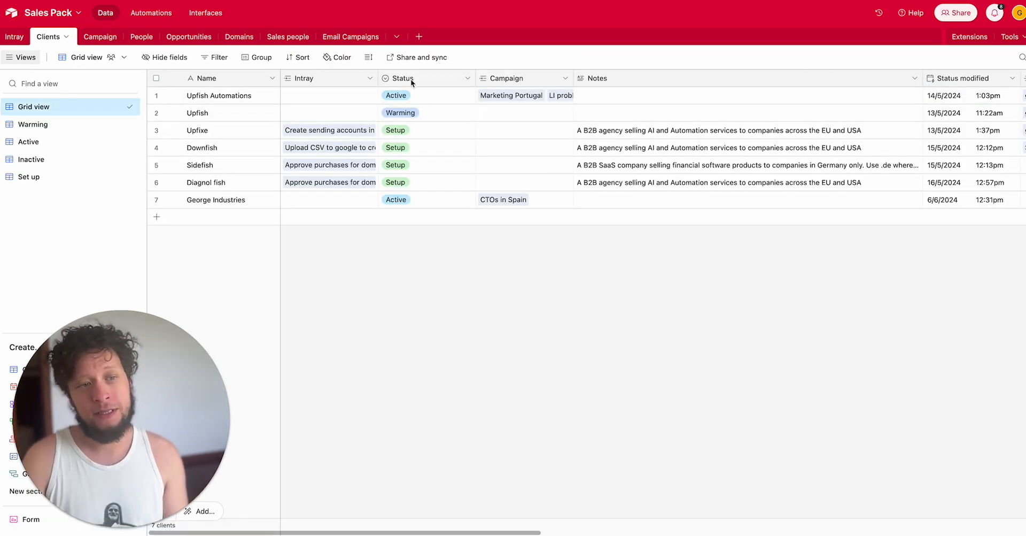
mouse_move(404, 192)
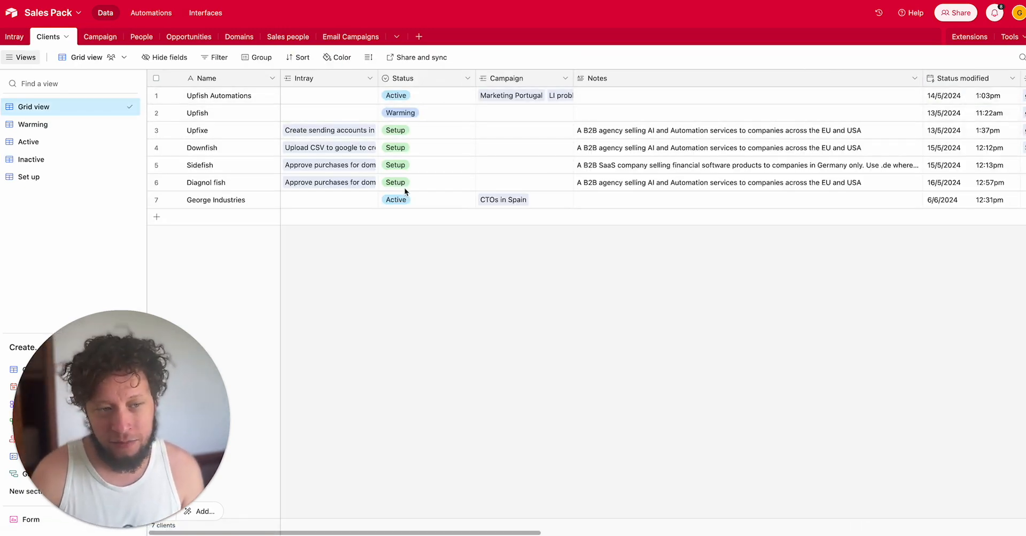
mouse_move(432, 133)
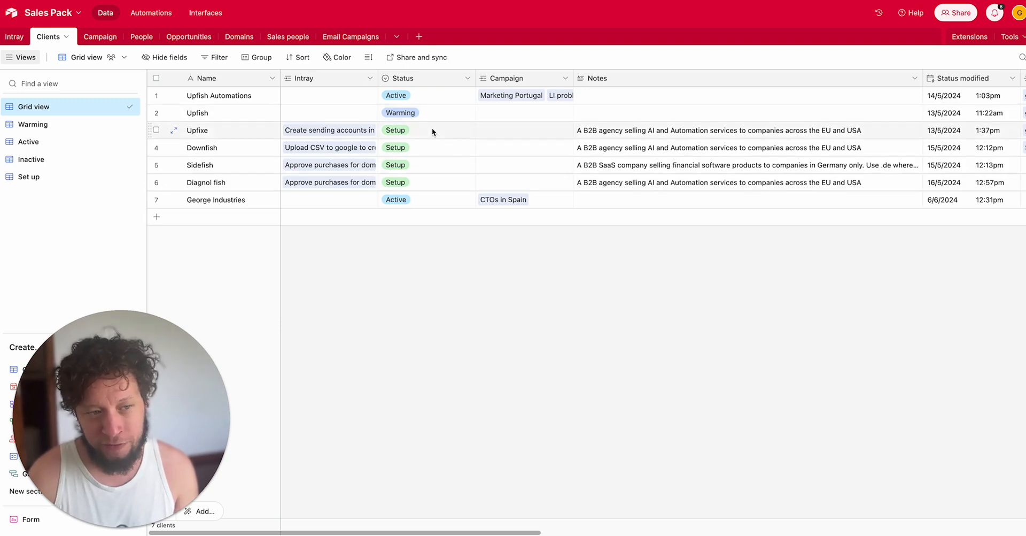
mouse_move(421, 147)
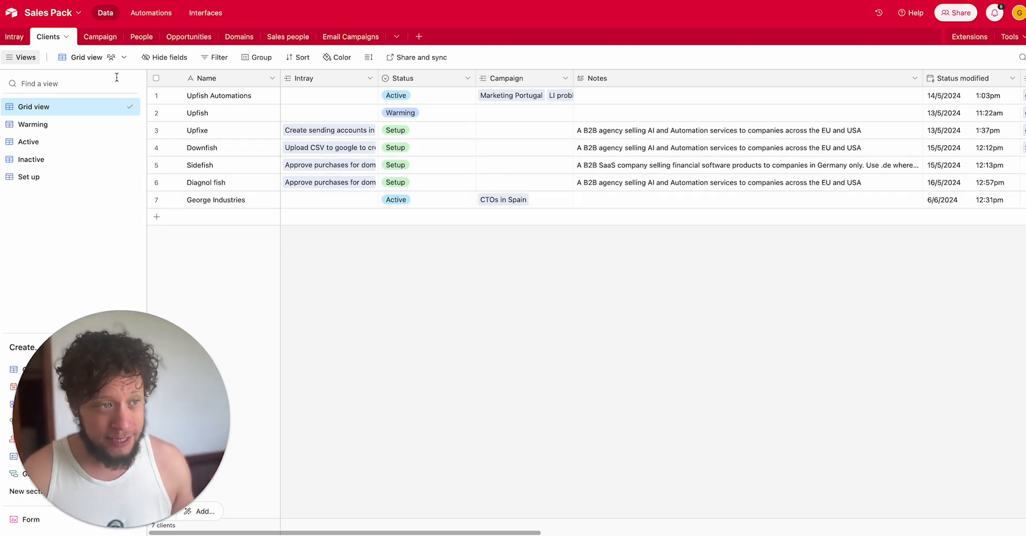
- Set George Industries to Inactive and confirm CTOs in Spain drops out of the active campaigns
left_click(90, 37)
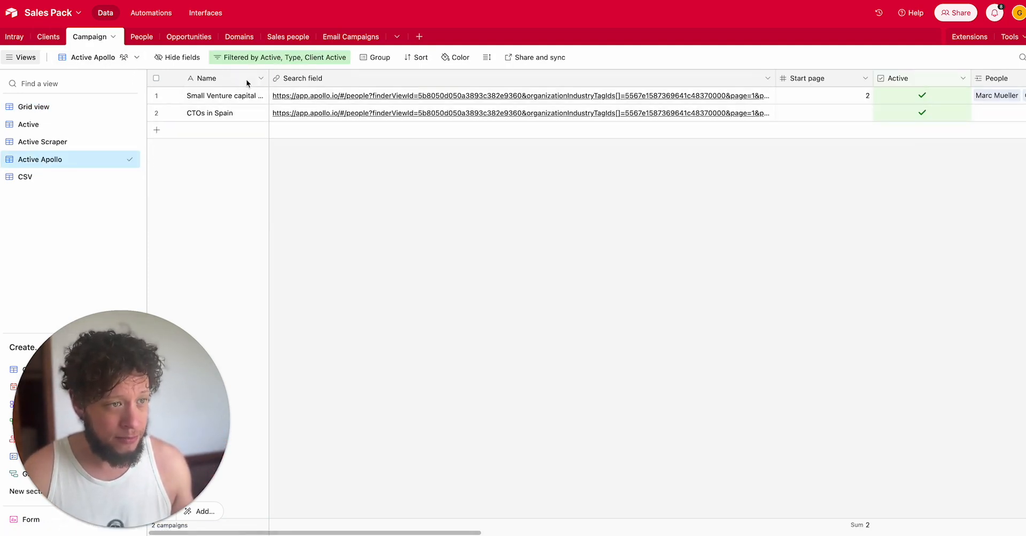
mouse_move(507, 450)
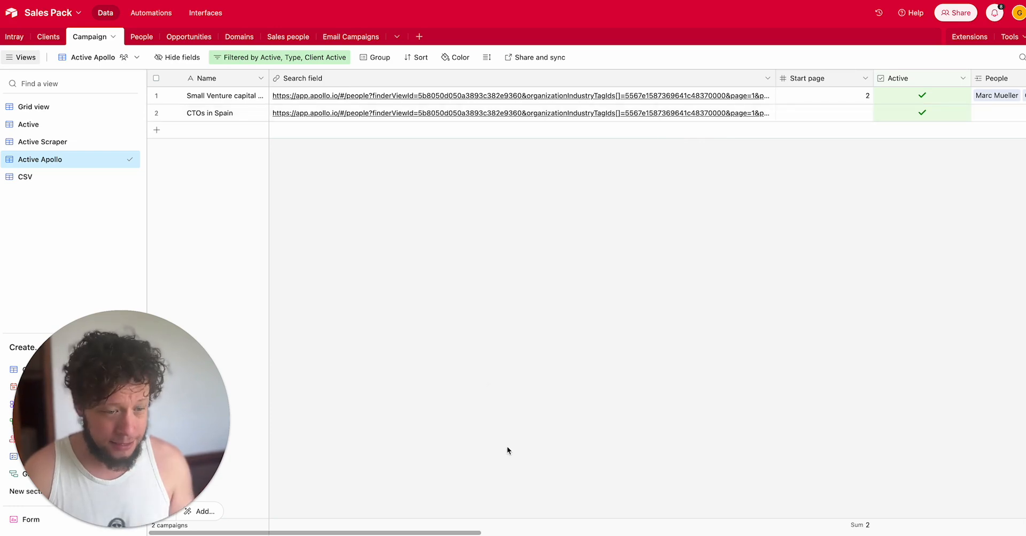
left_click(47, 36)
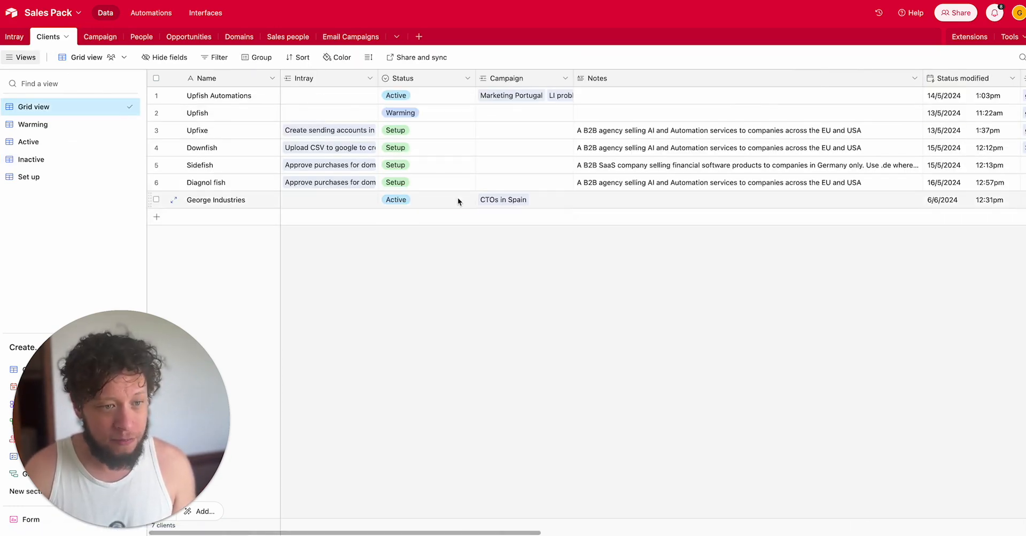
left_click(426, 198)
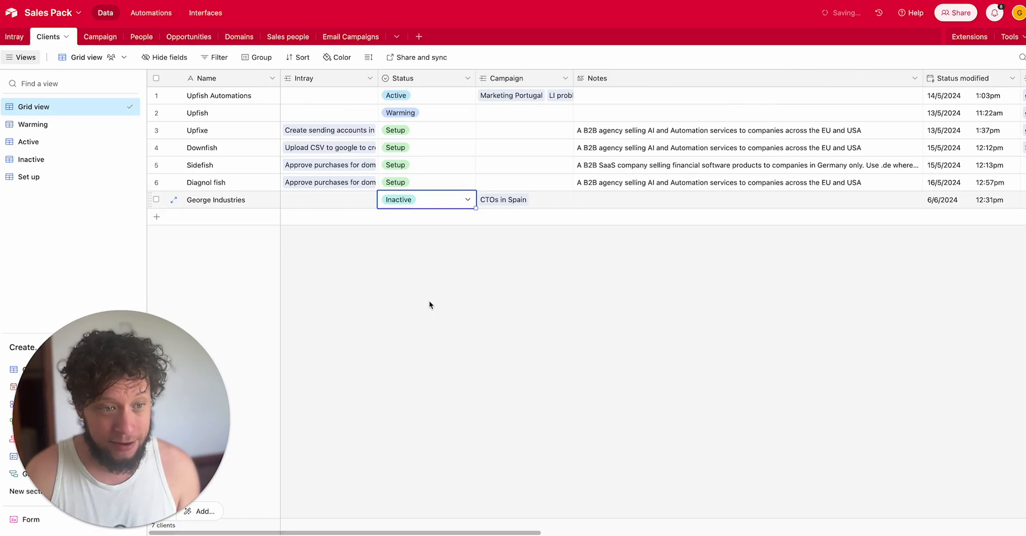
left_click(89, 36)
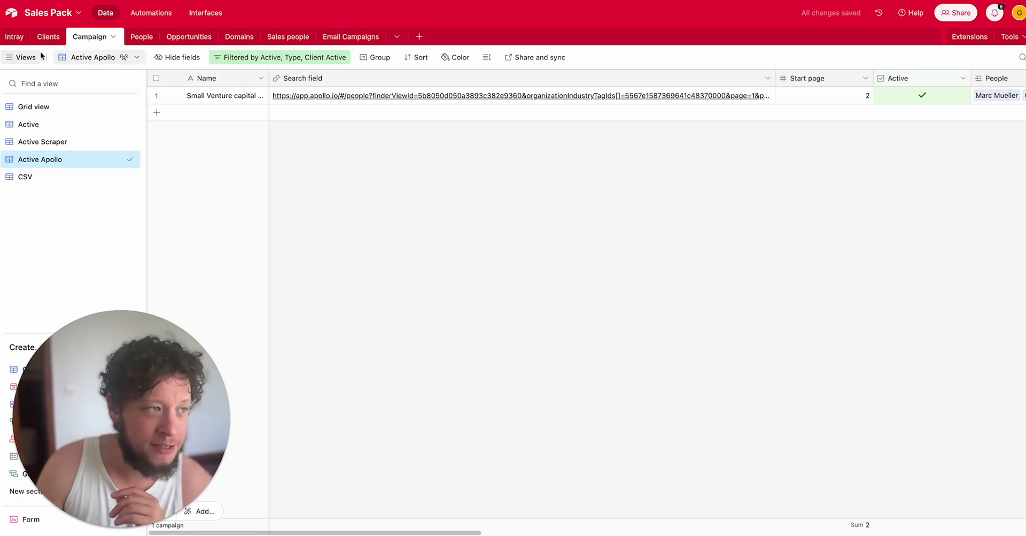
left_click(47, 36)
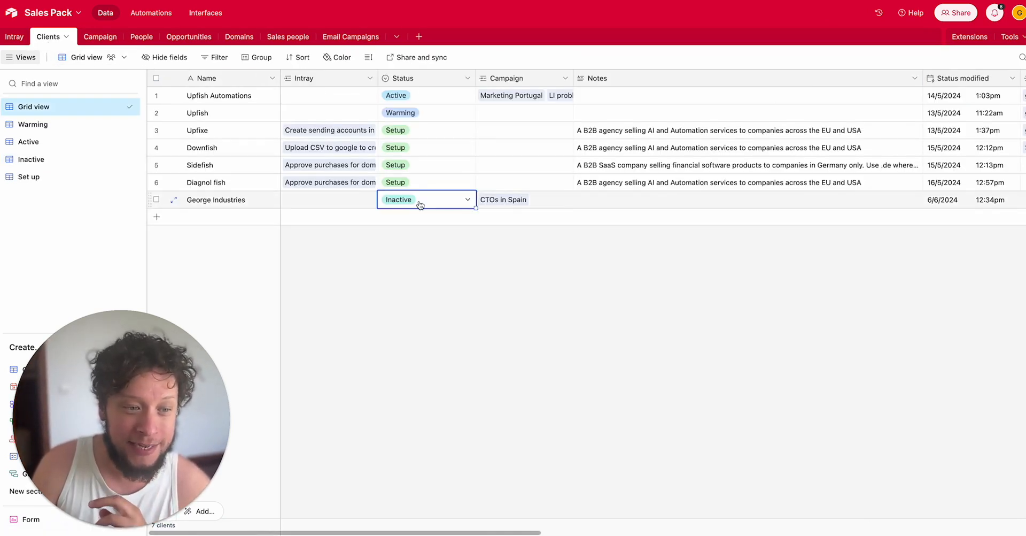
left_click(396, 199)
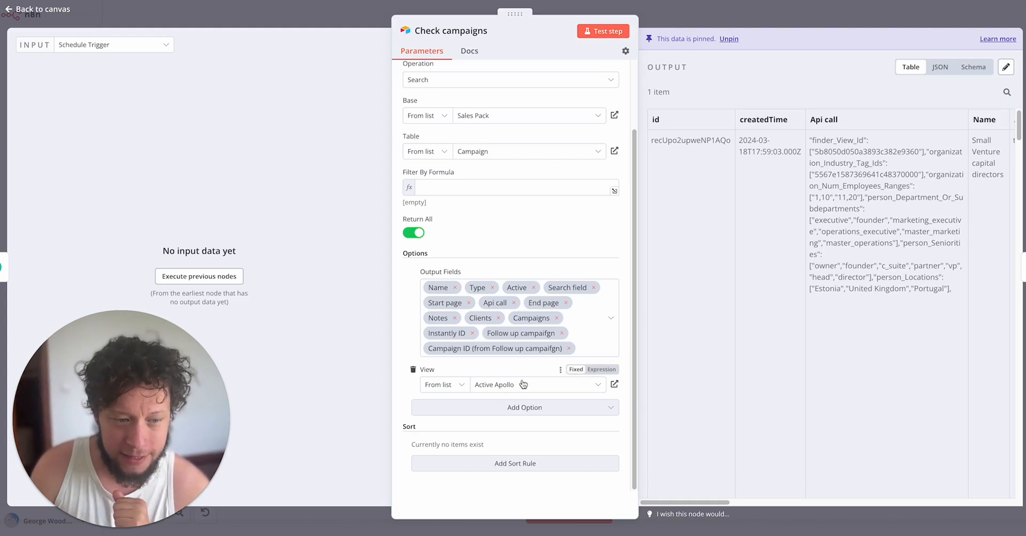
mouse_move(749, 520)
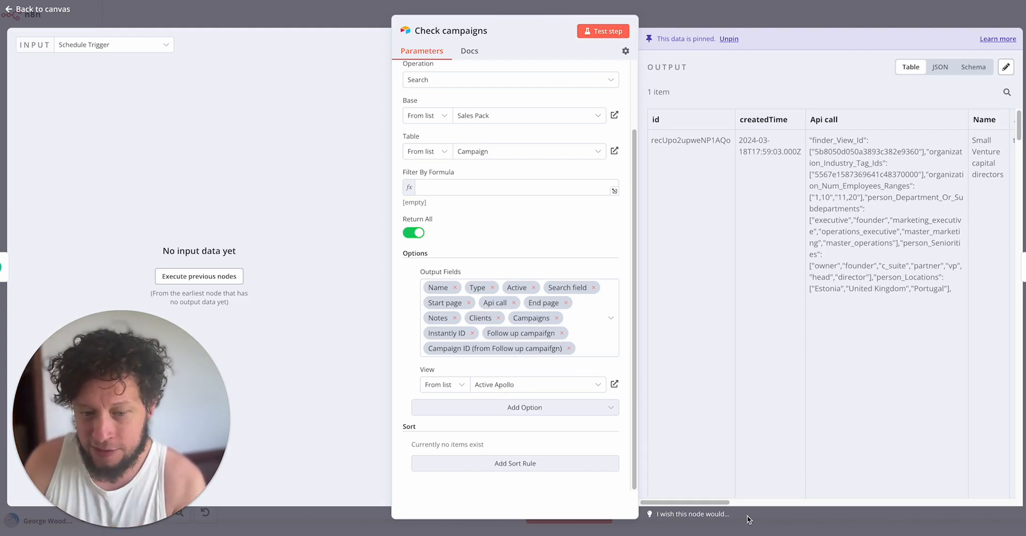
mouse_move(672, 488)
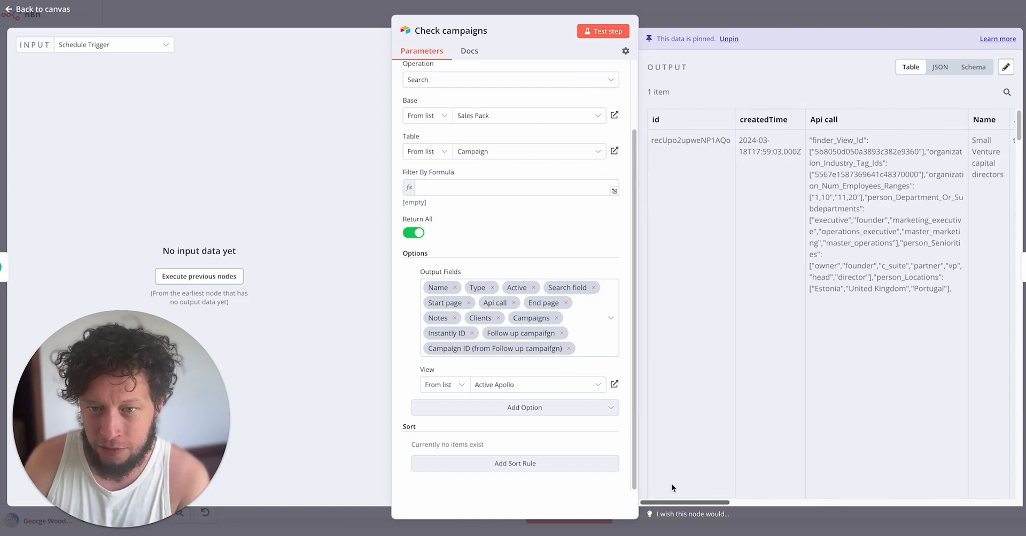
- Finish reviewing the Check campaigns output and return to the workflow canvas
scroll("right", 3)
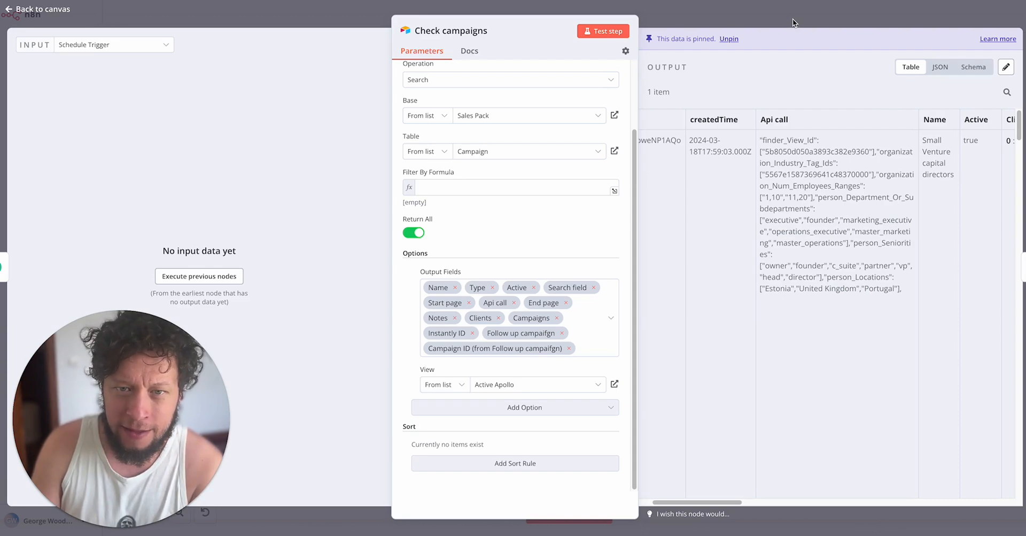
left_click(39, 10)
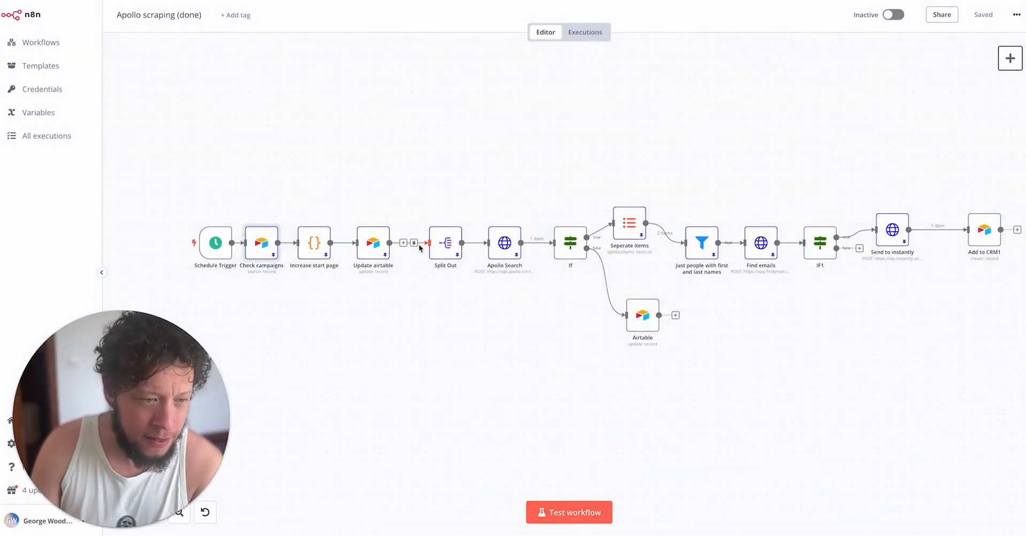
mouse_move(445, 246)
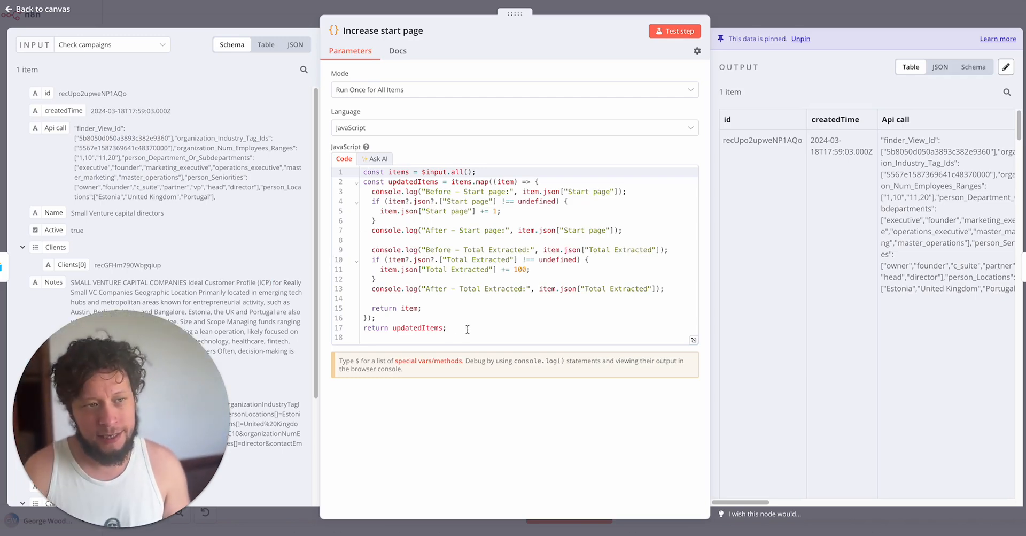
- Read the Increase start page JavaScript adding 1 to Start page and 100 to Total Extracted
scroll("down", 3)
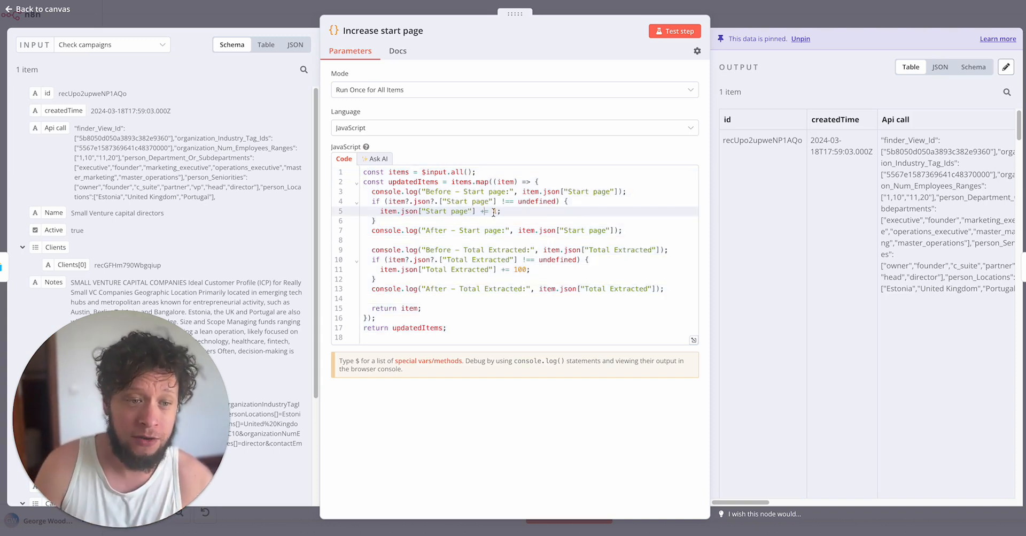
mouse_move(186, 207)
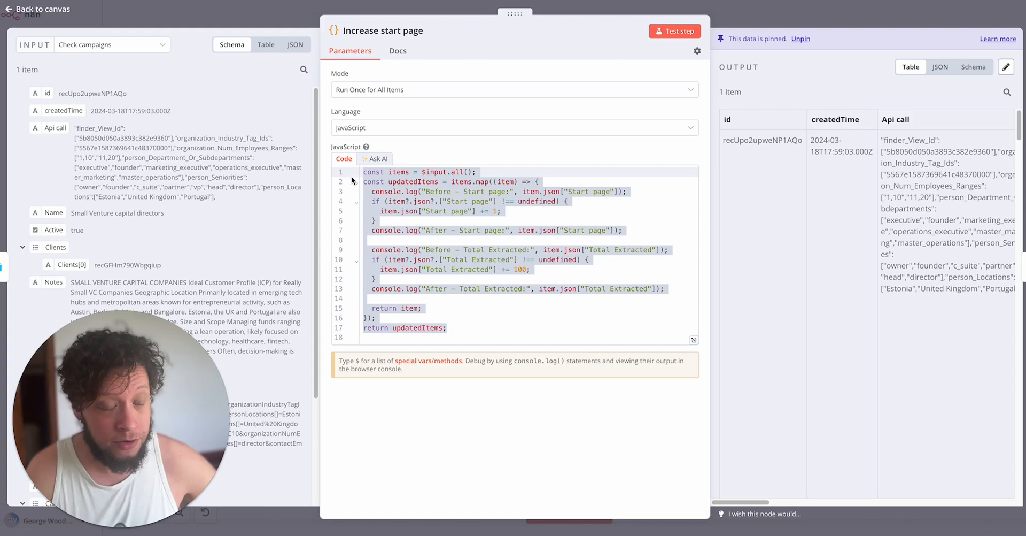
mouse_move(375, 152)
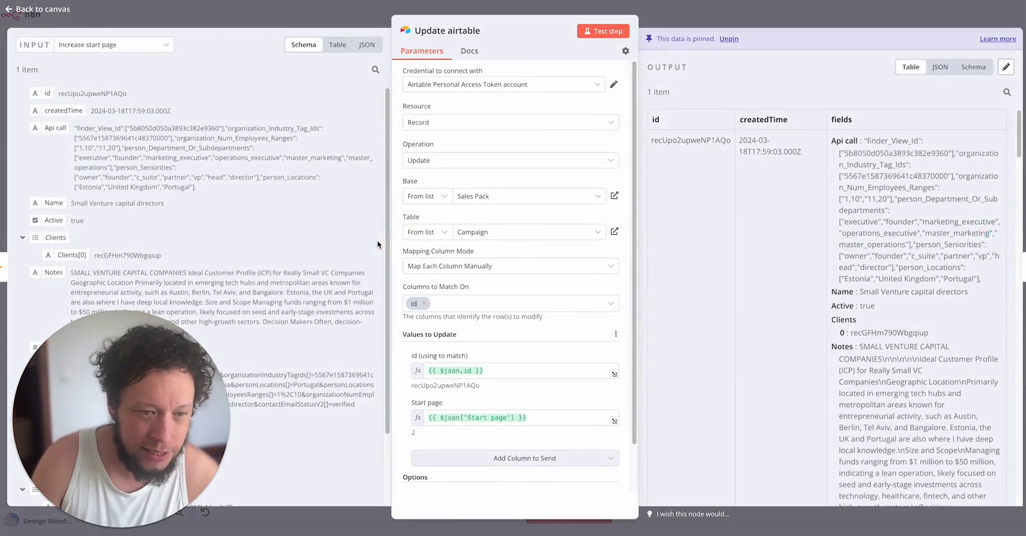
- Review the Update airtable column mapping and the Split Out node, then return to the canvas
scroll("down", 3)
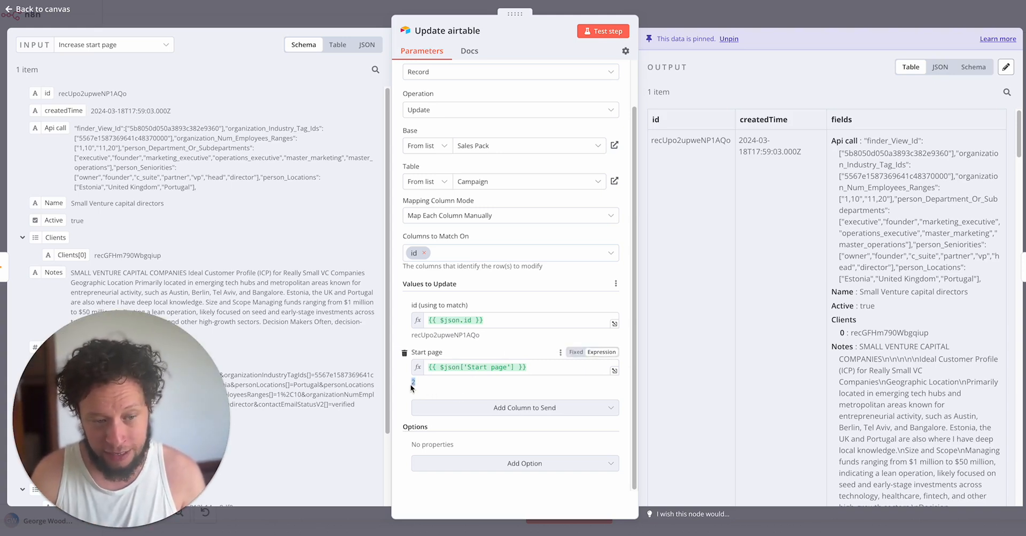
left_click(37, 10)
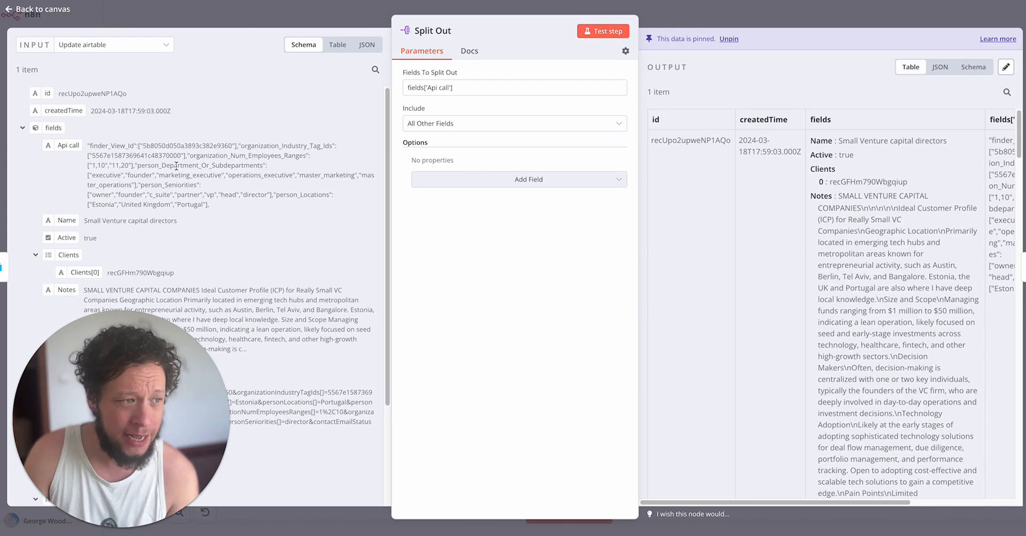
scroll("down", 3)
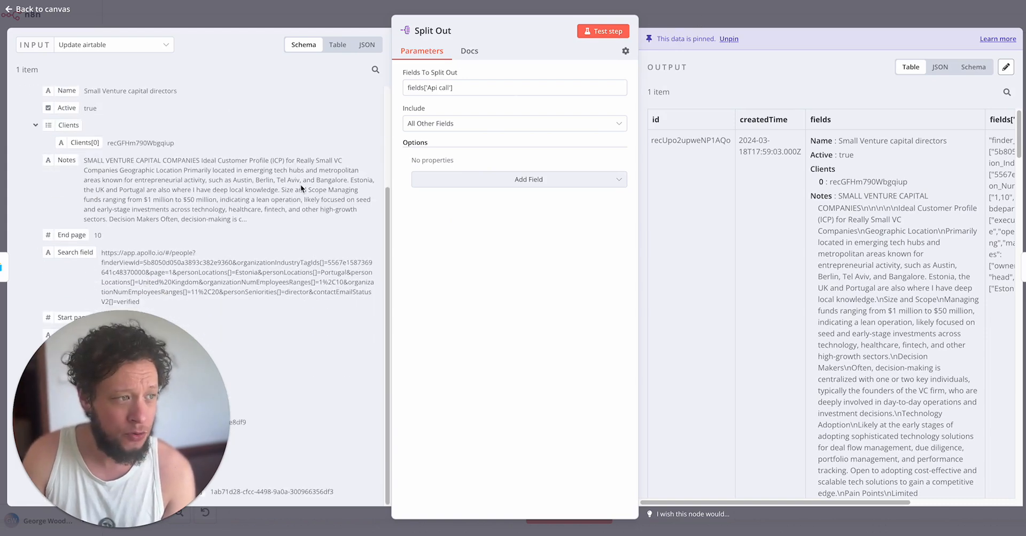
left_click(40, 9)
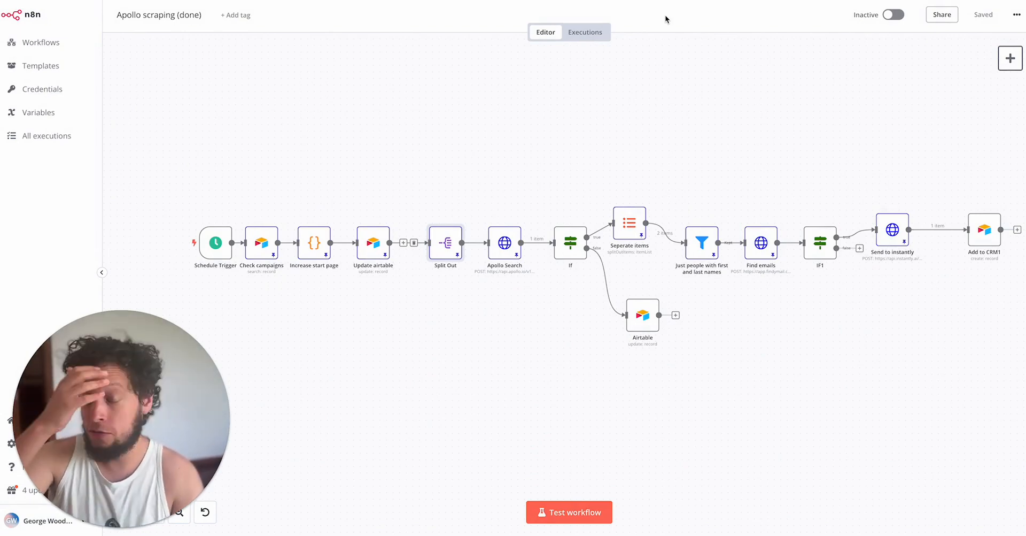
mouse_move(675, 43)
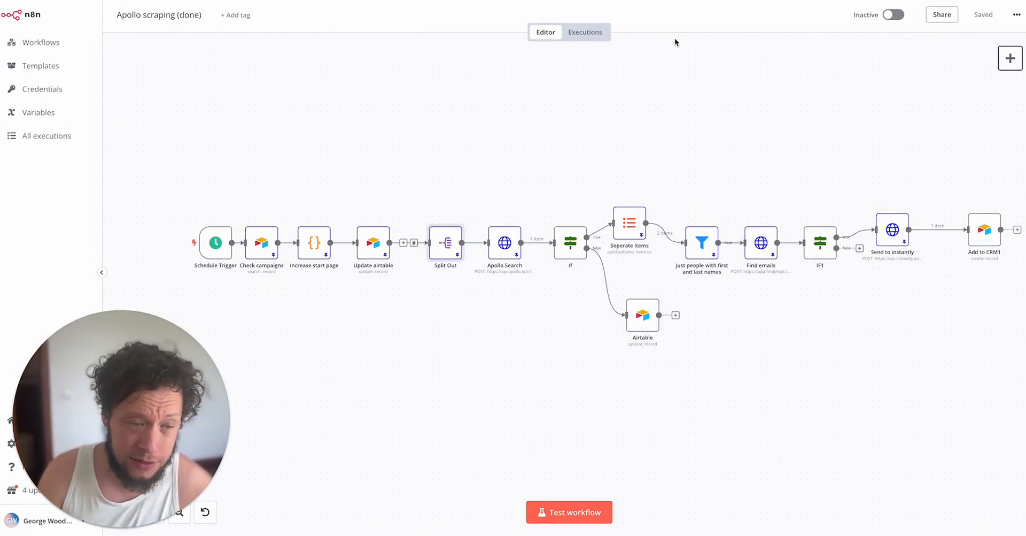
mouse_move(506, 125)
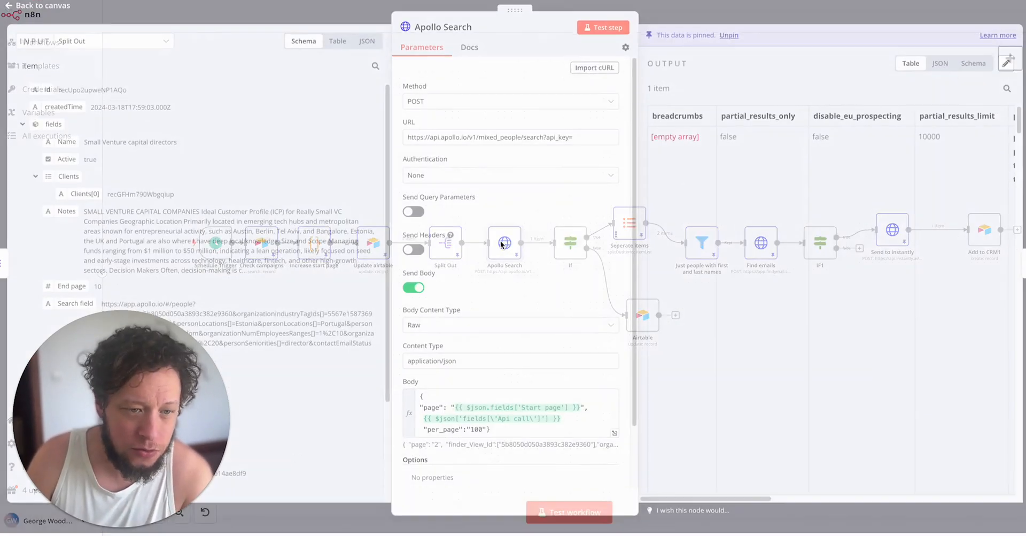
- Review the Apollo Search endpoint URL and preview the request body expression with Start page and Api call
left_click(511, 140)
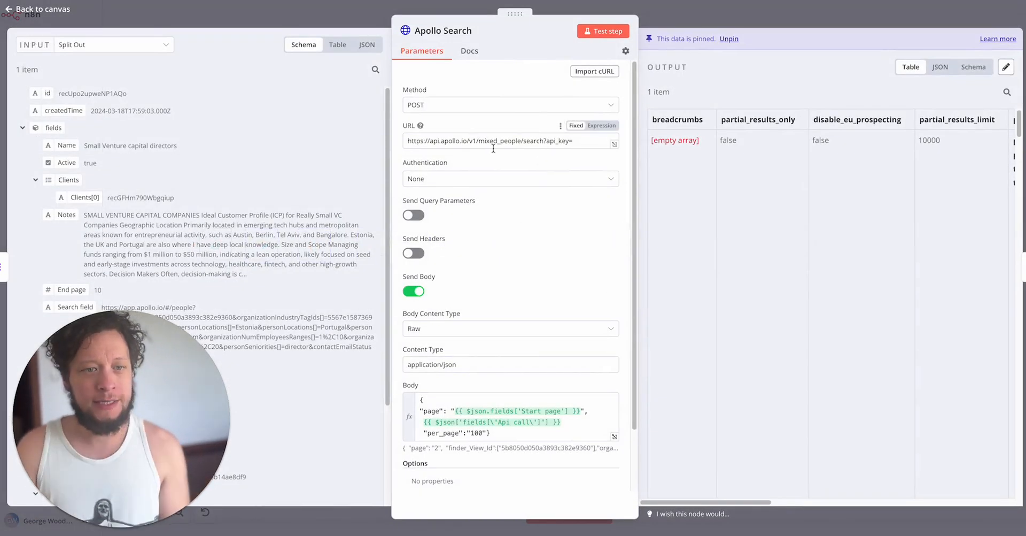
scroll("down", 3)
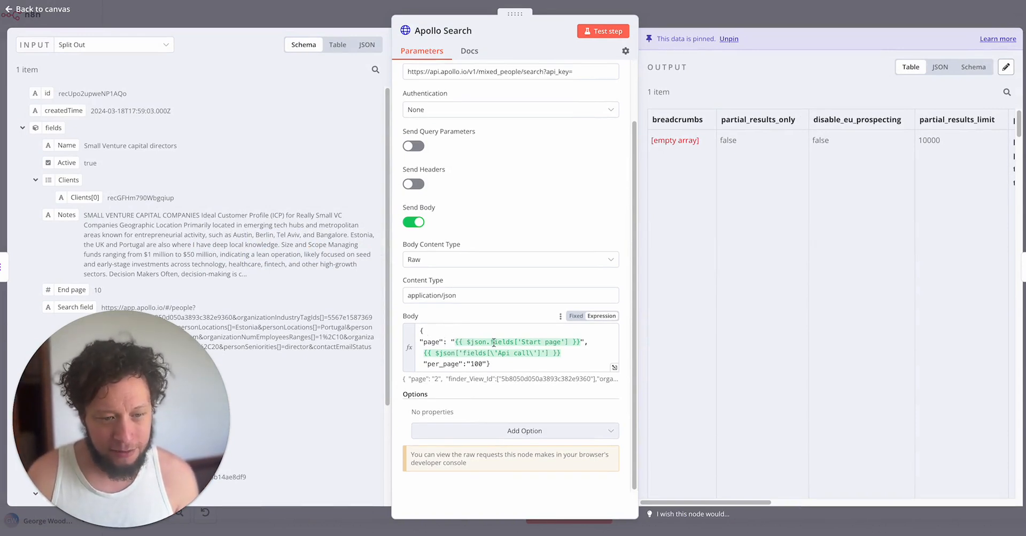
left_click(497, 344)
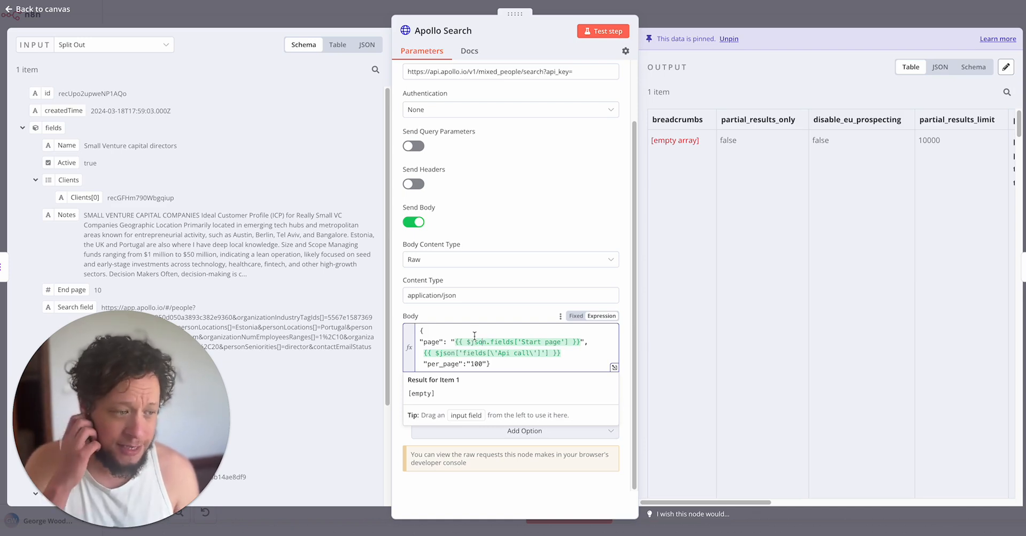
mouse_move(497, 350)
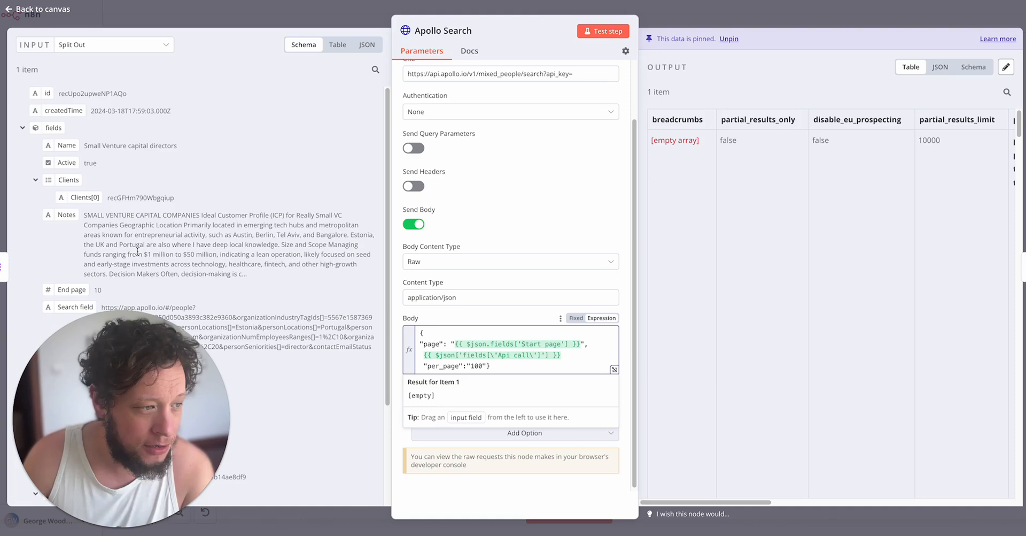
- Look through the returned people in the node's output table
scroll("down", 3)
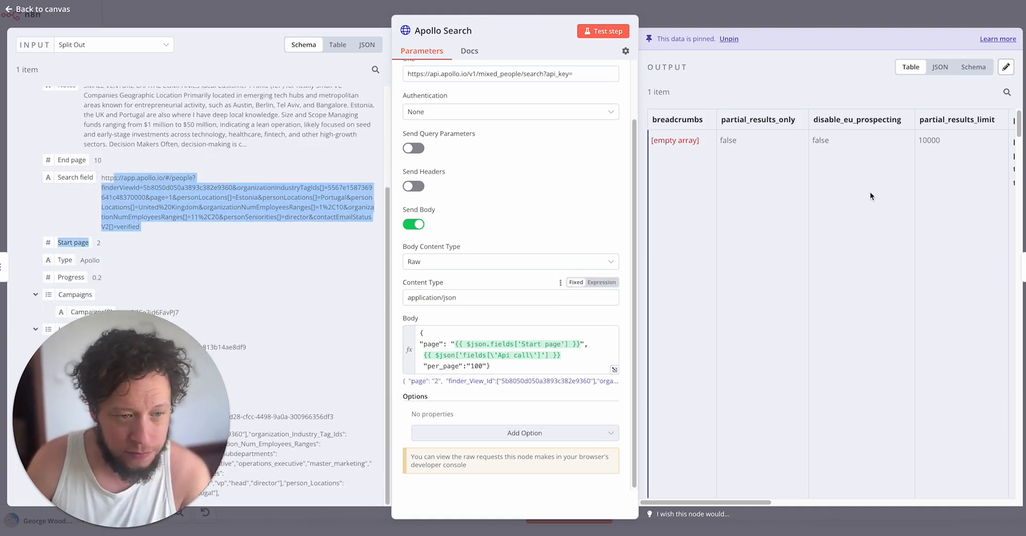
scroll("right", 3)
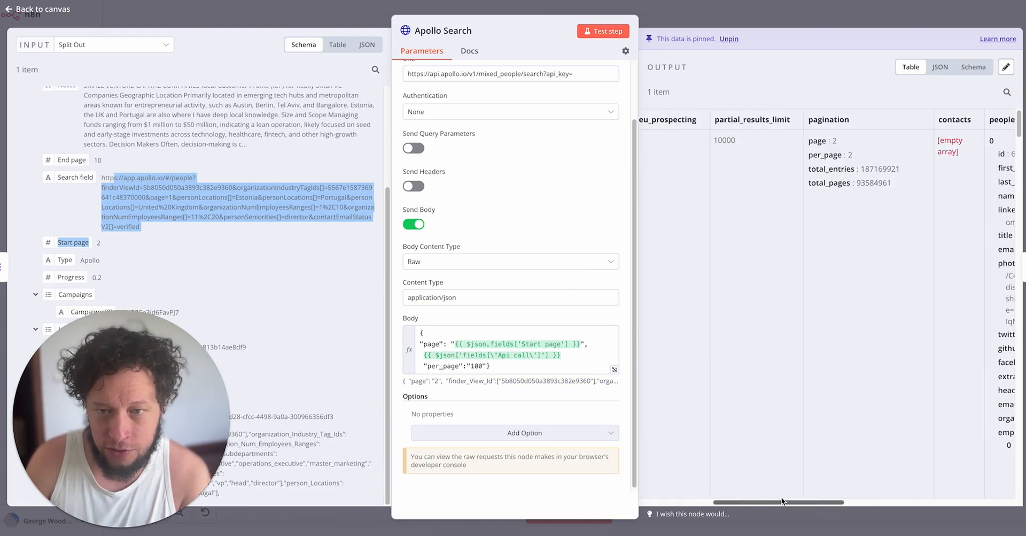
scroll("right", 3)
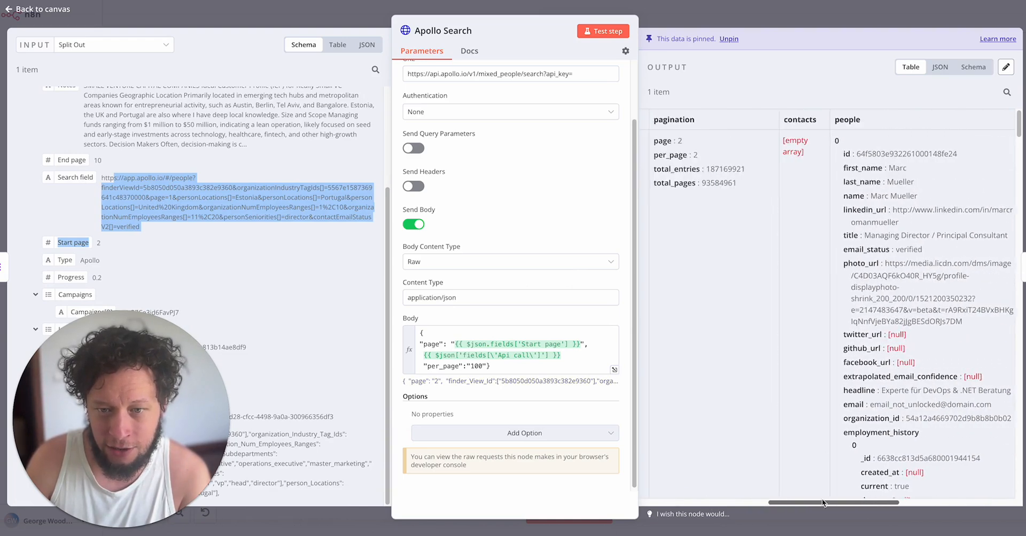
scroll("right", 3)
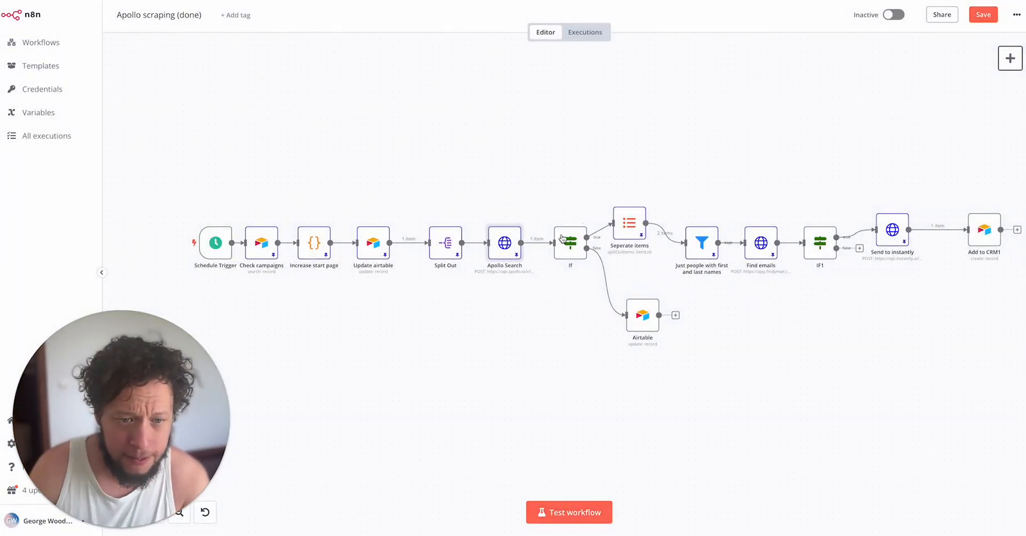
mouse_move(775, 319)
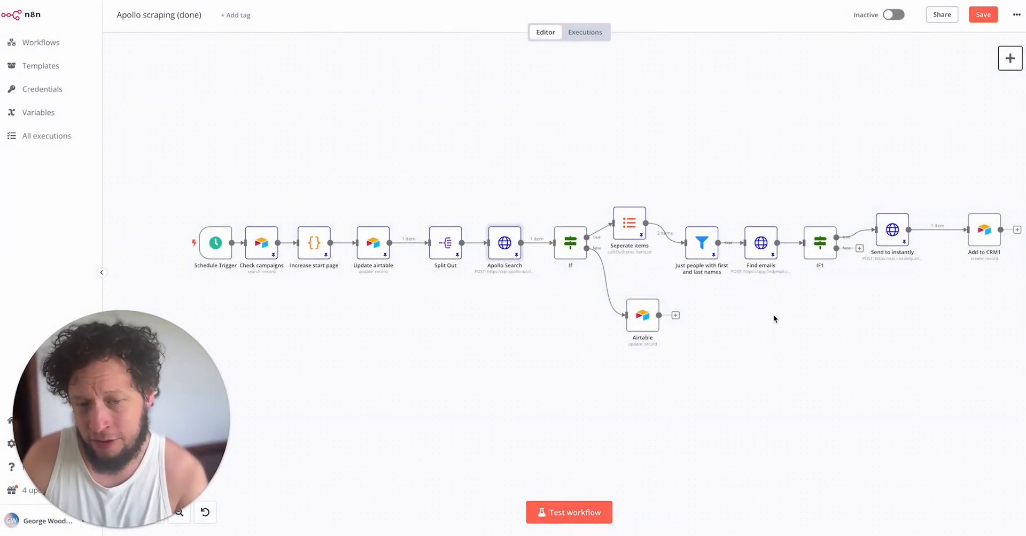
mouse_move(562, 234)
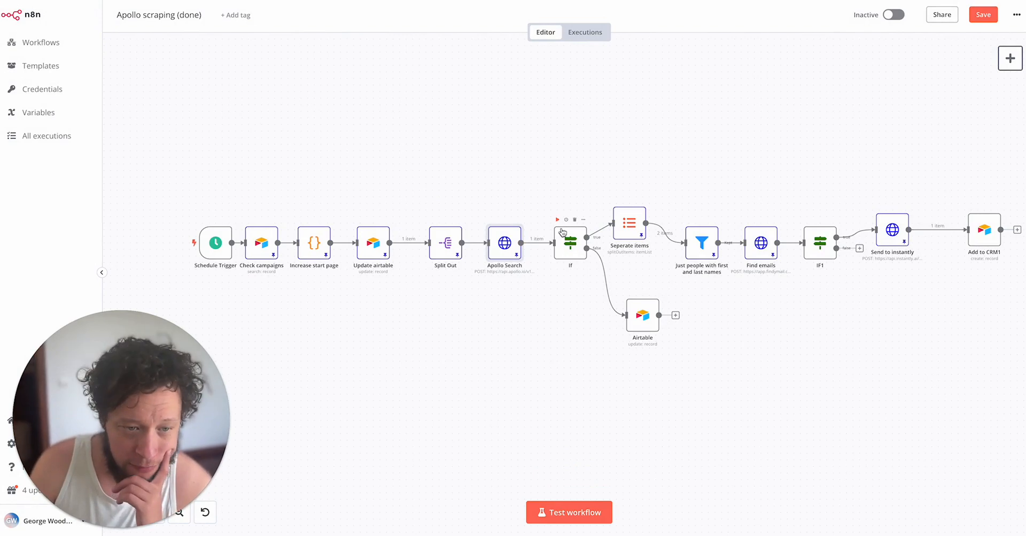
double_click(570, 243)
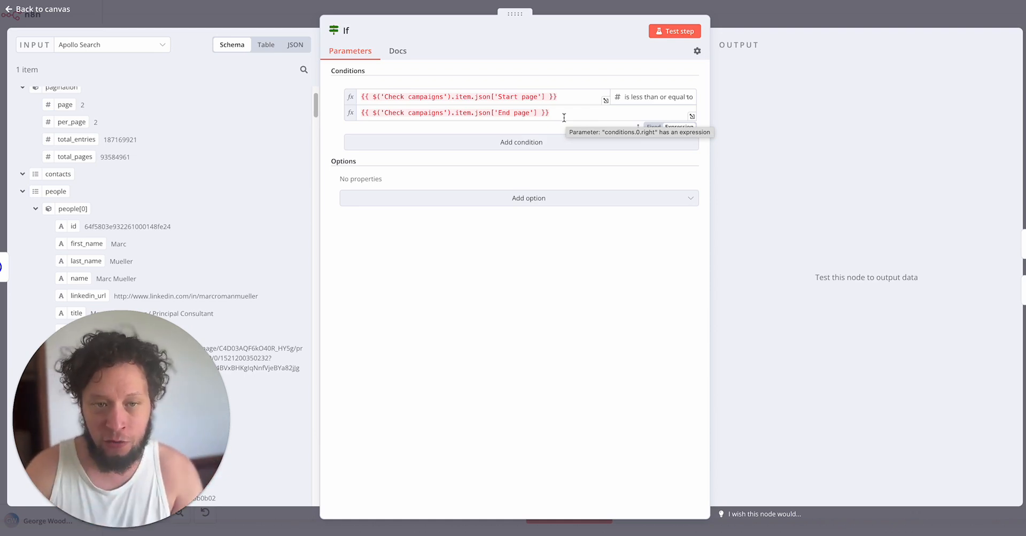
mouse_move(743, 3)
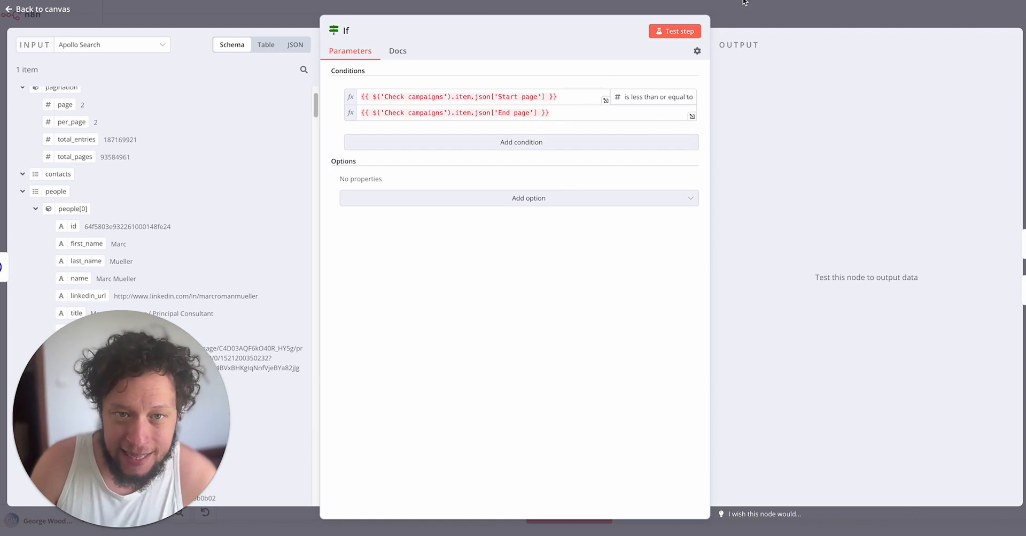
left_click(37, 9)
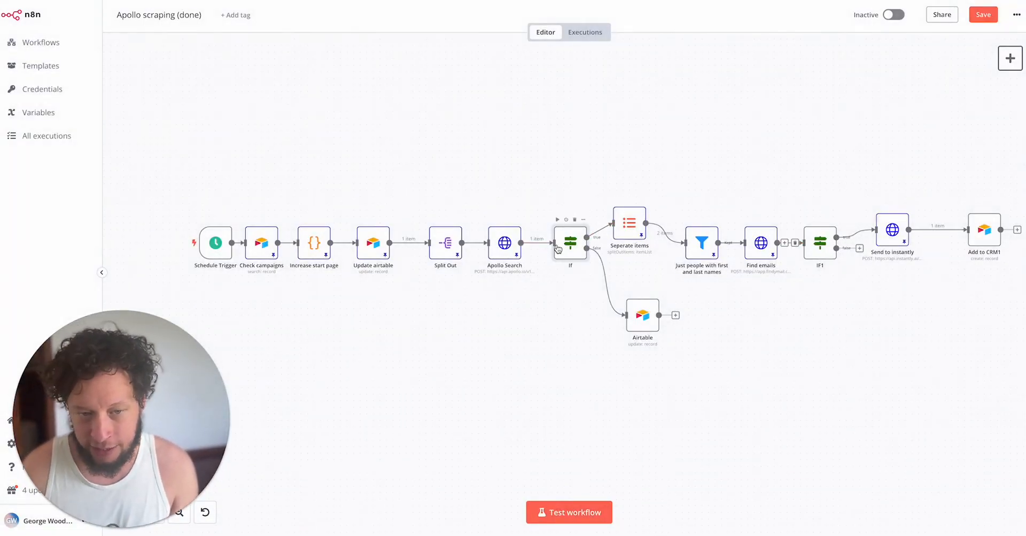
mouse_move(475, 257)
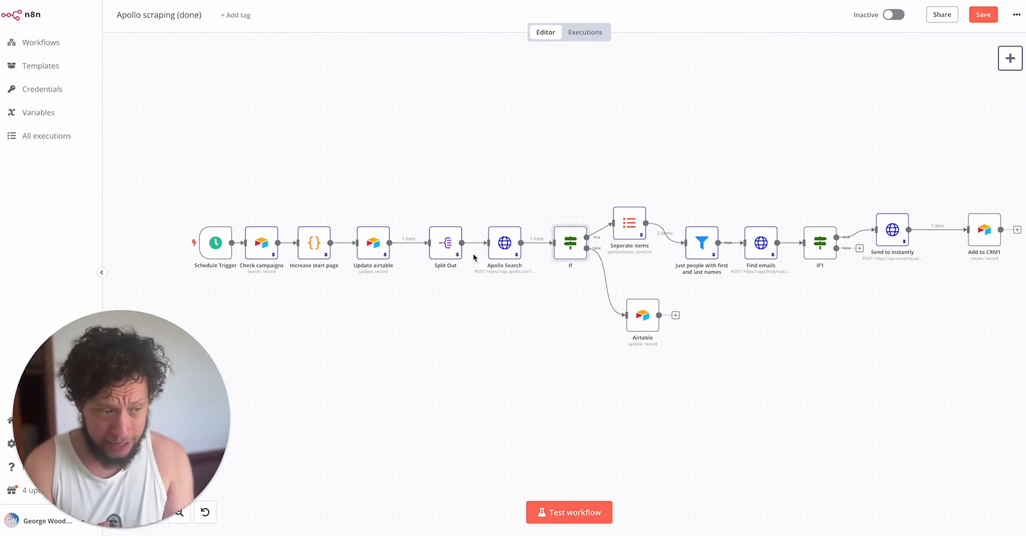
mouse_move(504, 249)
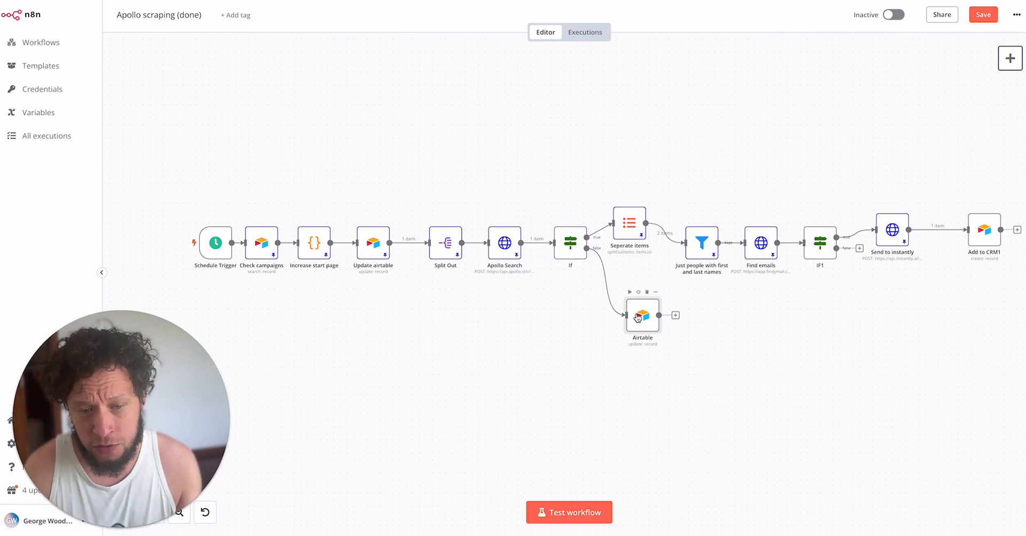
double_click(643, 315)
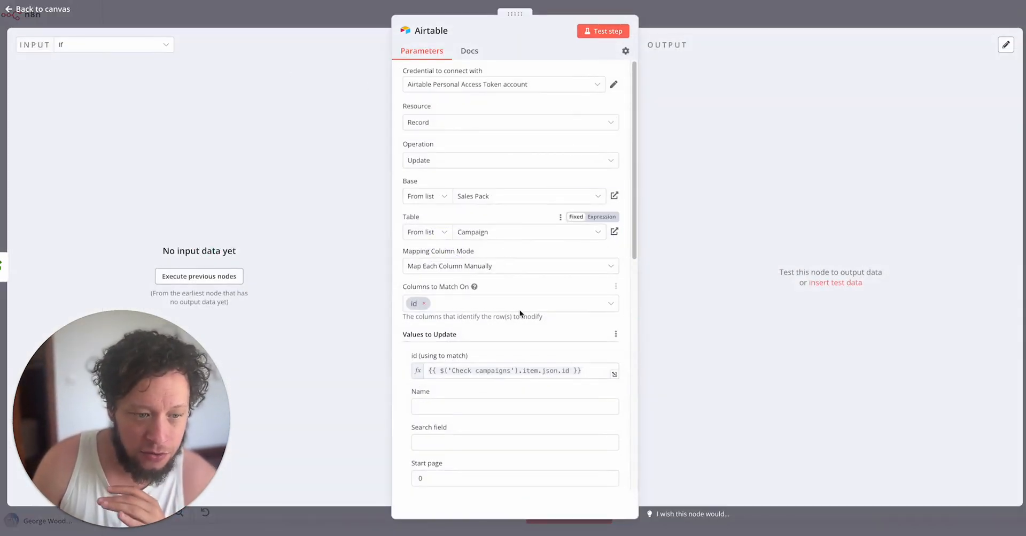
scroll("down", 3)
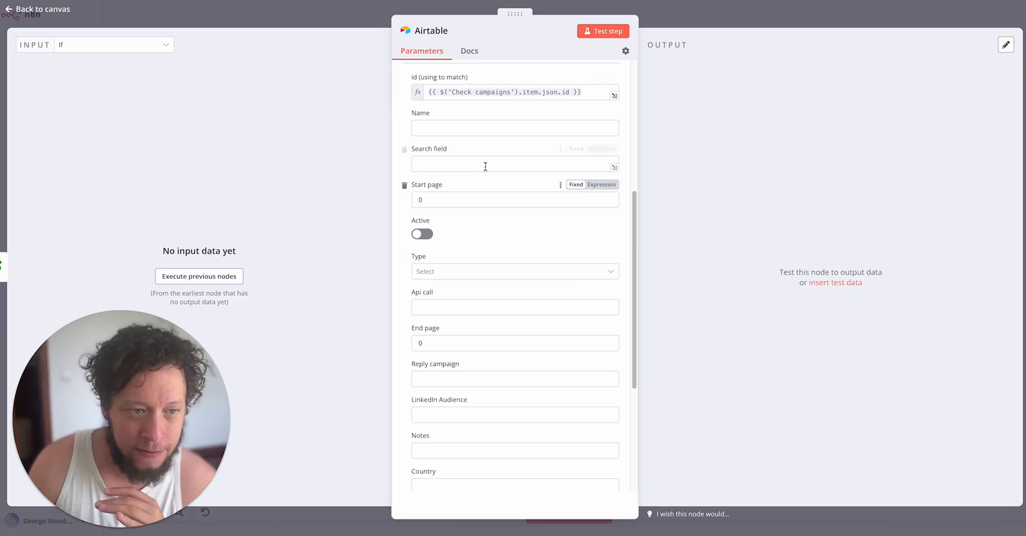
scroll("down", 3)
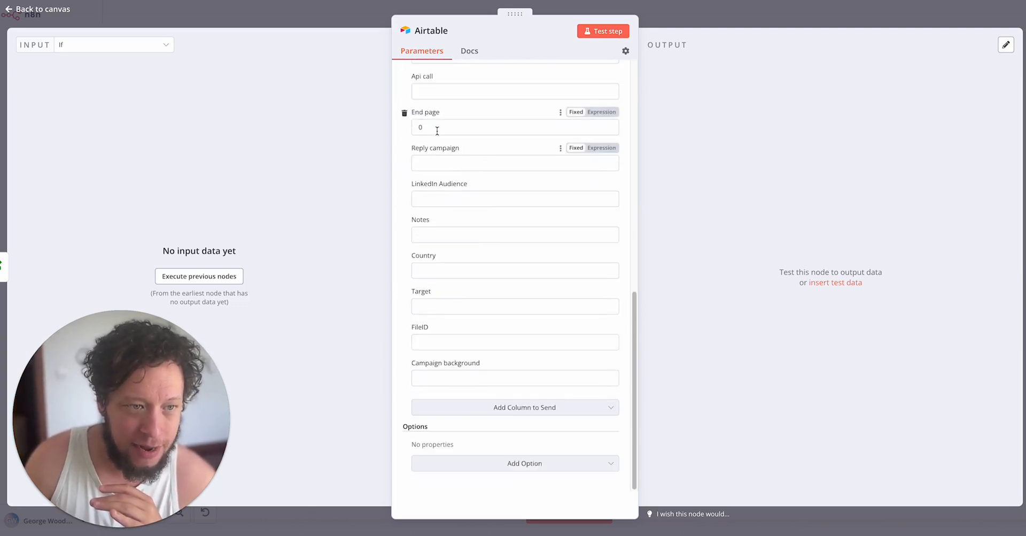
scroll("up", 3)
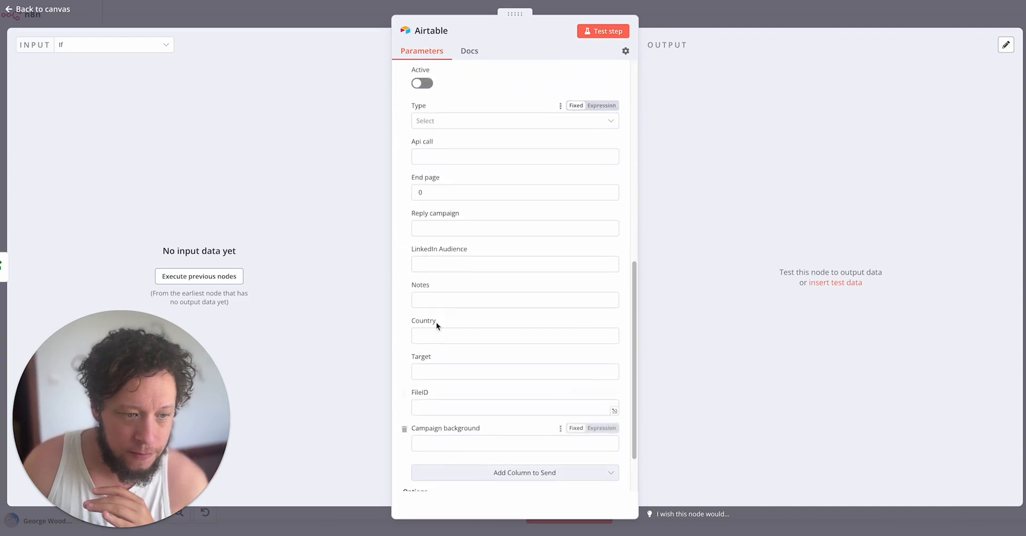
left_click(42, 9)
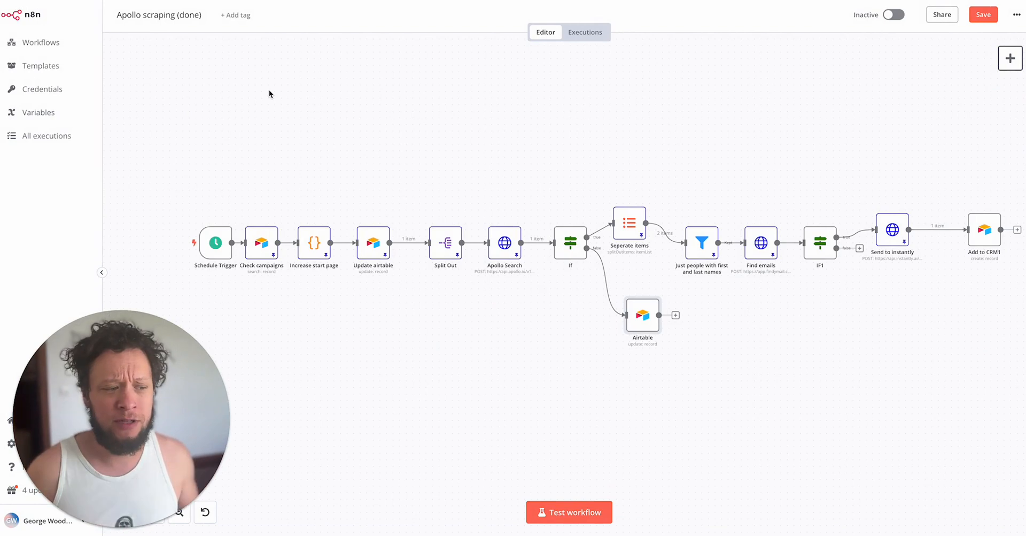
mouse_move(265, 97)
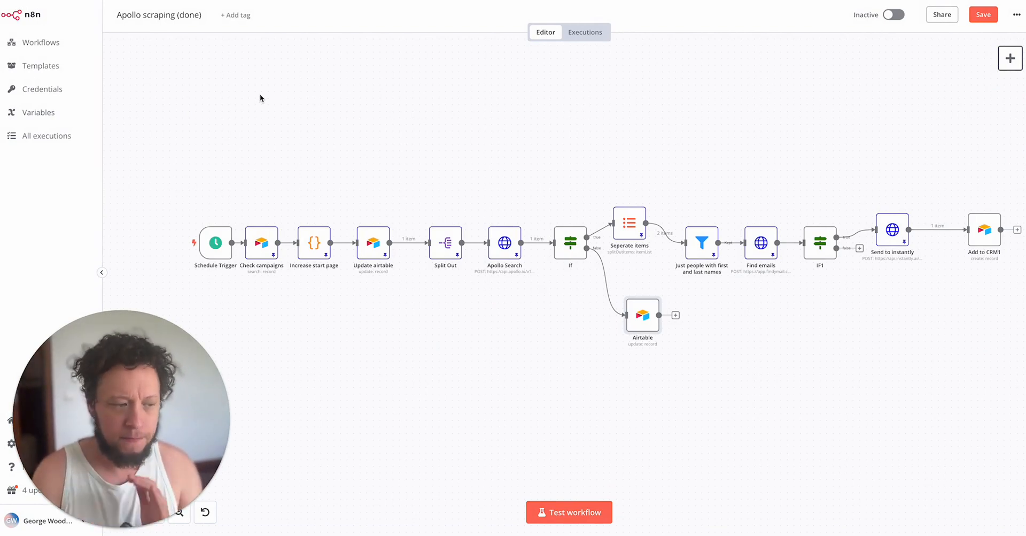
mouse_move(372, 212)
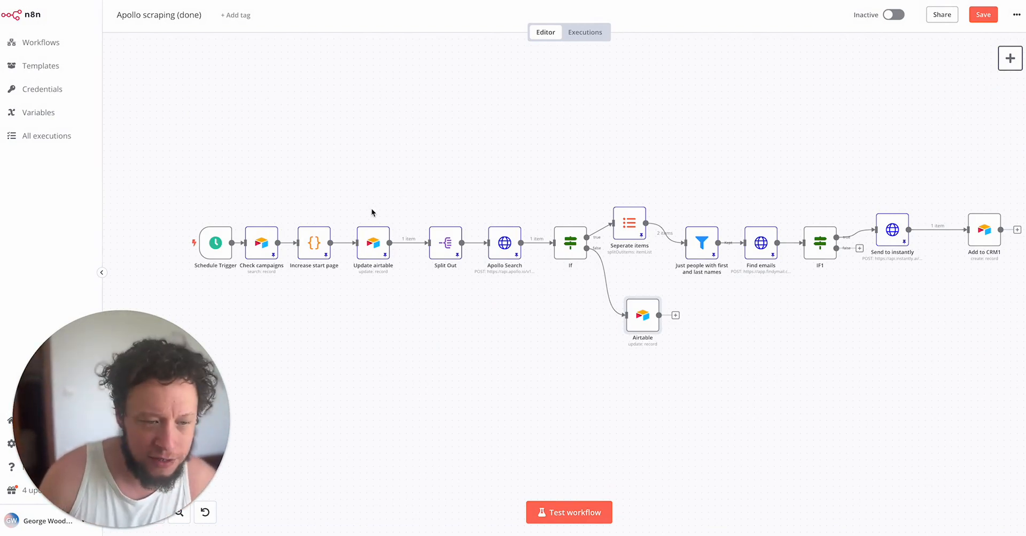
mouse_move(535, 229)
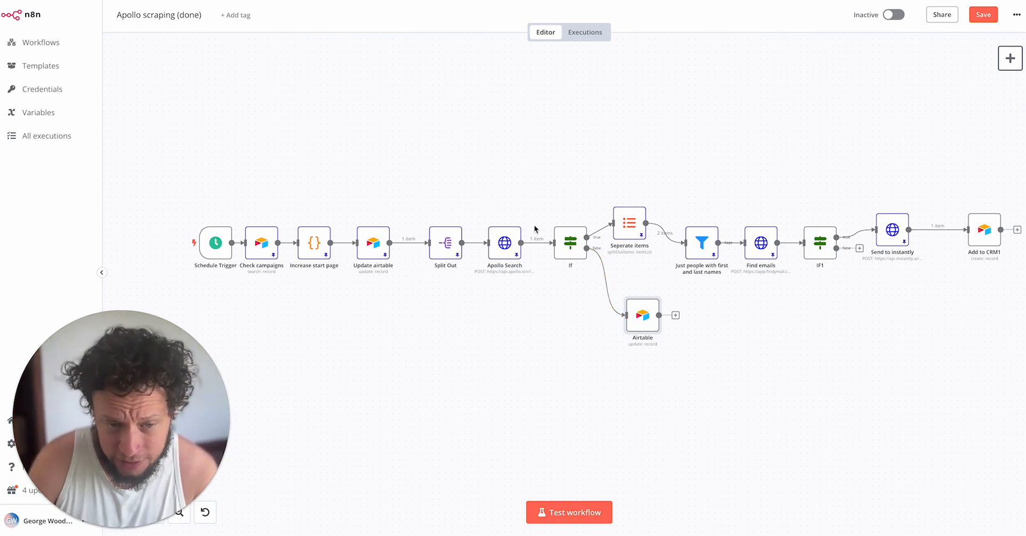
mouse_move(632, 160)
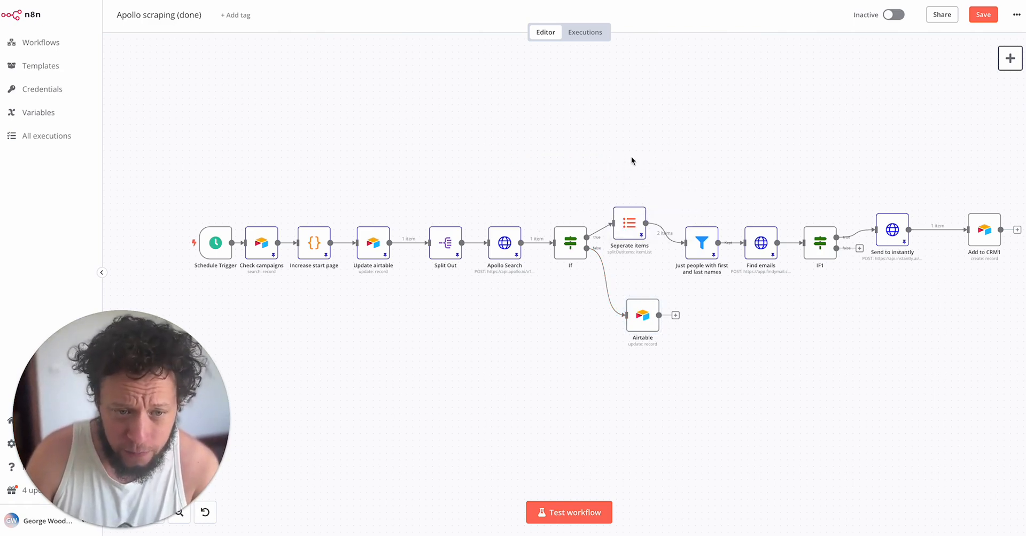
- Review the Seperate items node splitting out people, then bring up the 'Just people with first and last names' filter
double_click(629, 223)
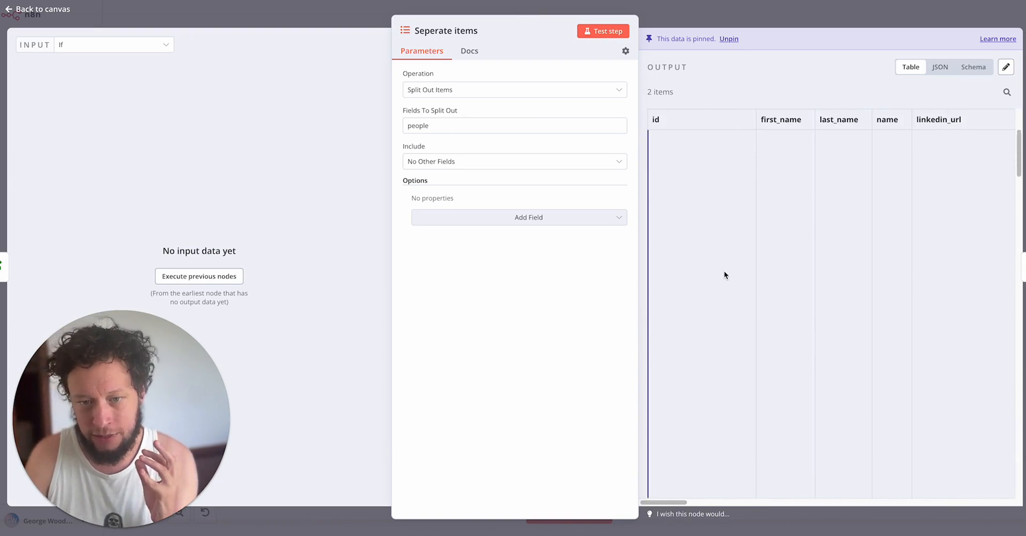
left_click(43, 8)
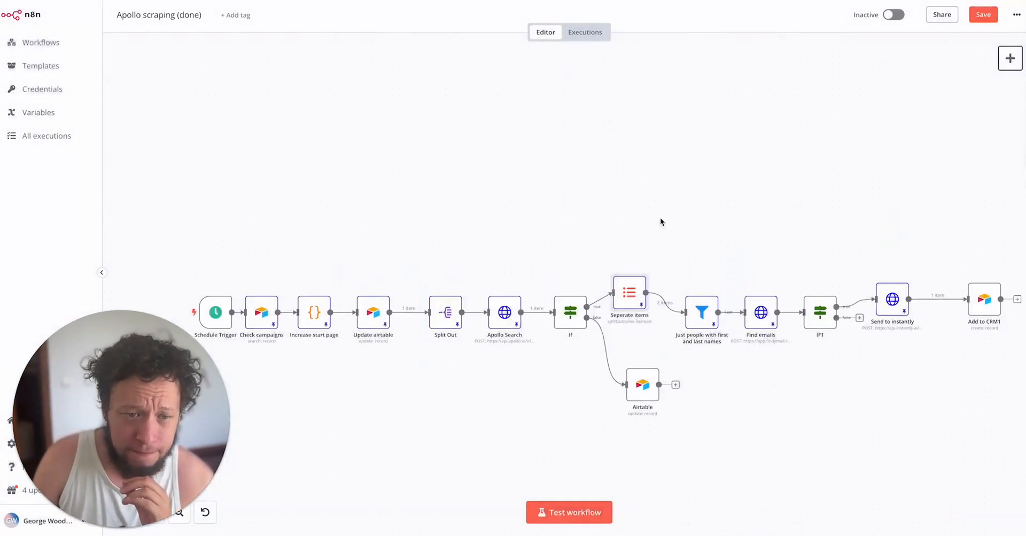
right_click(654, 222)
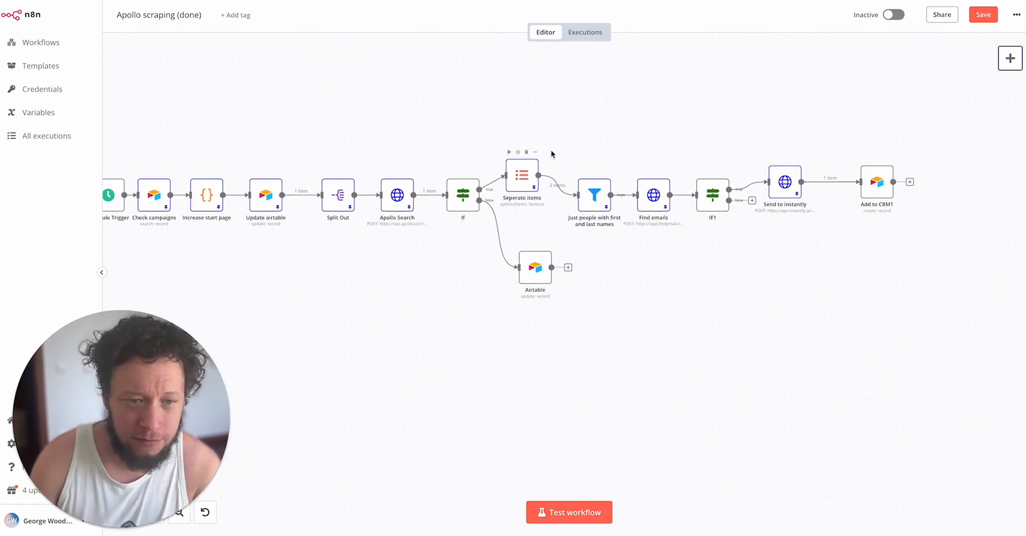
double_click(594, 196)
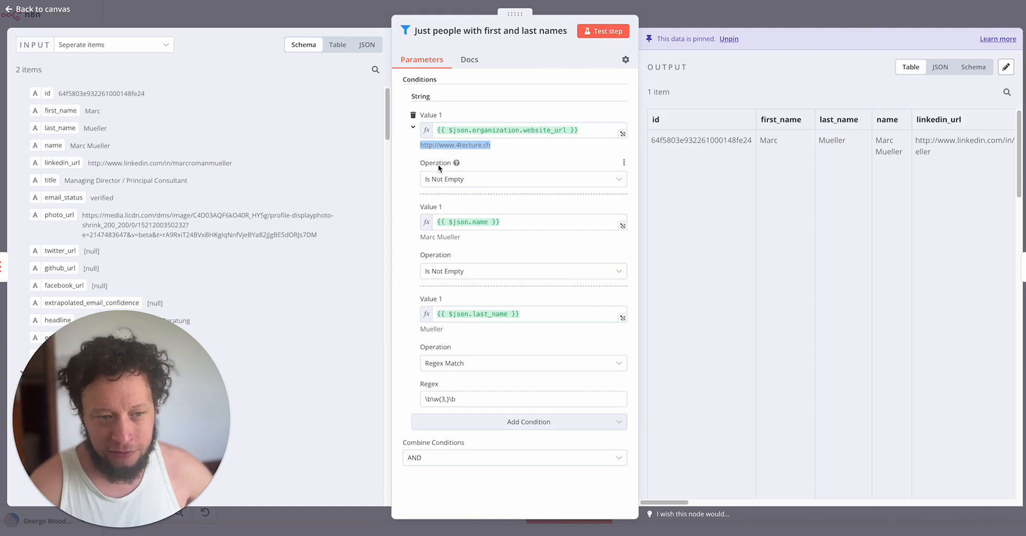
- Examine the filter's sample website value and last-name regex condition, then return to the workflow canvas
double_click(439, 236)
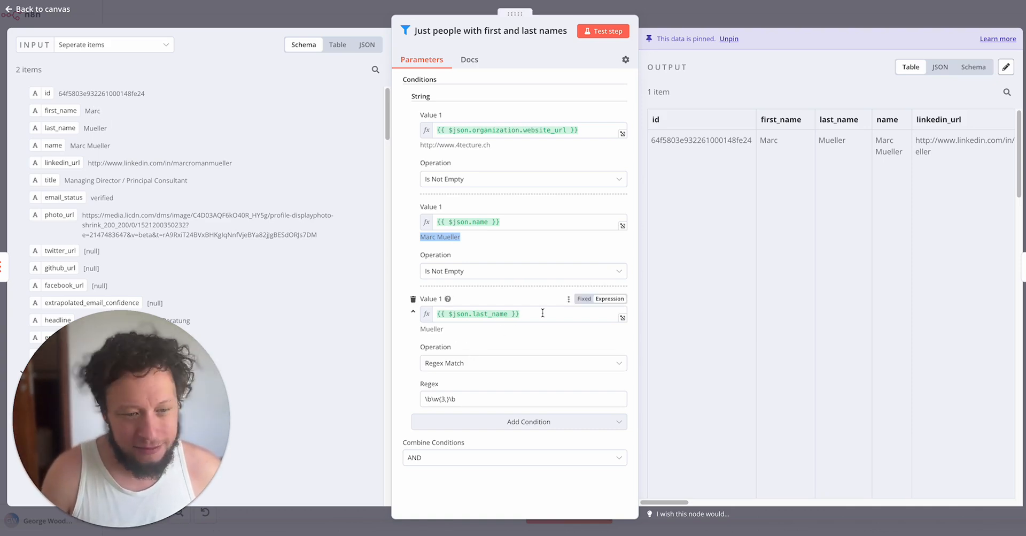
left_click(518, 313)
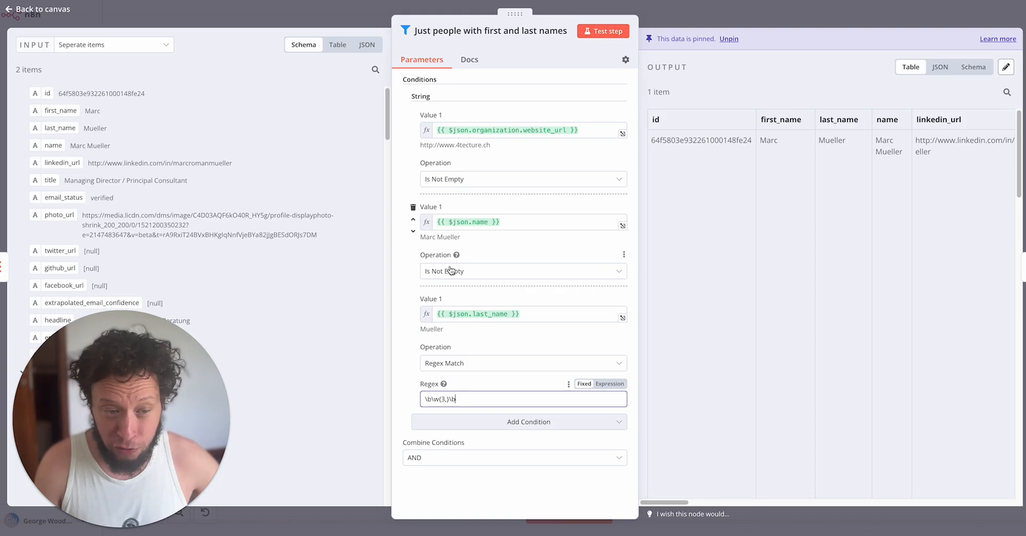
mouse_move(450, 270)
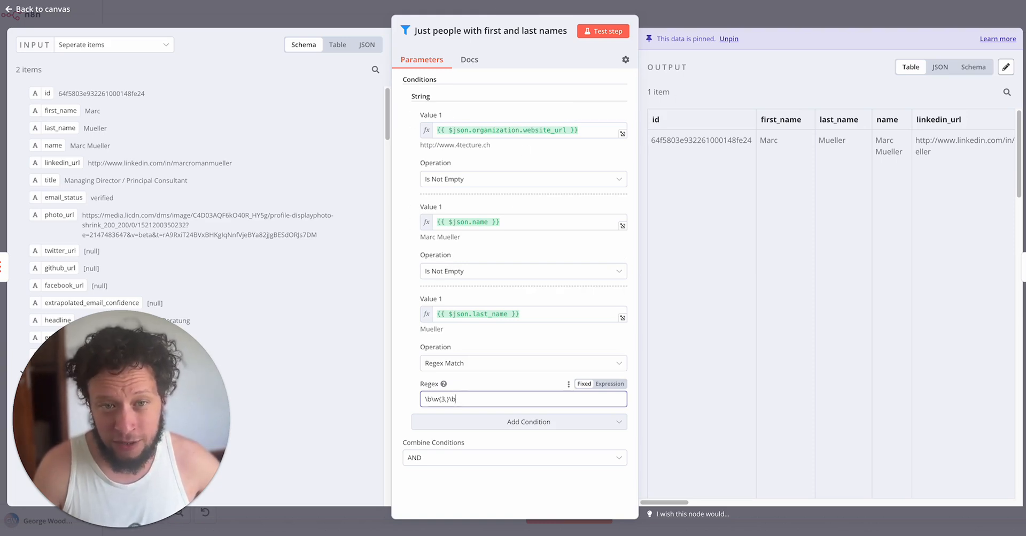
left_click(39, 8)
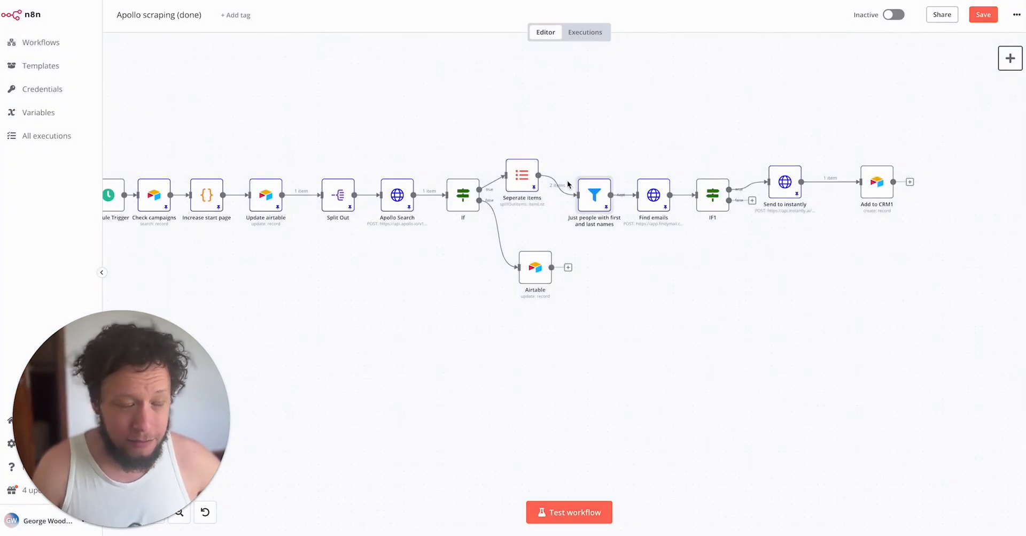
mouse_move(671, 265)
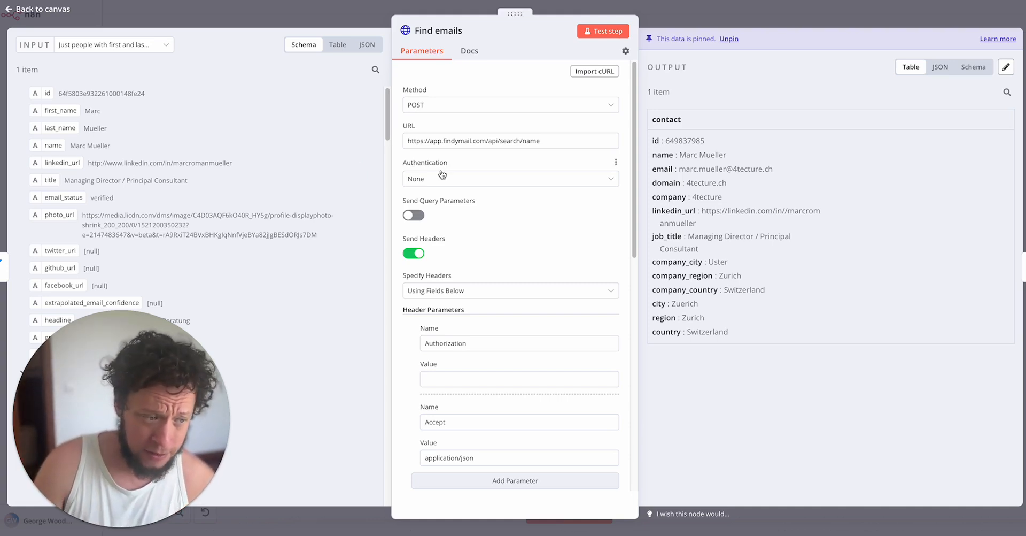
mouse_move(442, 178)
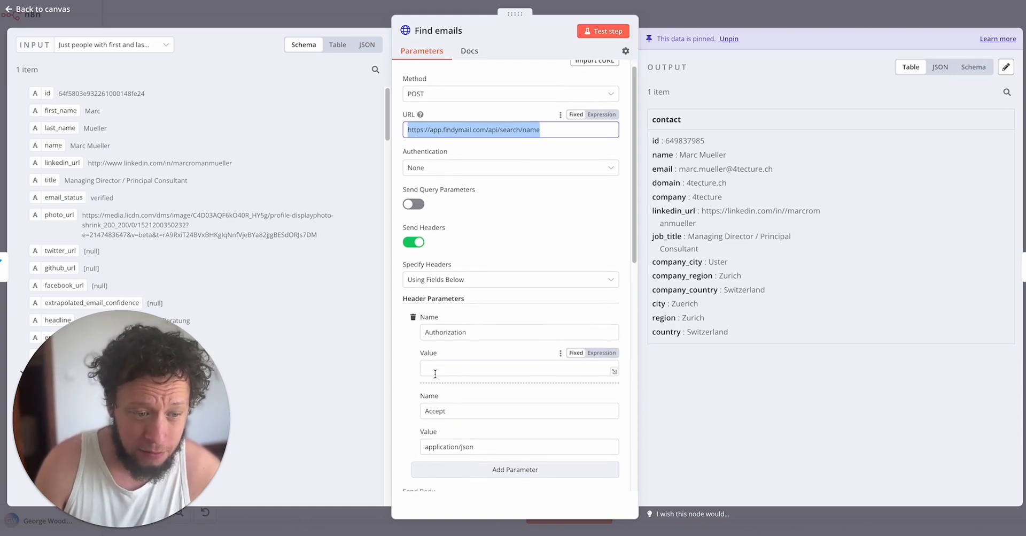
scroll("down", 3)
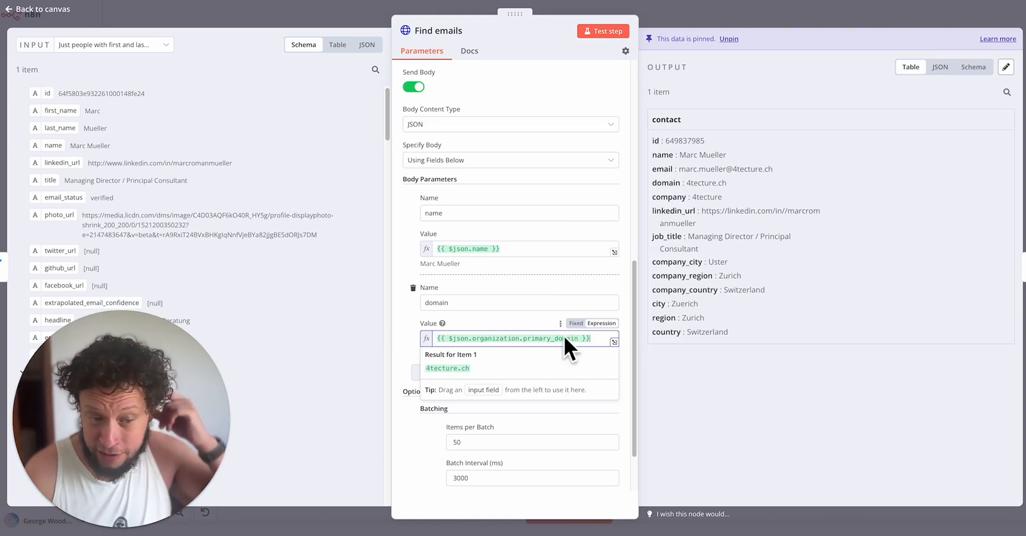
mouse_move(504, 232)
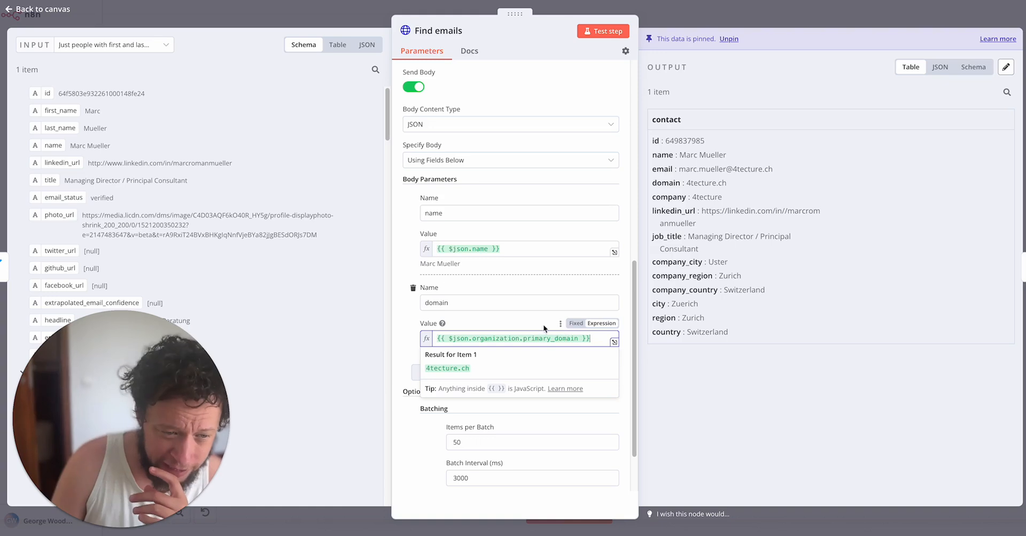
left_click(511, 248)
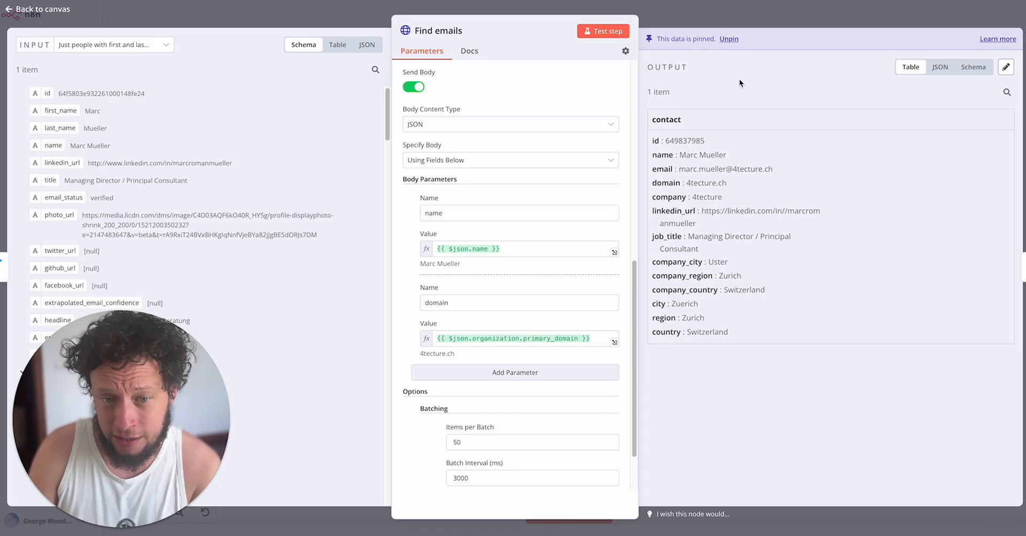
left_click(38, 9)
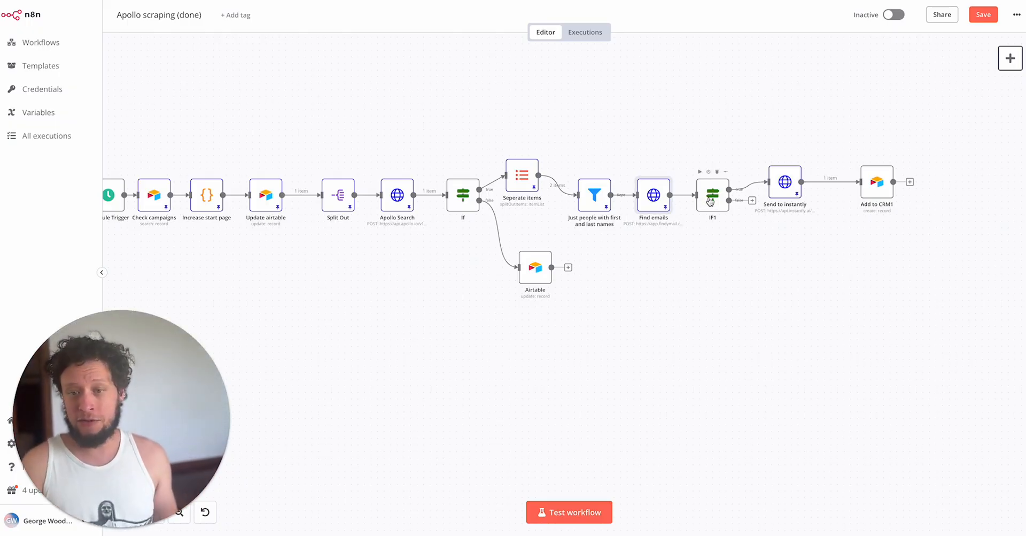
- Review the IF1 node's email-not-empty check and return to the canvas
double_click(712, 196)
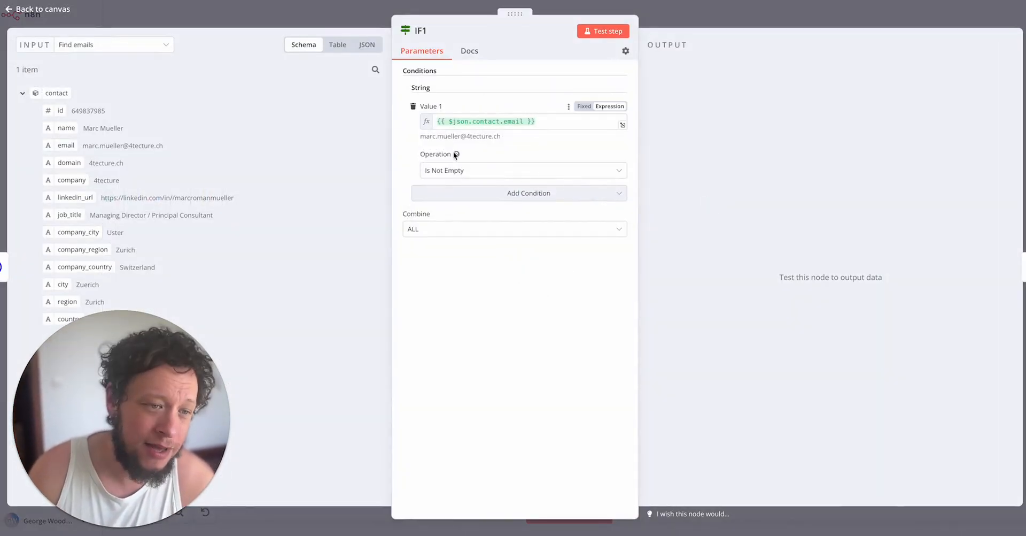
left_click(42, 8)
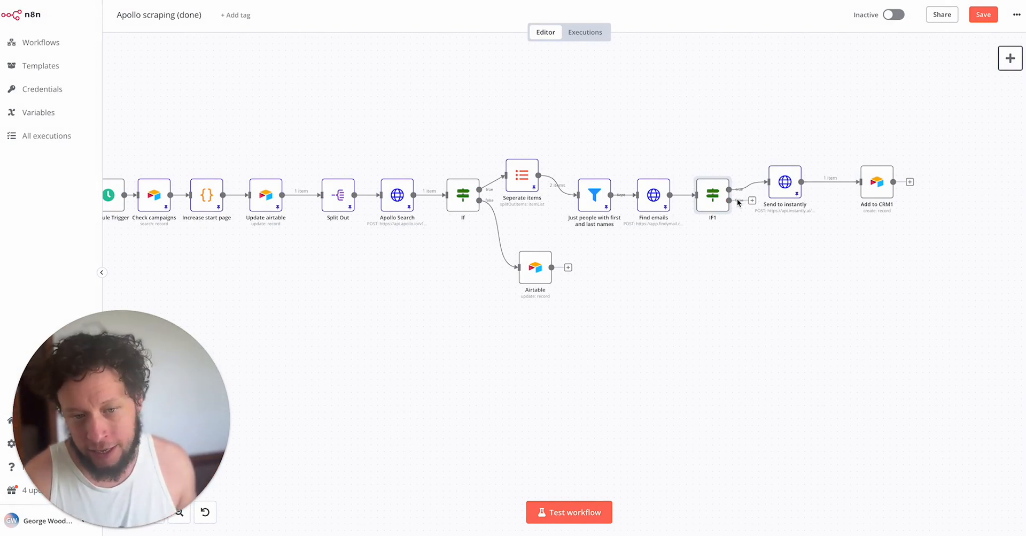
mouse_move(732, 218)
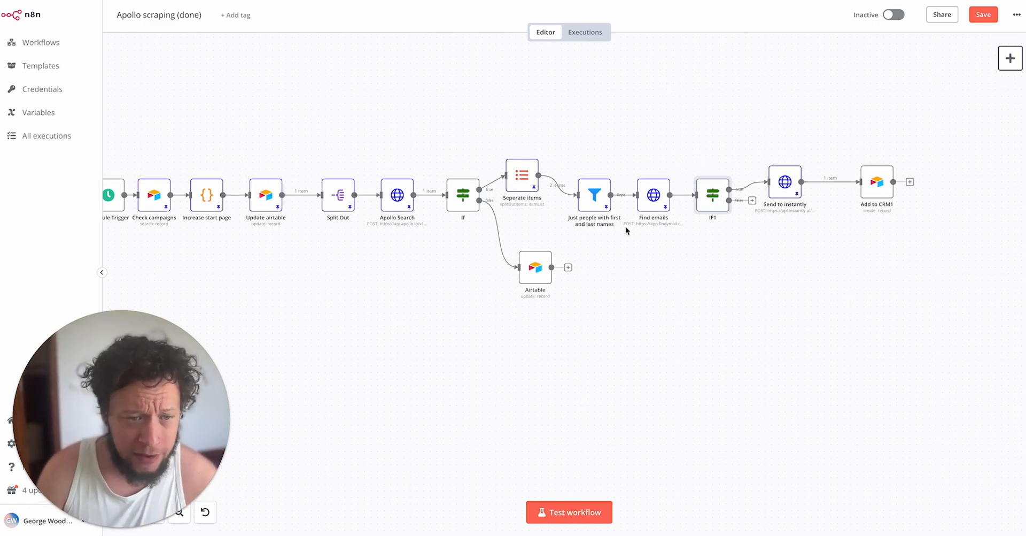
mouse_move(731, 239)
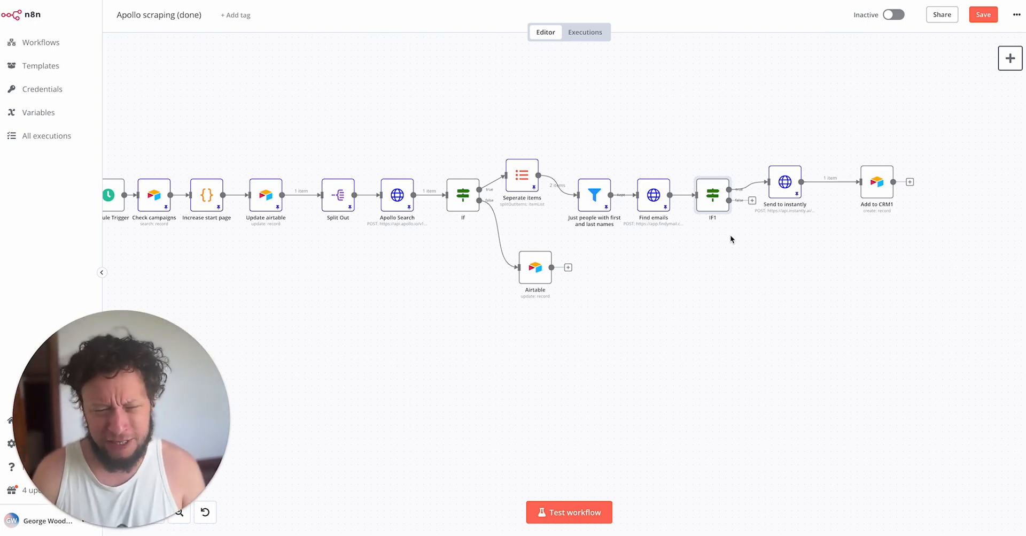
mouse_move(706, 234)
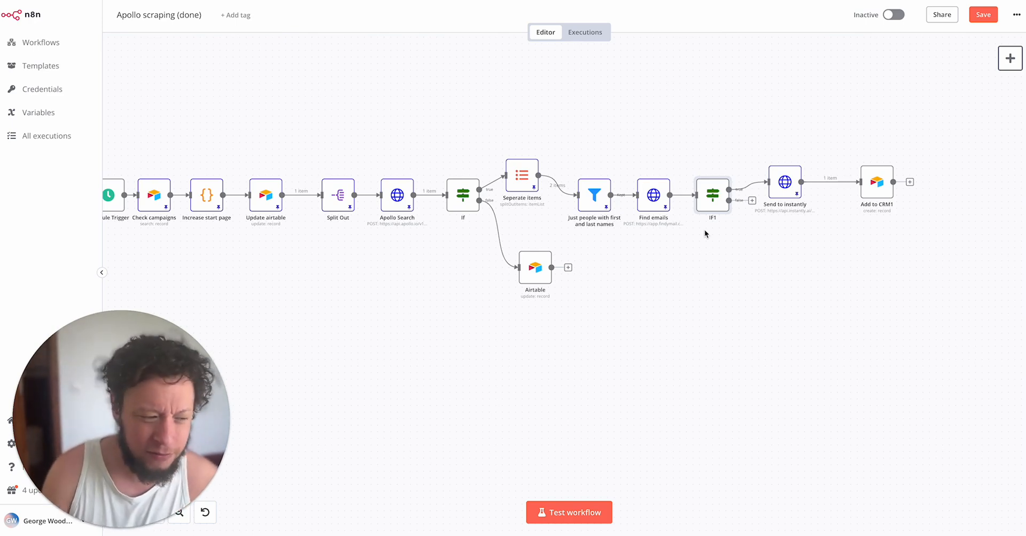
mouse_move(757, 203)
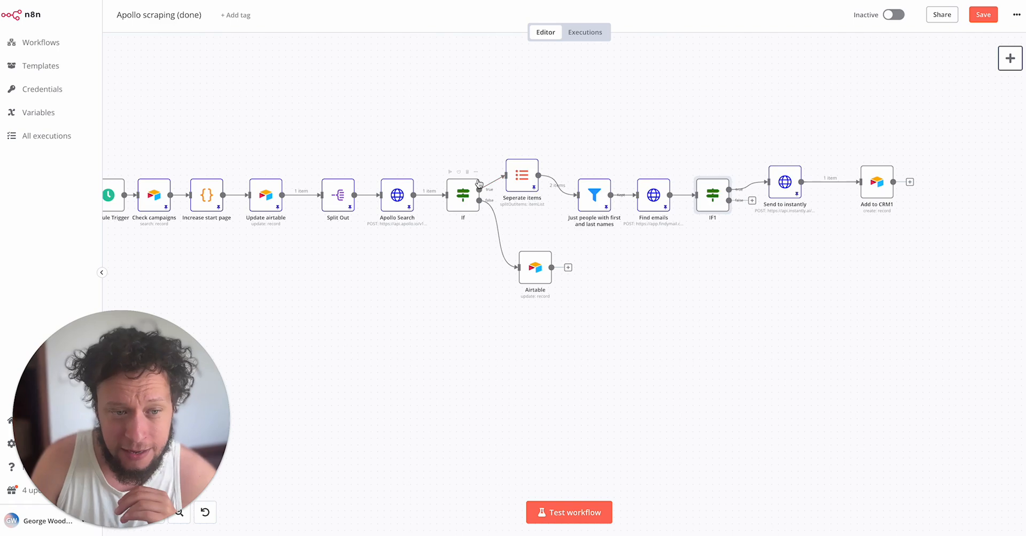
mouse_move(759, 210)
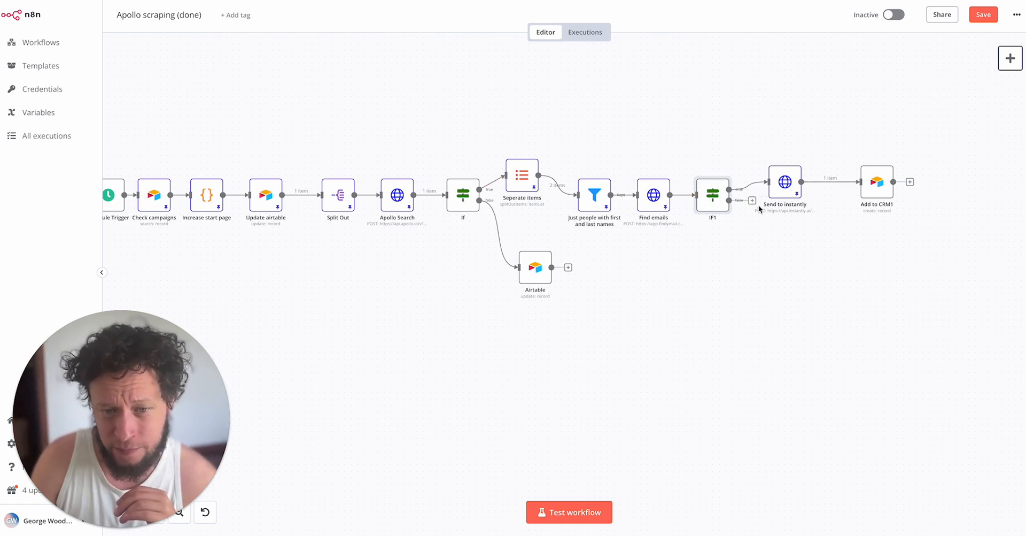
mouse_move(785, 182)
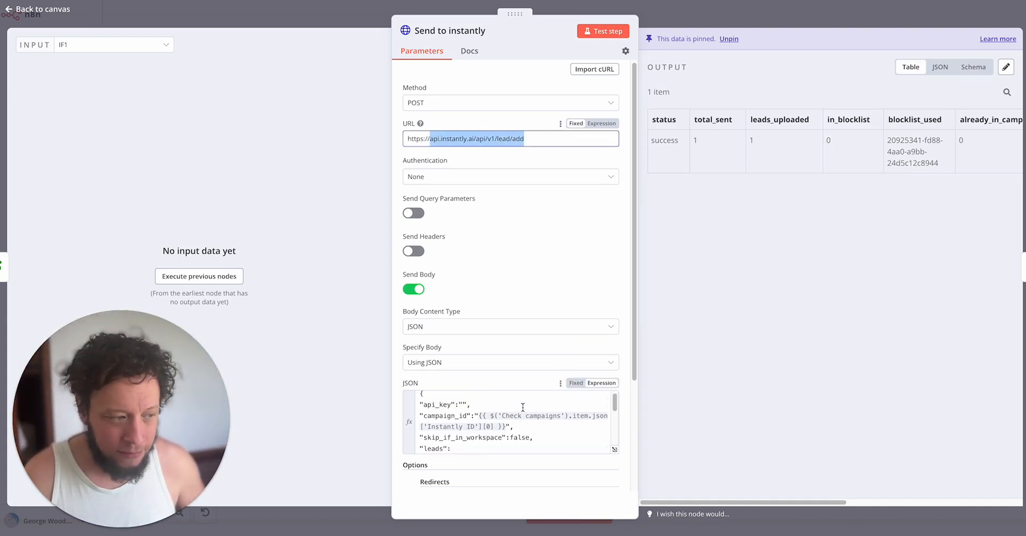
- Scroll through the Send to instantly JSON body with the campaign ID and lead fields
scroll("down", 3)
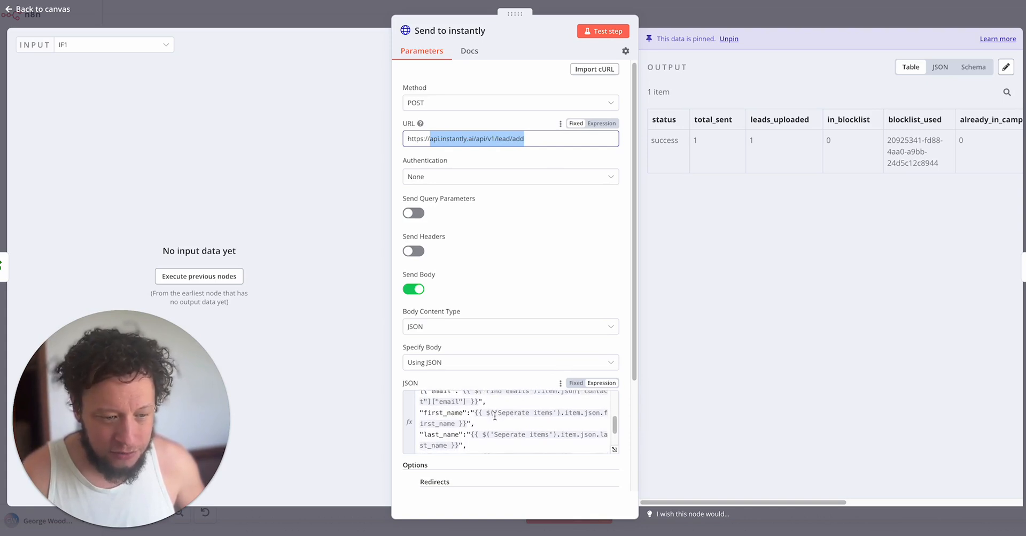
scroll("down", 3)
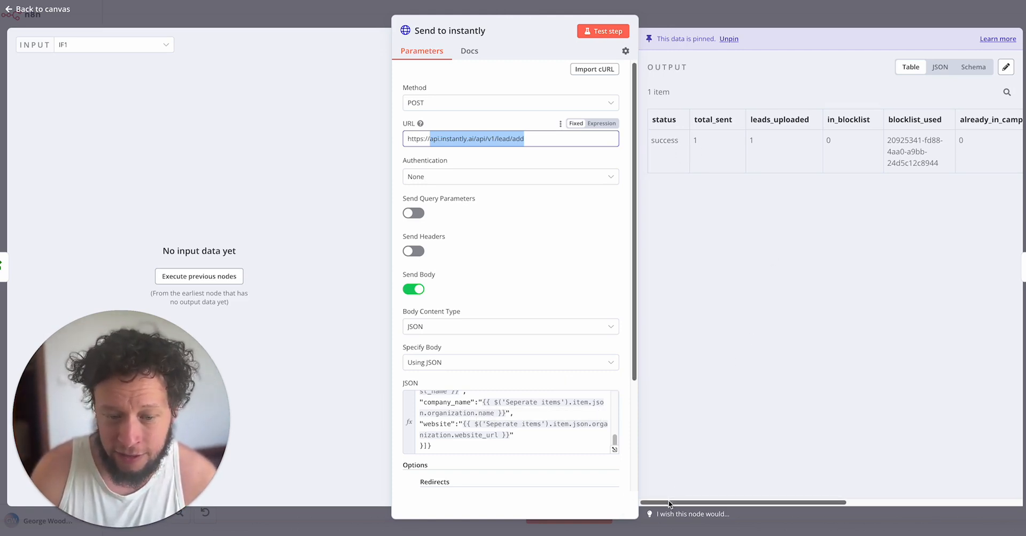
scroll("right", 3)
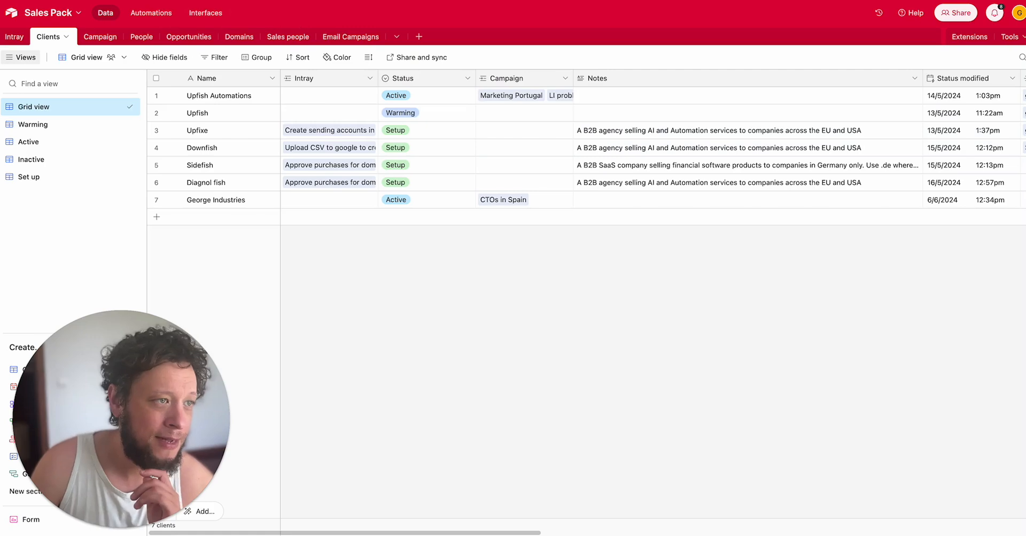
mouse_move(100, 36)
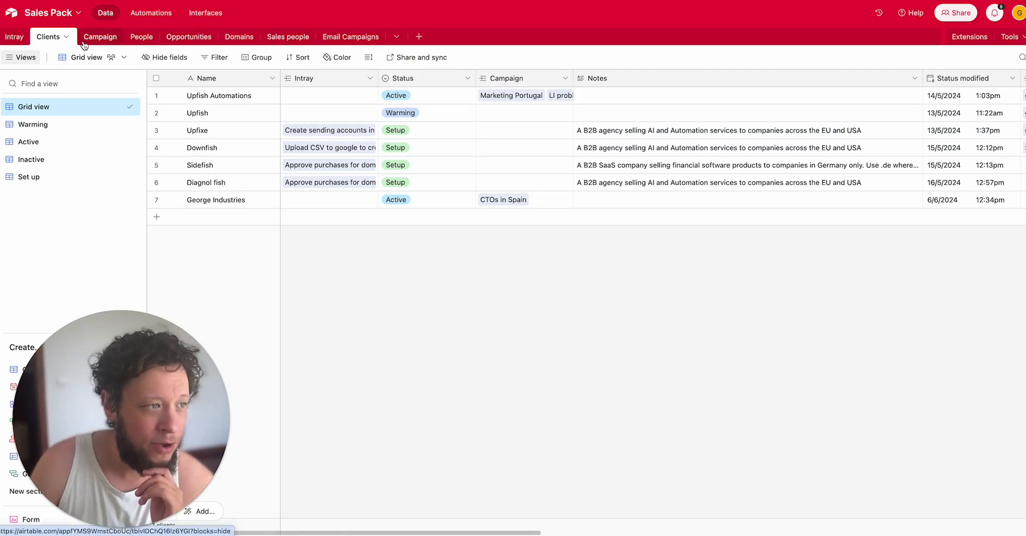
- Review the Clients table fields in Airtable and switch to the Campaign table's Active Apollo view
scroll("right", 3)
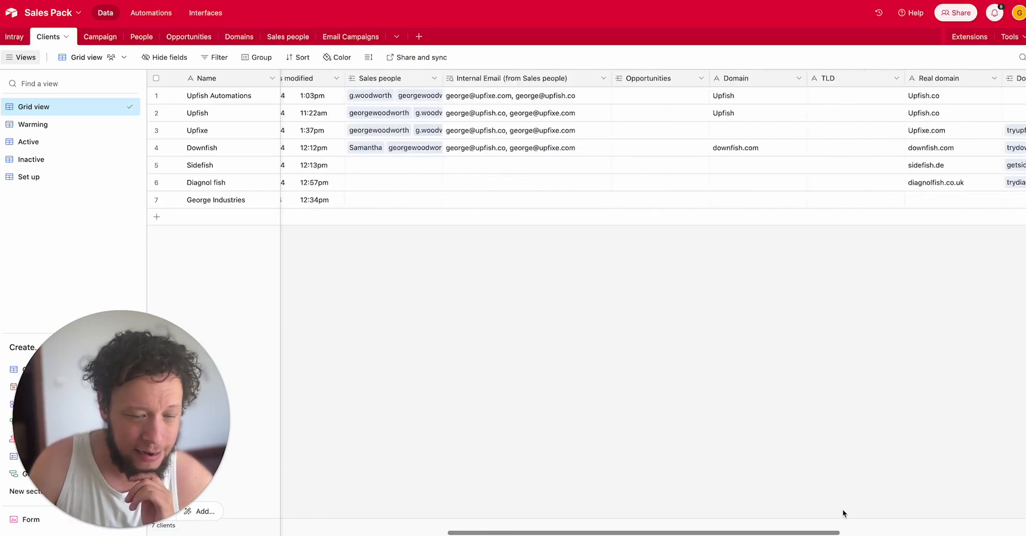
scroll("right", 3)
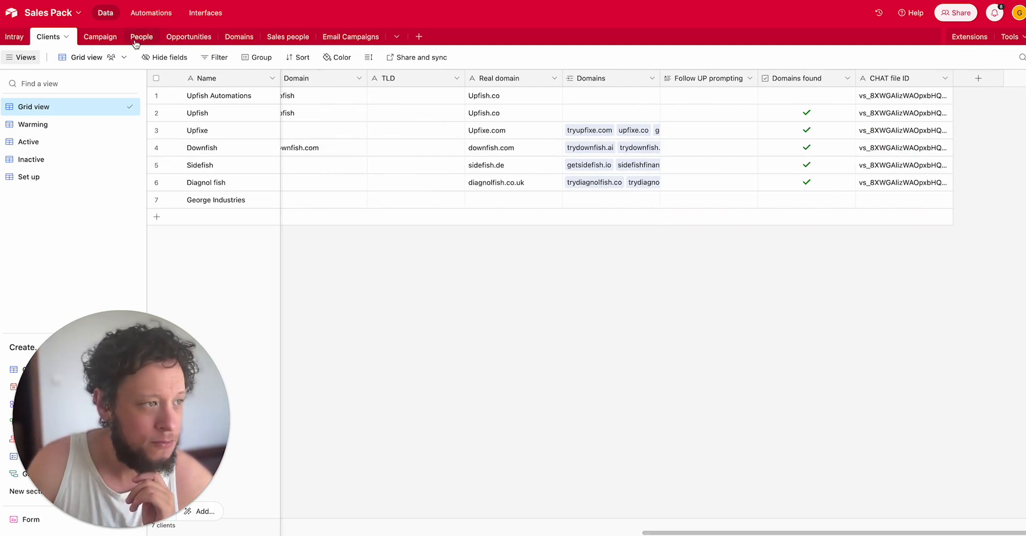
left_click(90, 37)
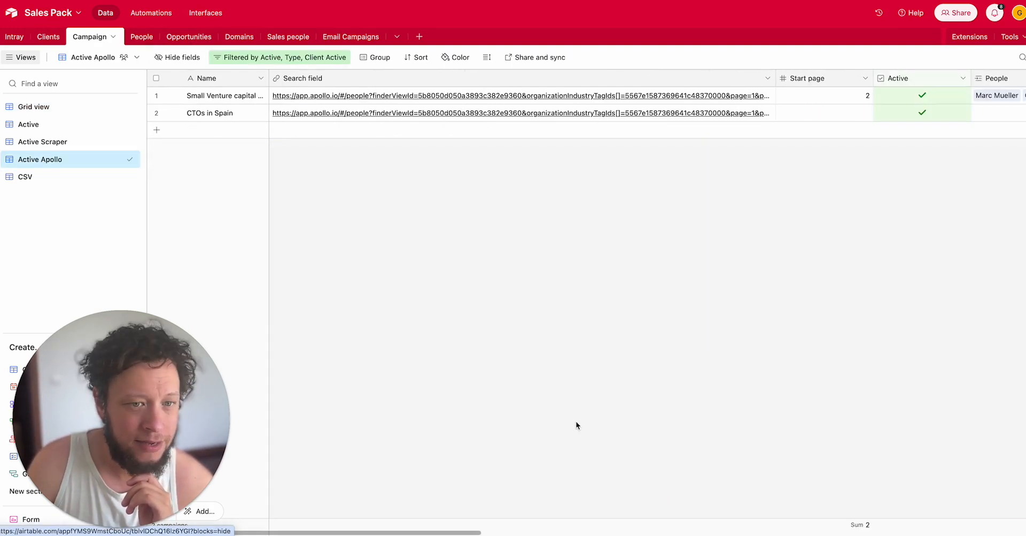
scroll("right", 3)
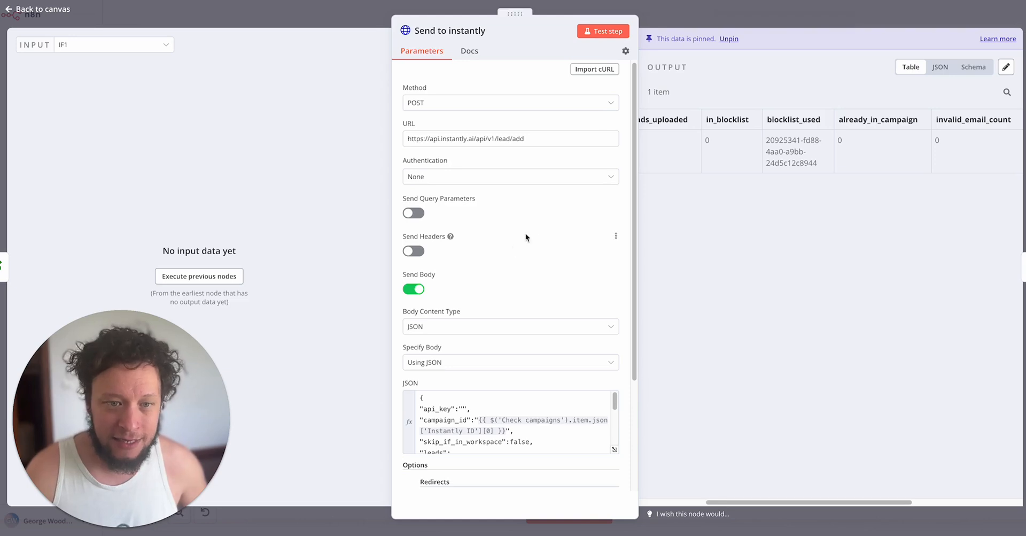
mouse_move(596, 222)
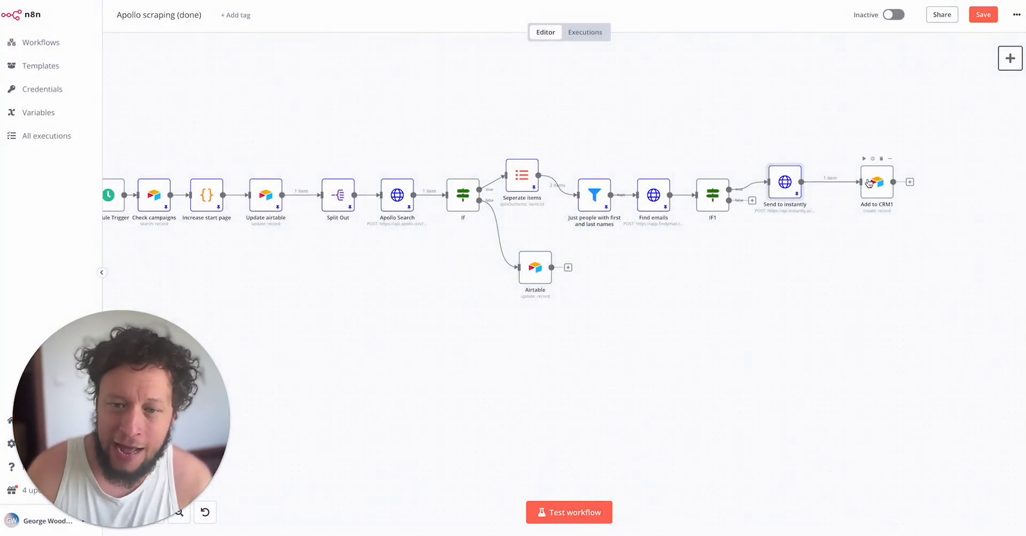
- Review the Add to CRM1 node's Values to Send mapping Apollo lead fields into the People table
double_click(877, 182)
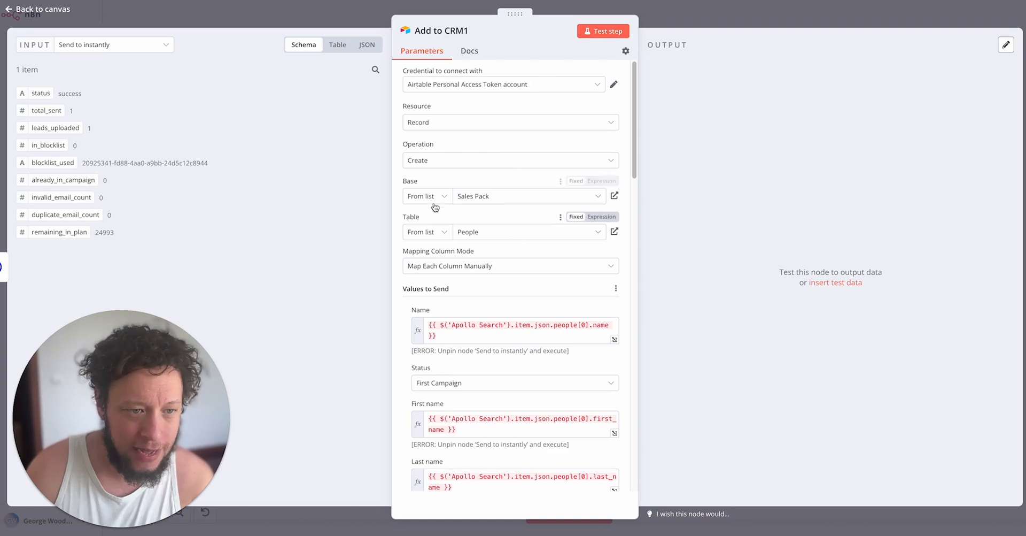
scroll("down", 3)
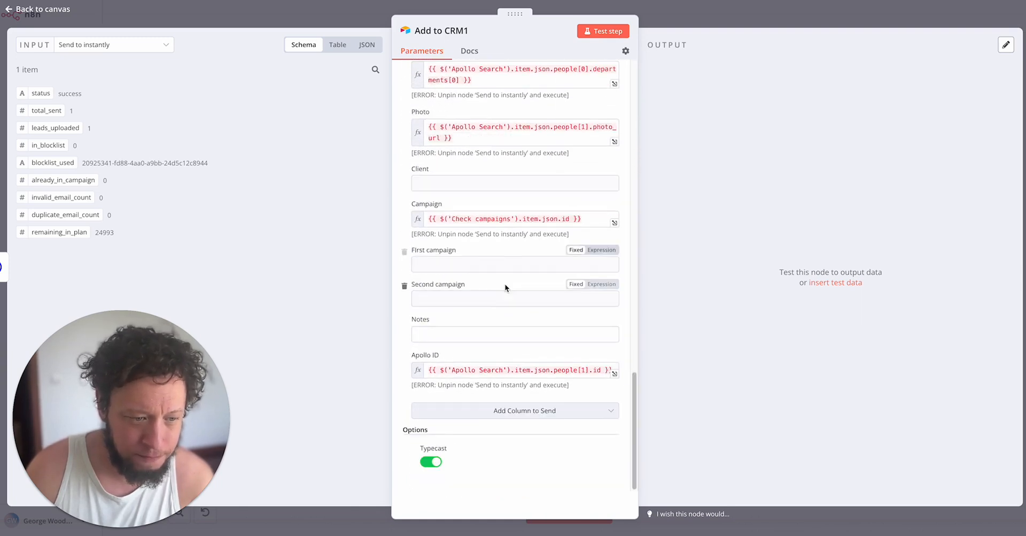
mouse_move(451, 205)
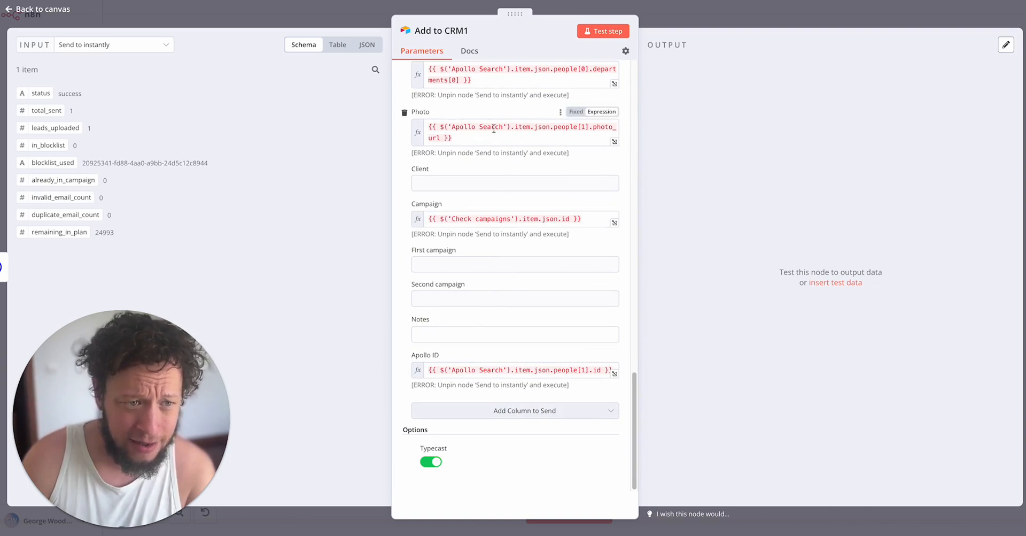
scroll("up", 3)
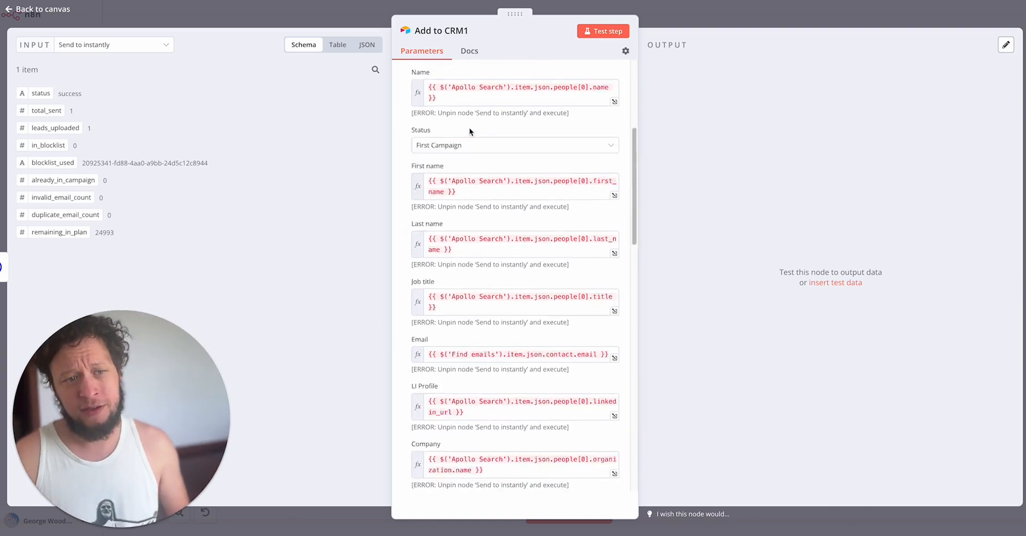
scroll("up", 3)
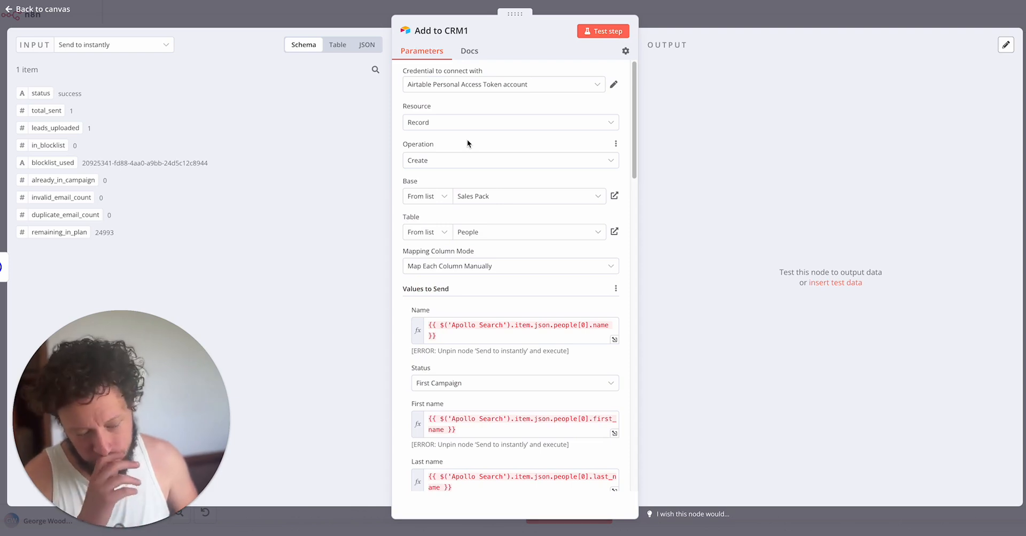
mouse_move(468, 176)
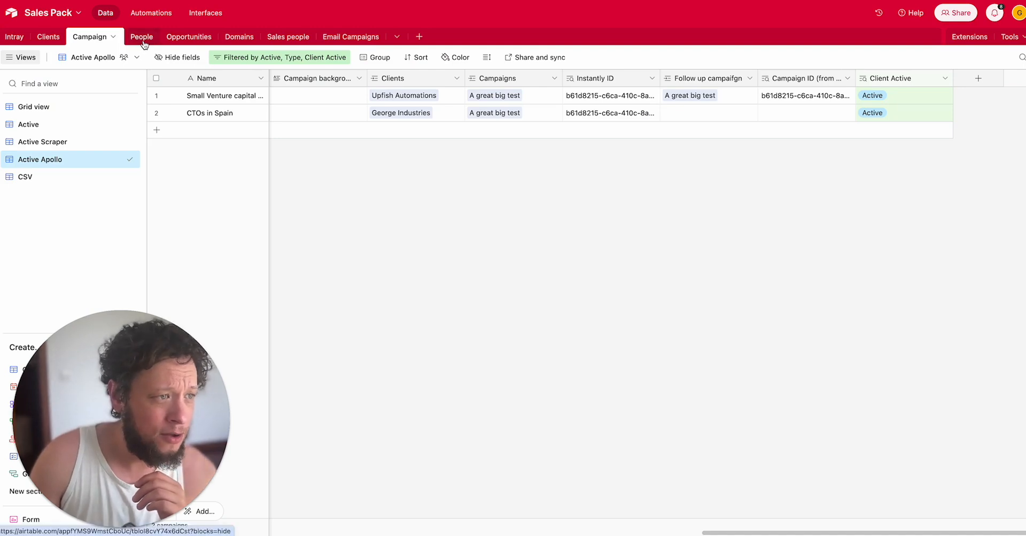
- Switch Airtable to the People table
left_click(141, 37)
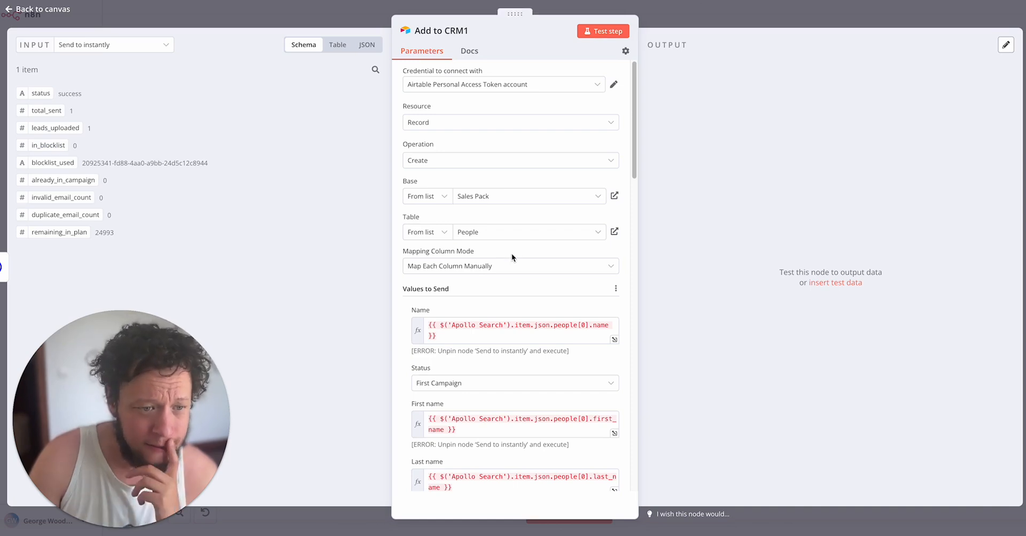
- Scroll to the Add to CRM1 Campaign mapping taken from the Check campaigns ID
scroll("down", 3)
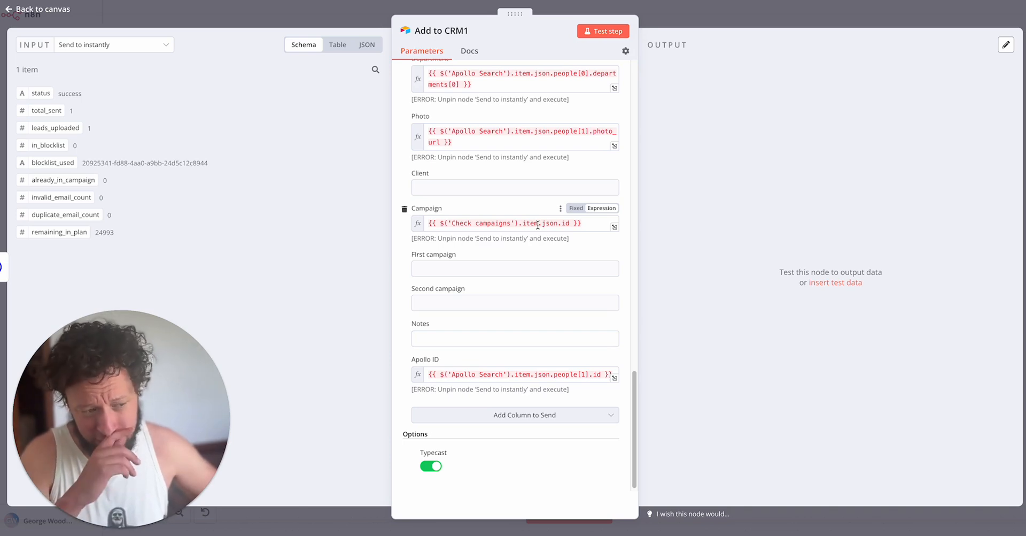
mouse_move(699, 18)
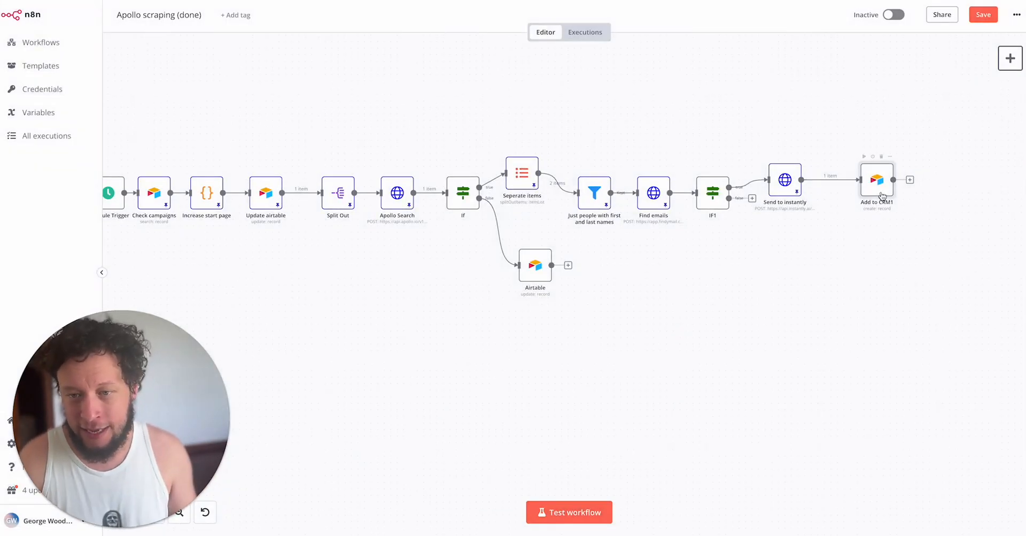
- Copy the Add to CRM1 Airtable node to the clipboard from its context menu
right_click(877, 180)
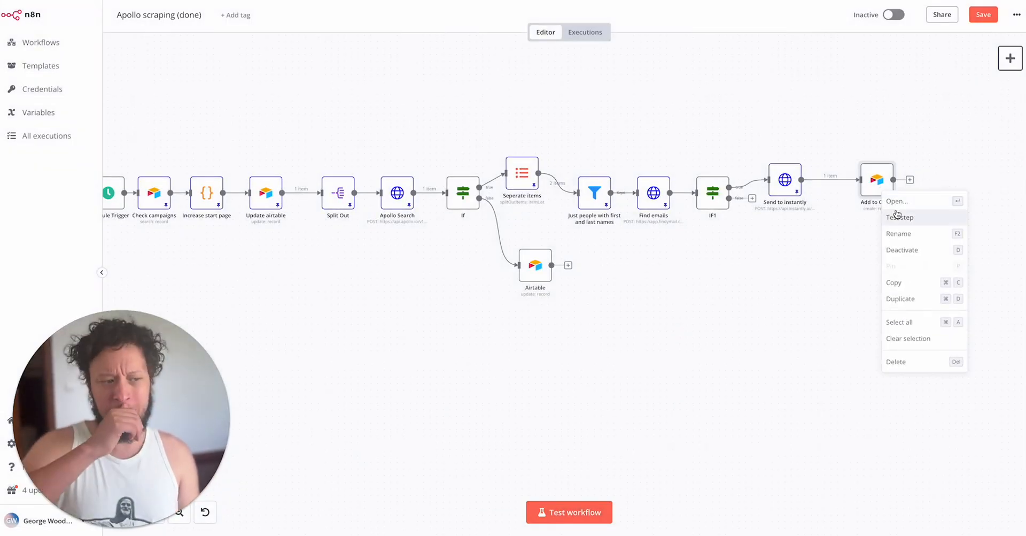
mouse_move(903, 237)
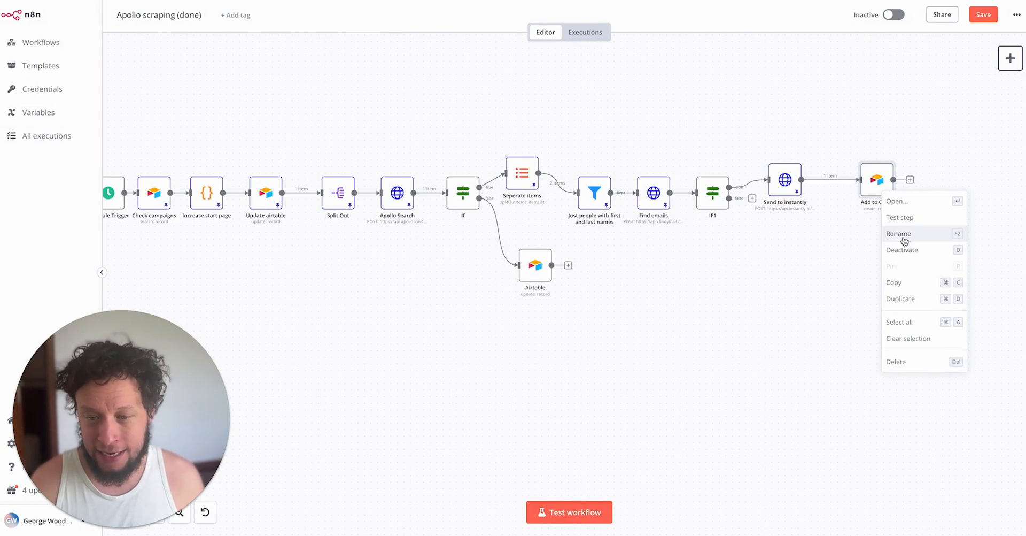
mouse_move(900, 284)
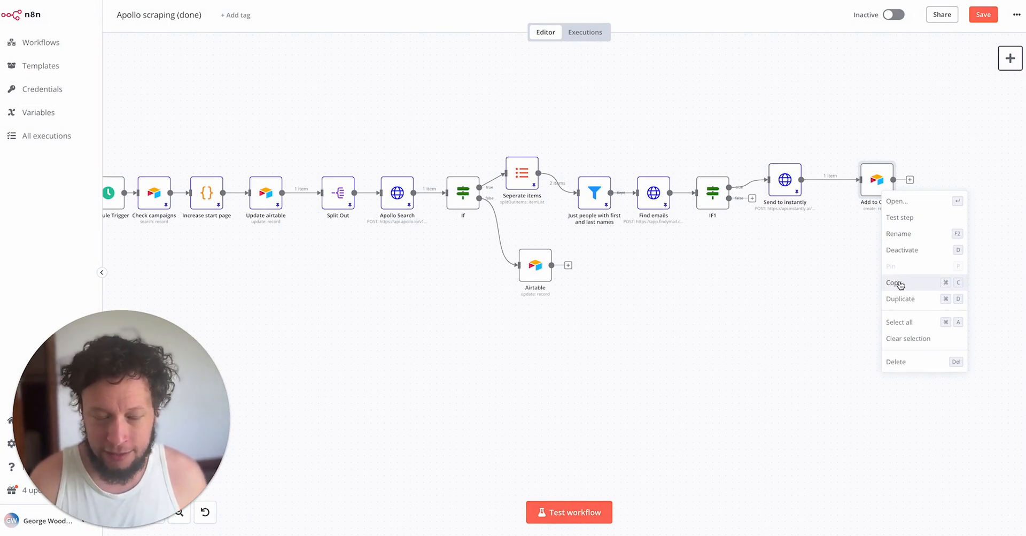
left_click(894, 282)
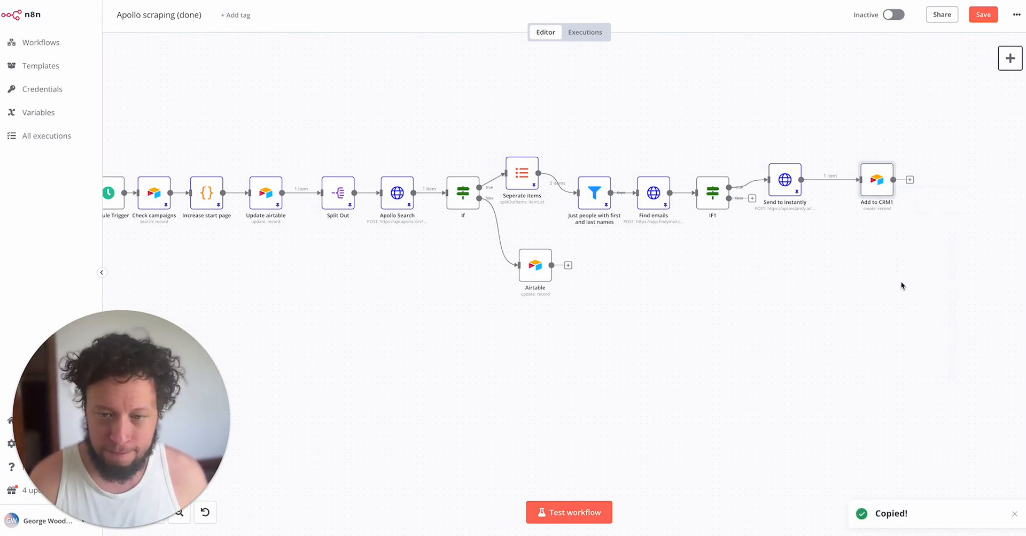
mouse_move(853, 287)
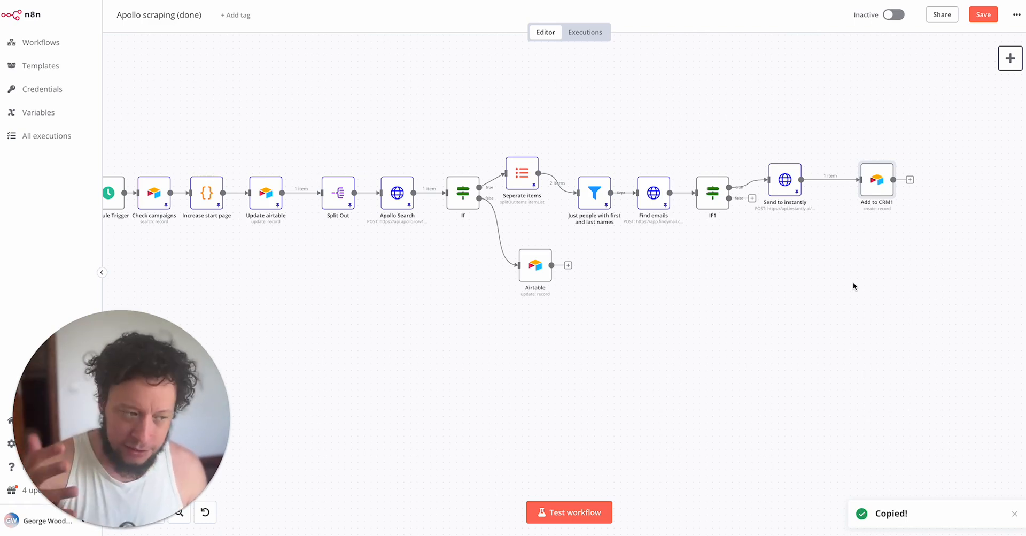
right_click(877, 180)
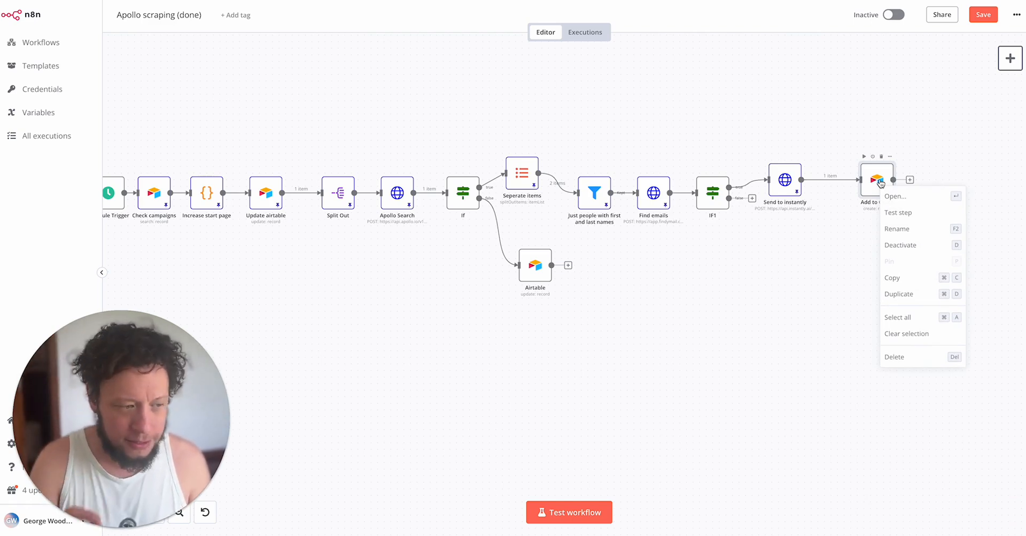
mouse_move(891, 277)
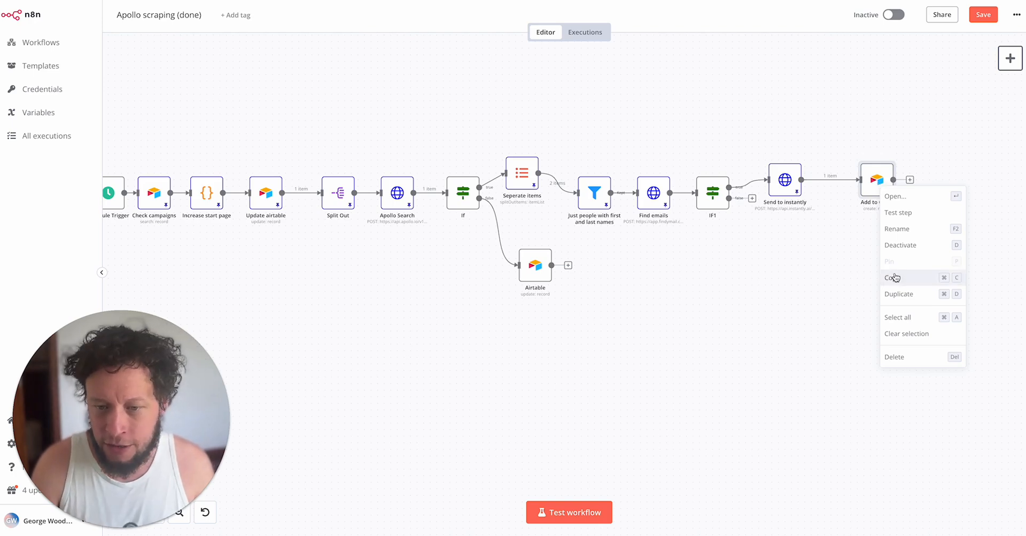
left_click(893, 277)
type("text")
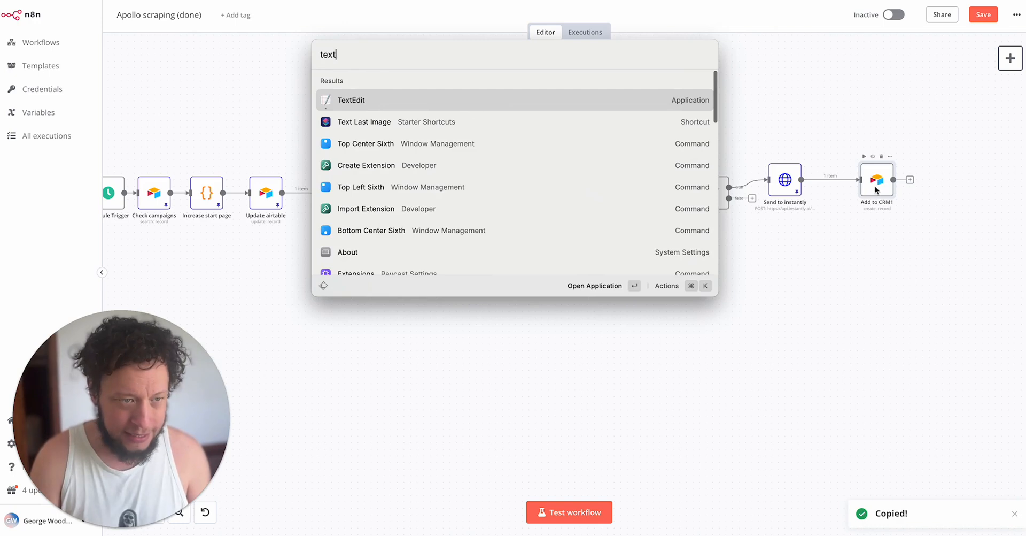
- Locate the Client schema entry in the pasted Add to CRM1 node JSON in TextEdit
key("Escape")
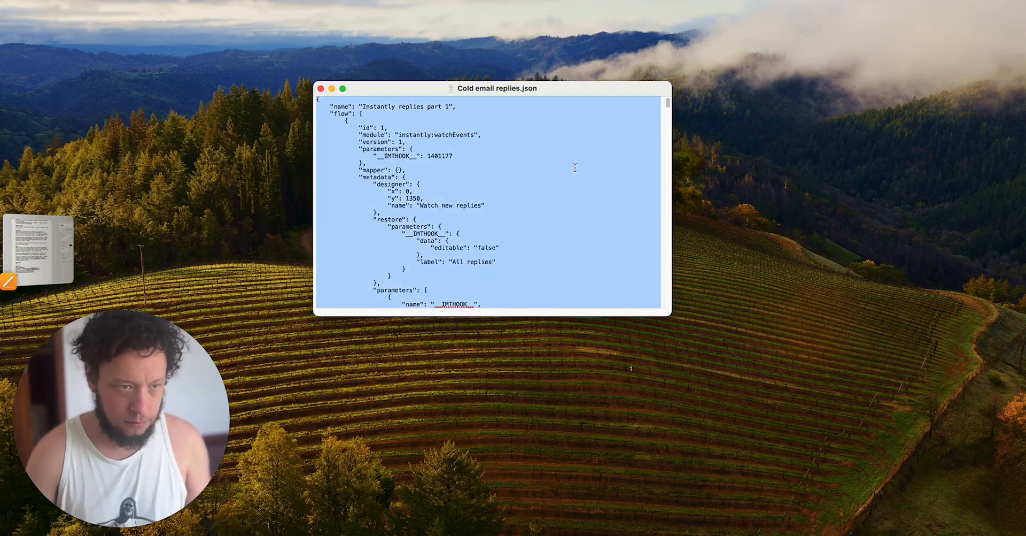
scroll("down", 3)
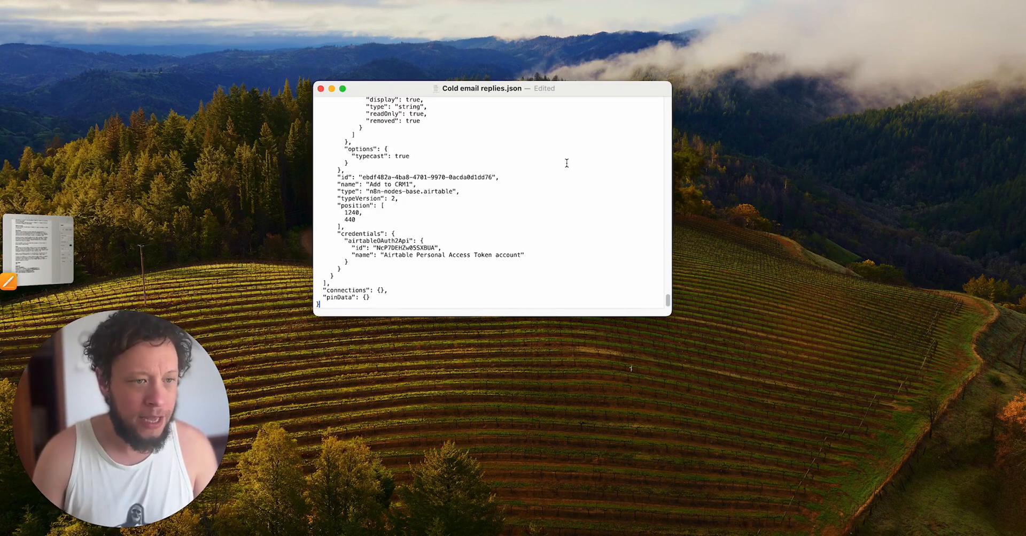
scroll("up", 3)
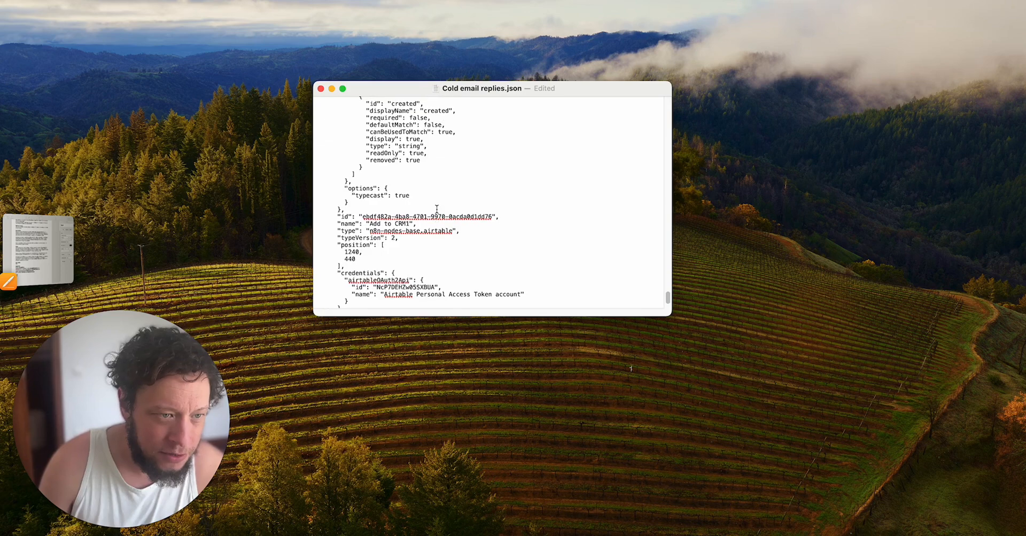
scroll("up", 3)
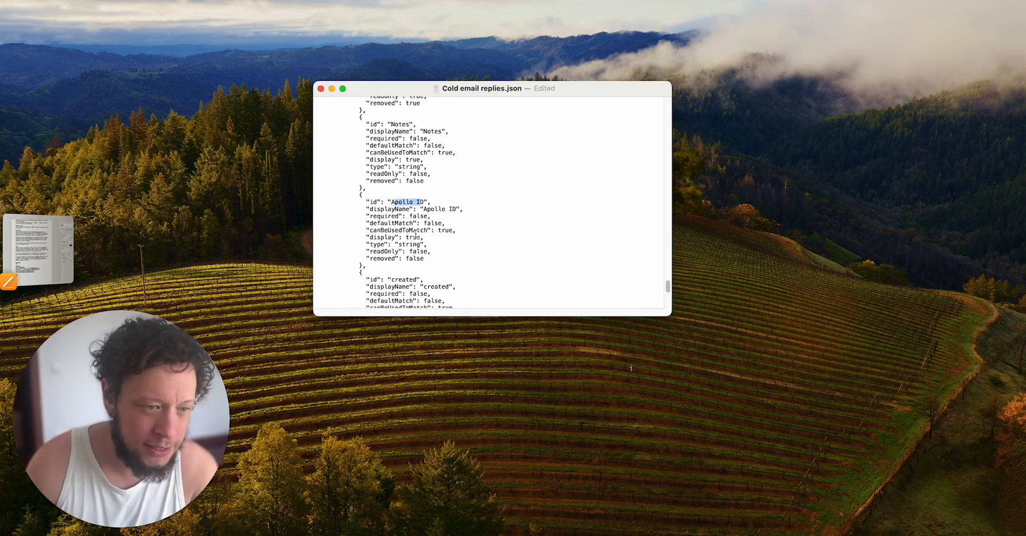
scroll("up", 3)
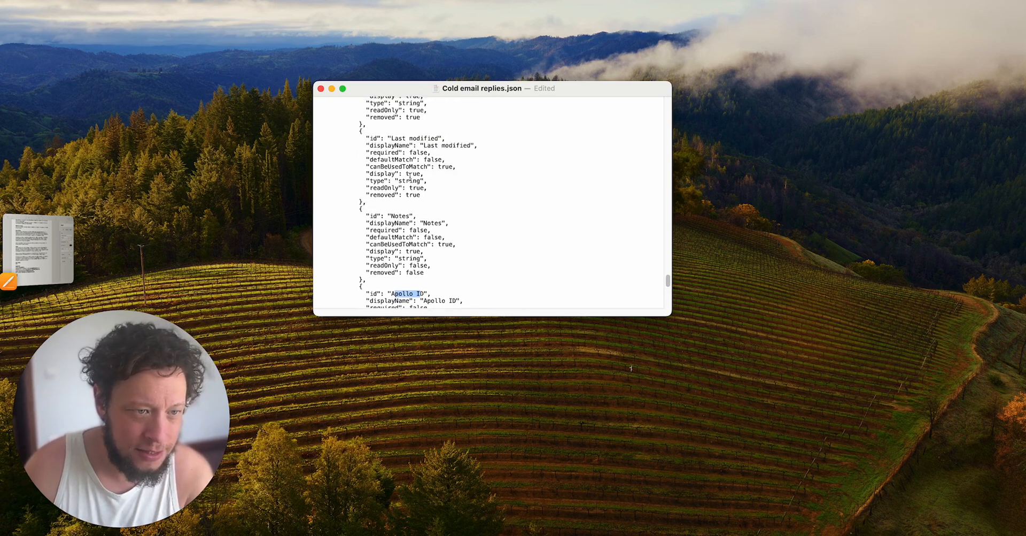
scroll("up", 3)
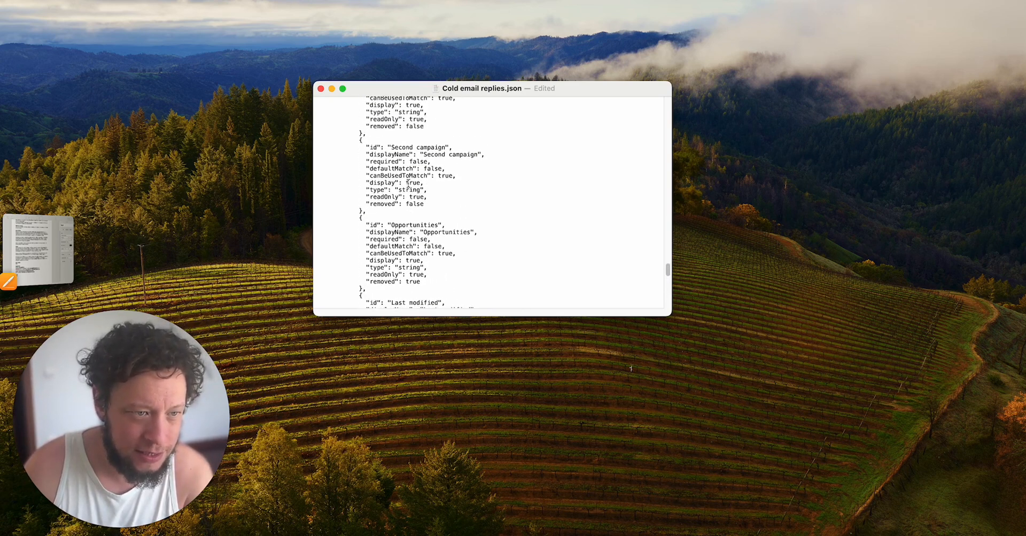
scroll("up", 3)
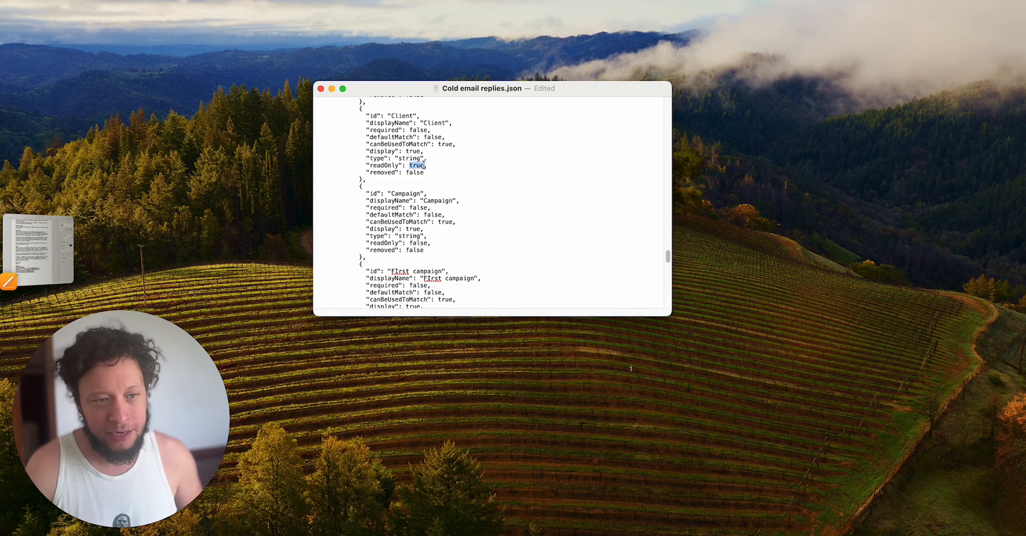
mouse_move(497, 156)
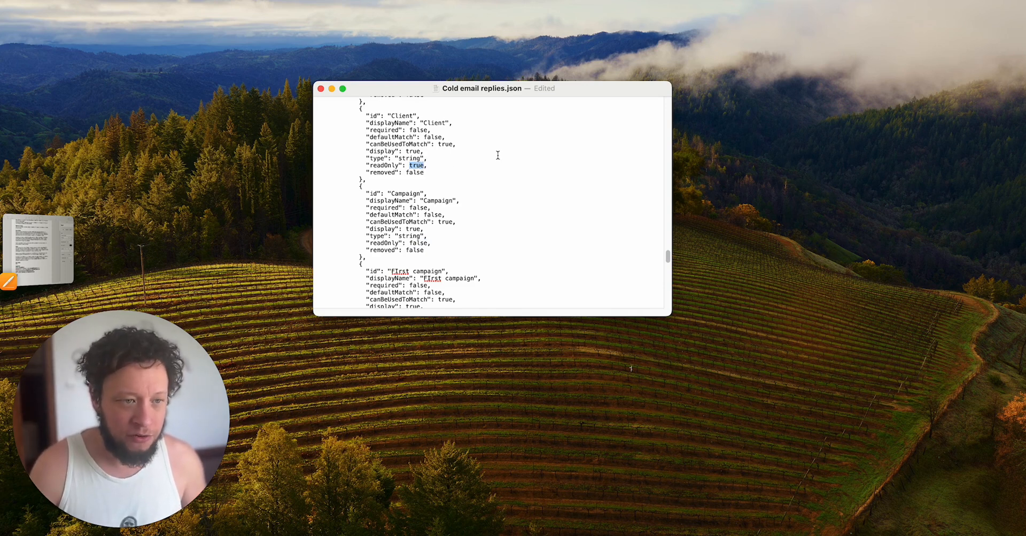
- Change the Client column's readOnly value from true to false so the field becomes editable
type("f")
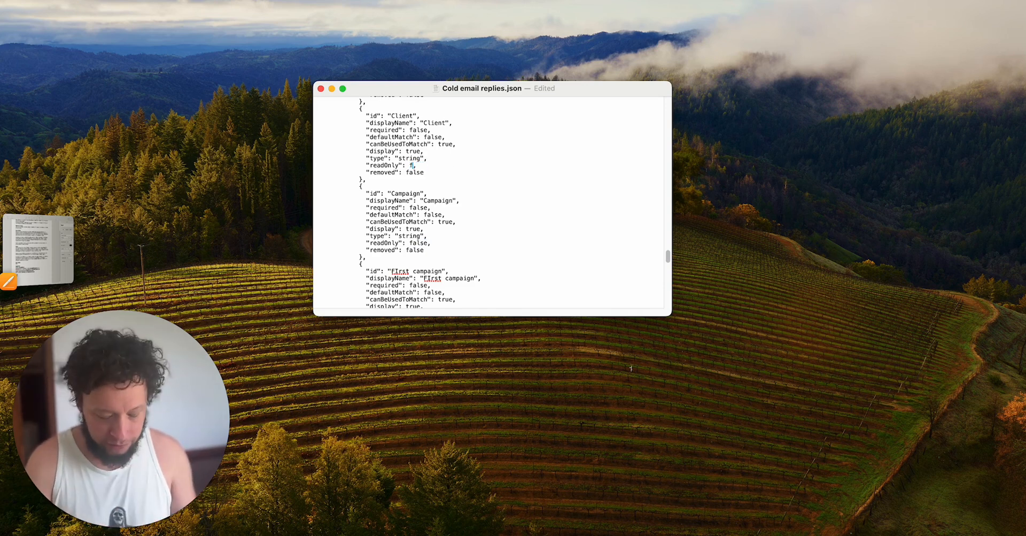
type("alse,")
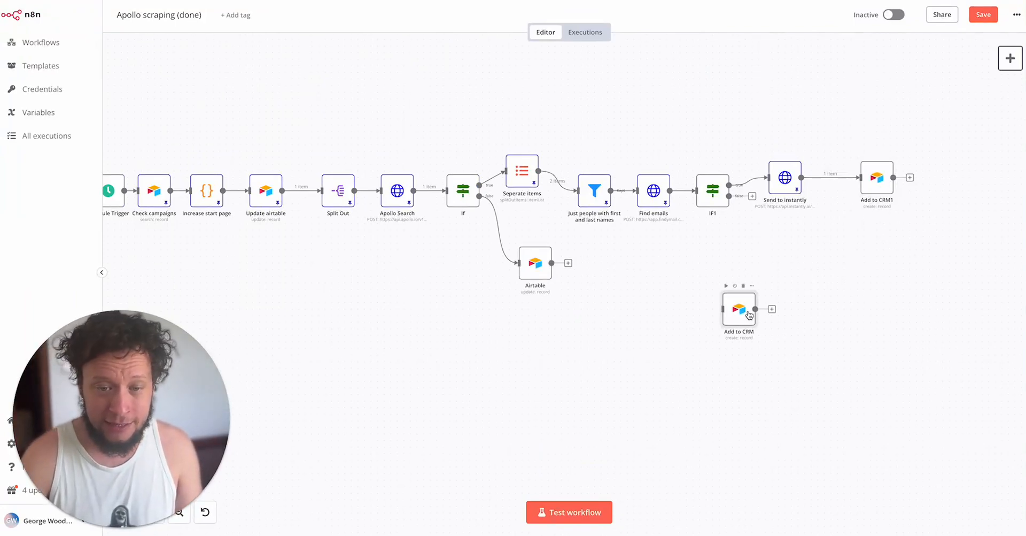
- Confirm the pasted Add to CRM node's Client field accepts typed text ('gfgfgfgfgfgff')
double_click(739, 308)
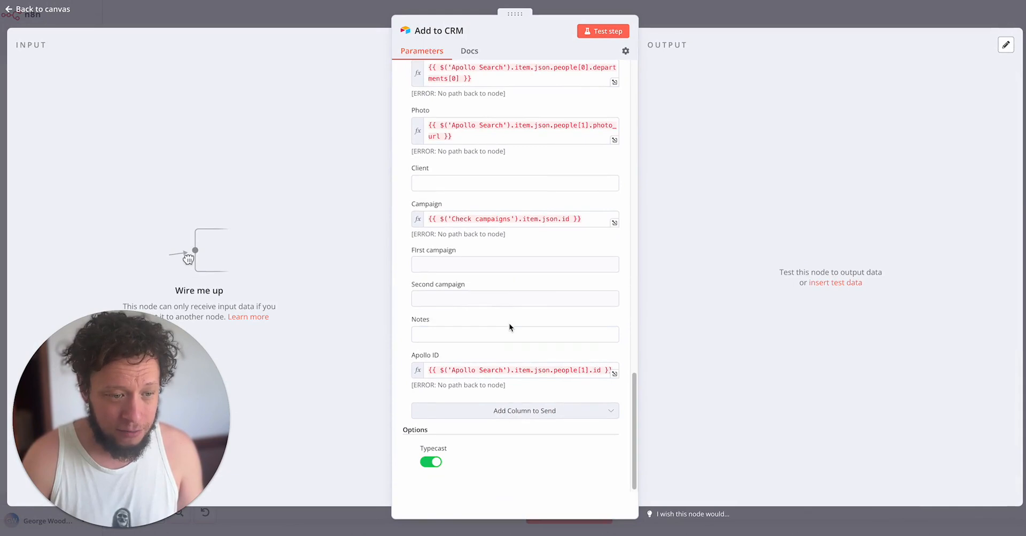
left_click(514, 183)
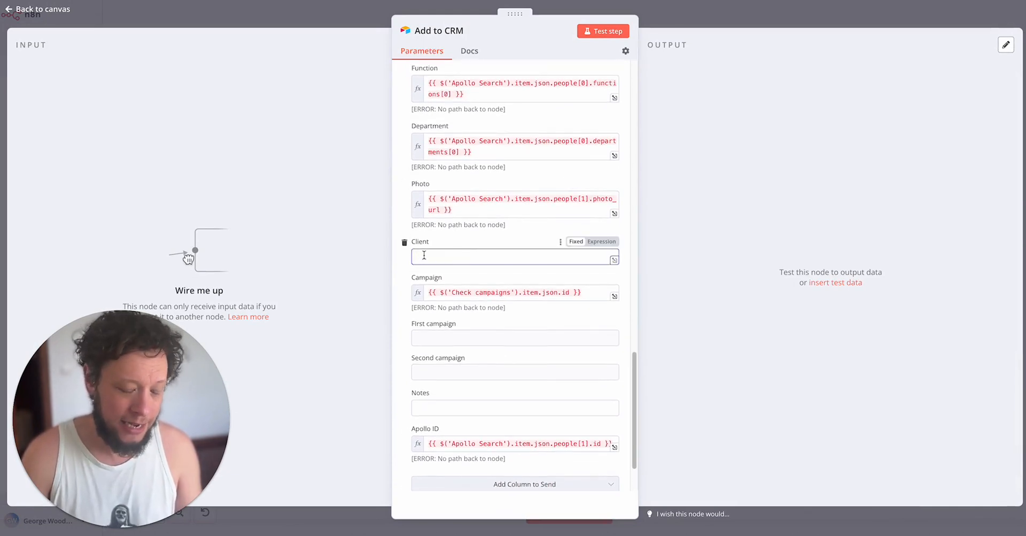
type("gfgfgfgfgfgff")
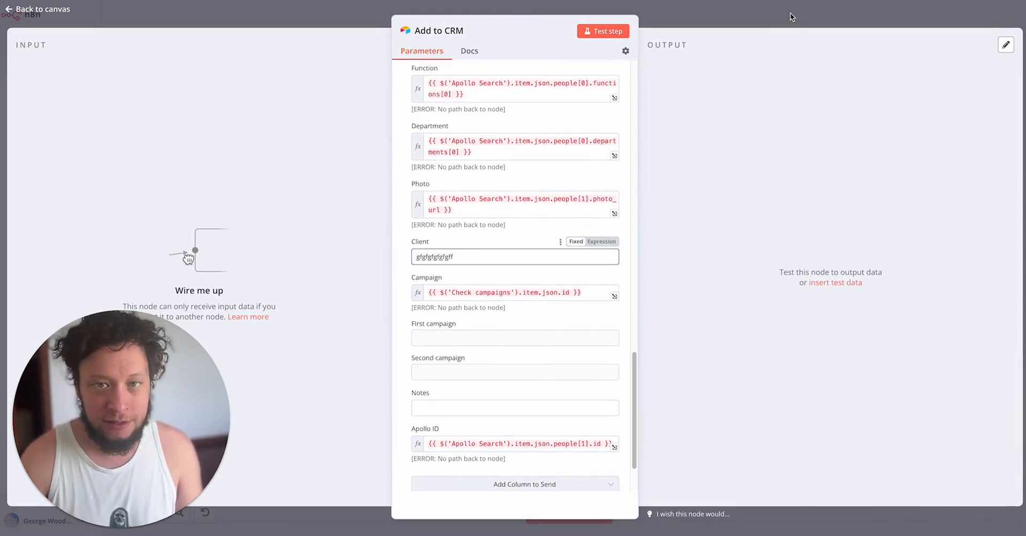
left_click(42, 8)
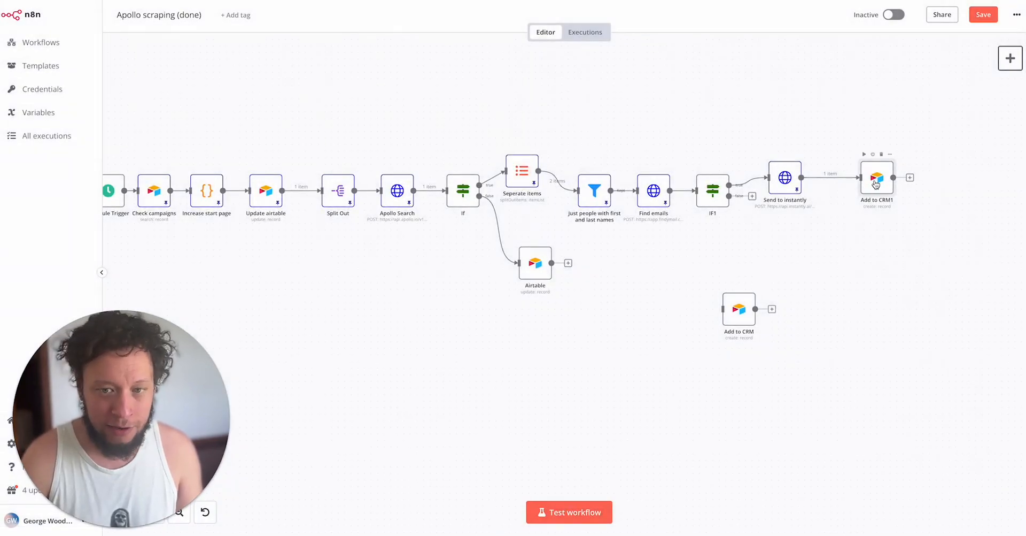
- Compare against the original Add to CRM1 node's read-only Client field and return to the canvas
double_click(877, 178)
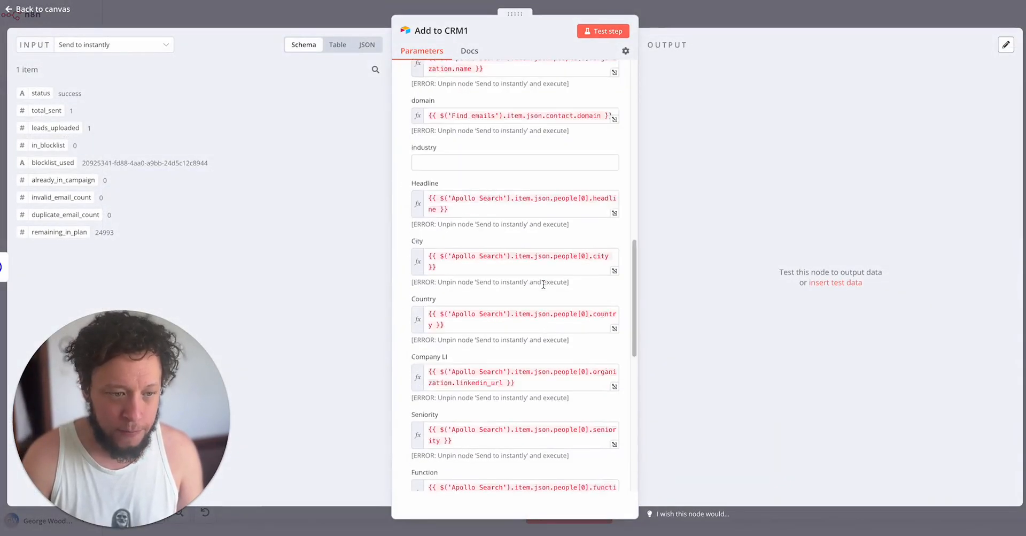
scroll("down", 3)
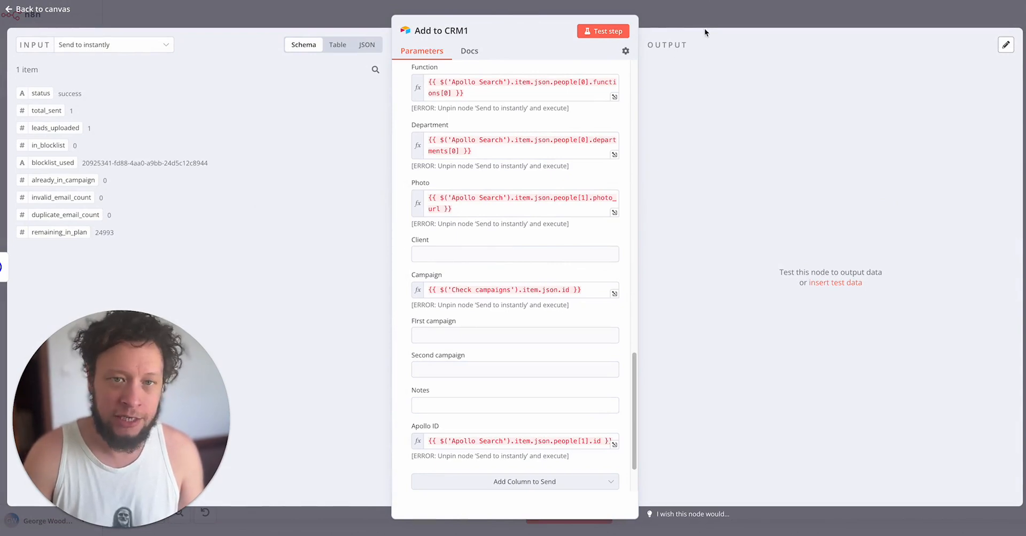
left_click(42, 8)
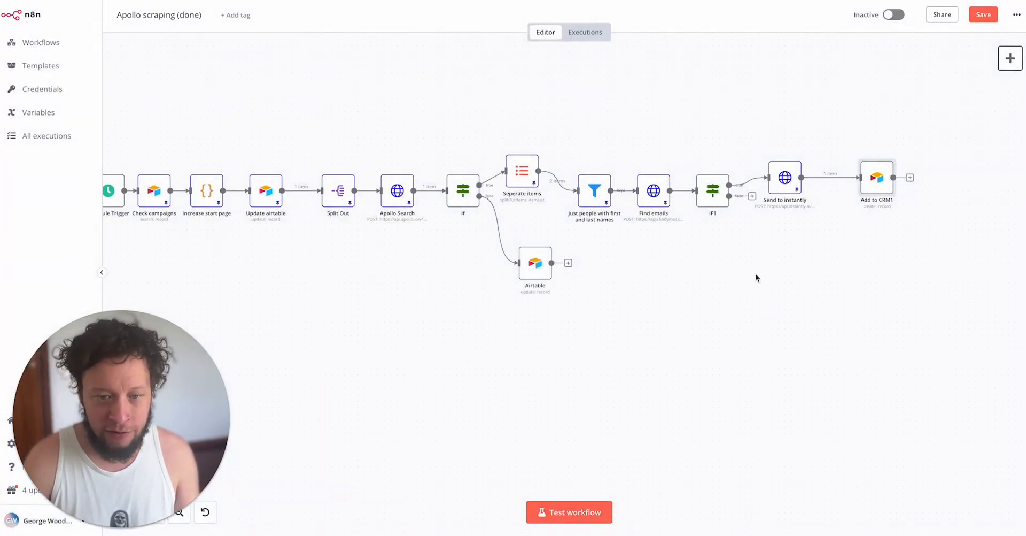
mouse_move(806, 214)
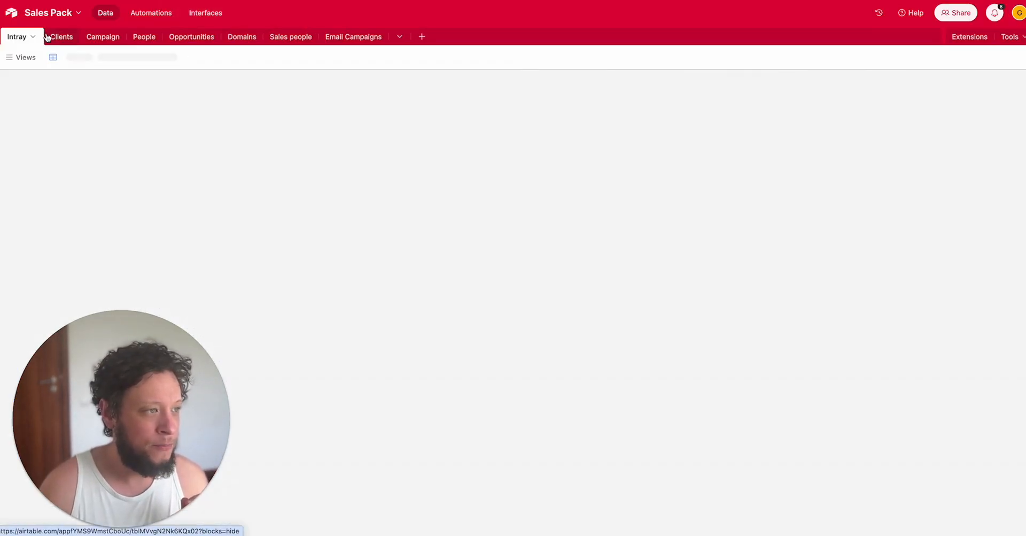
- Show the Campaign table's Active Apollo view with the Progress column (Small Venture capital 20%, CTOs in Spain NaN)
left_click(62, 36)
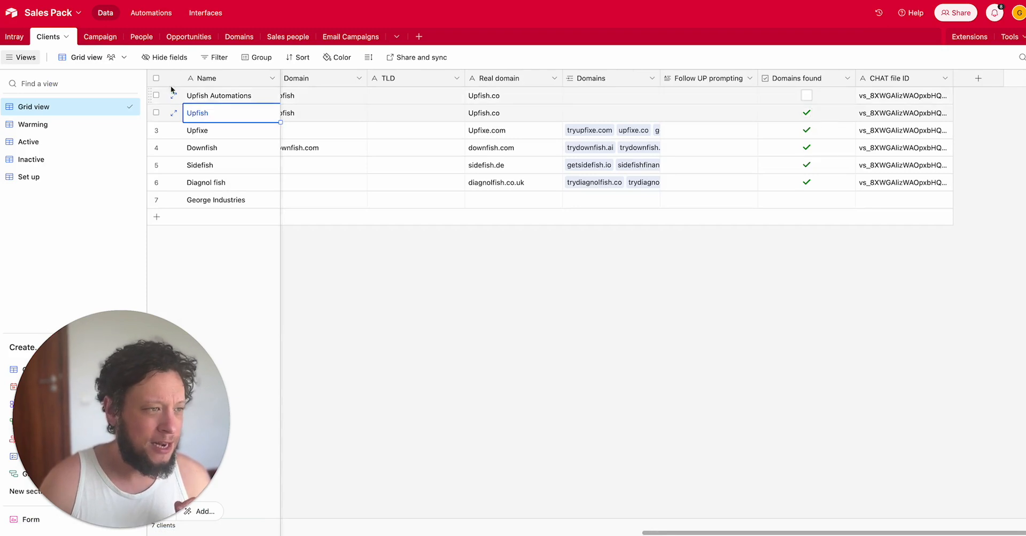
left_click(90, 36)
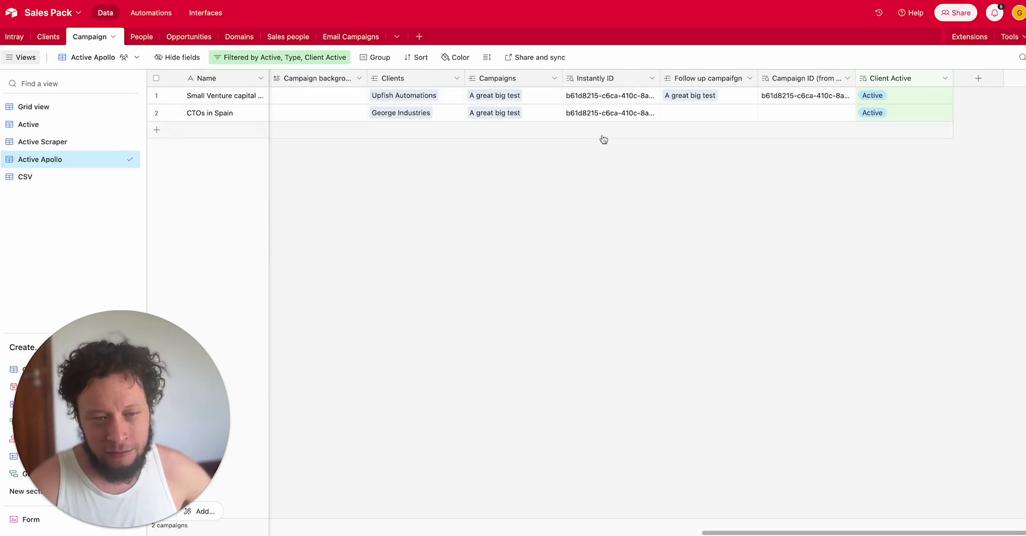
mouse_move(636, 147)
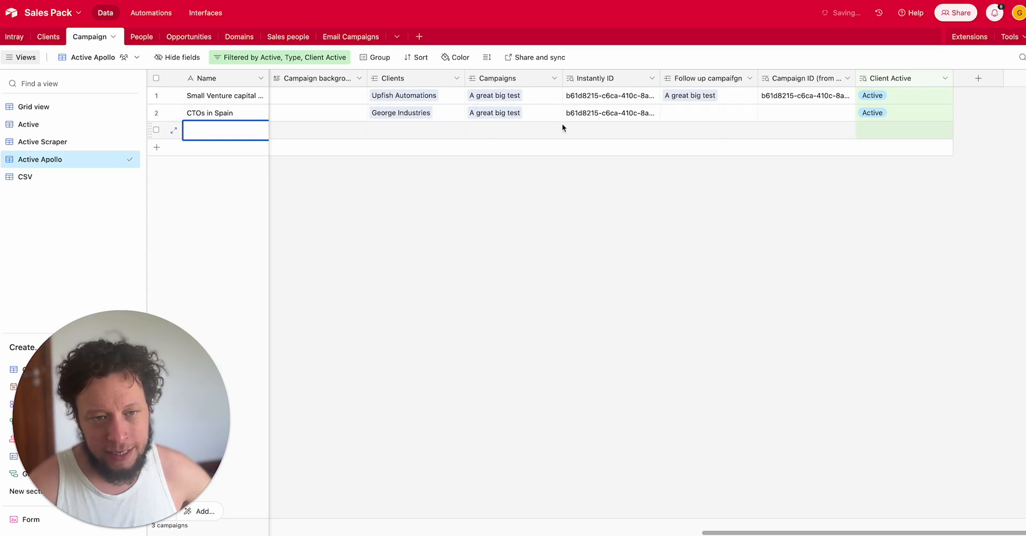
mouse_move(305, 161)
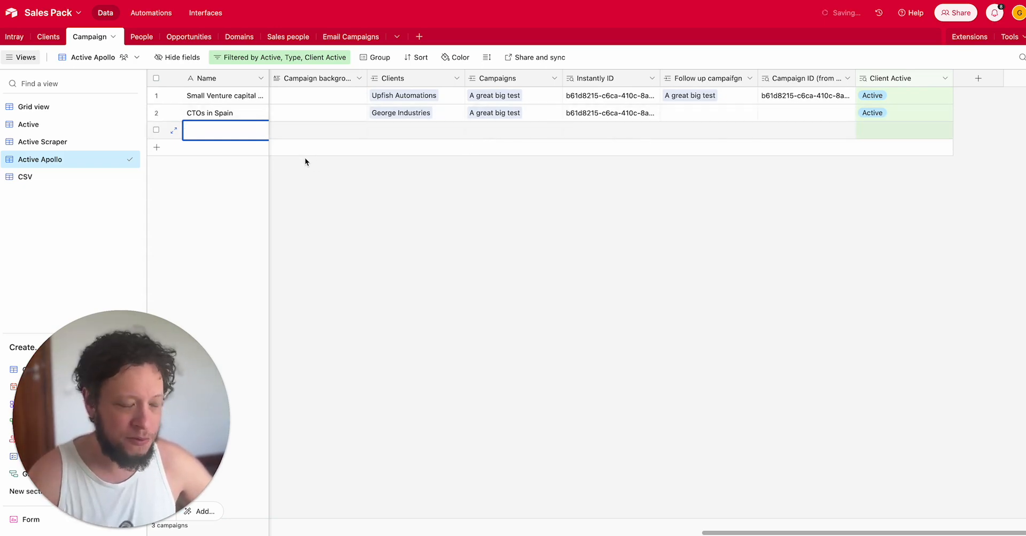
mouse_move(241, 158)
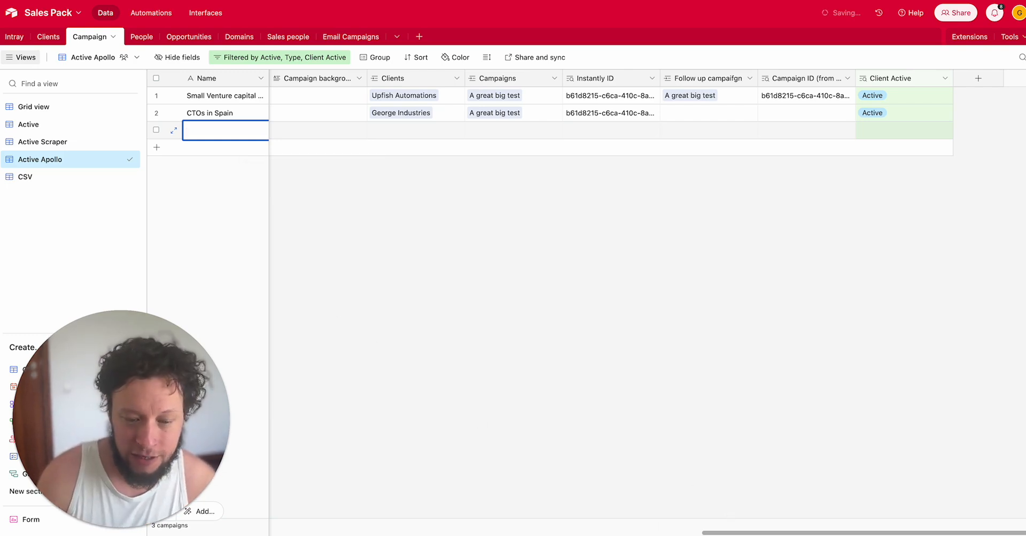
scroll("right", 3)
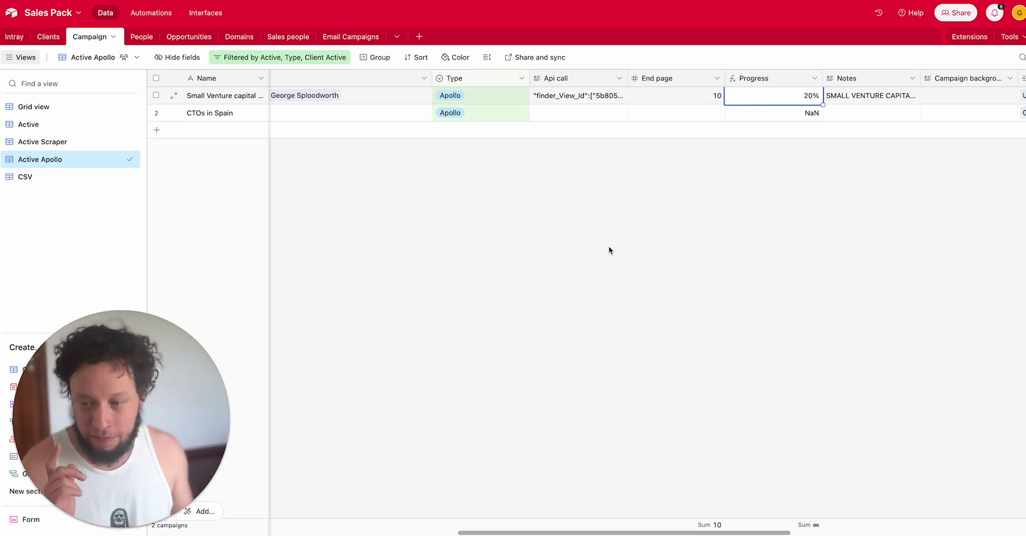
mouse_move(640, 235)
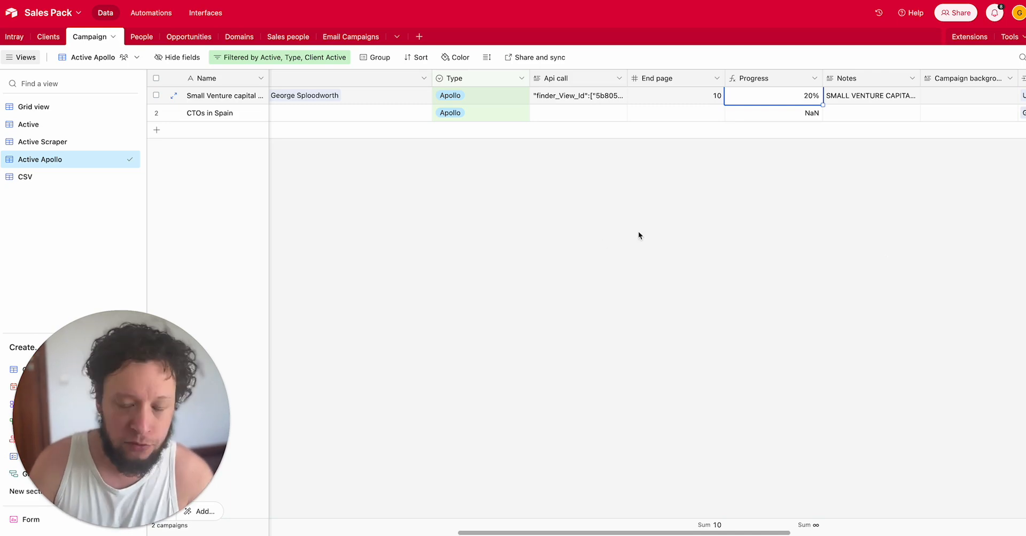
mouse_move(975, 241)
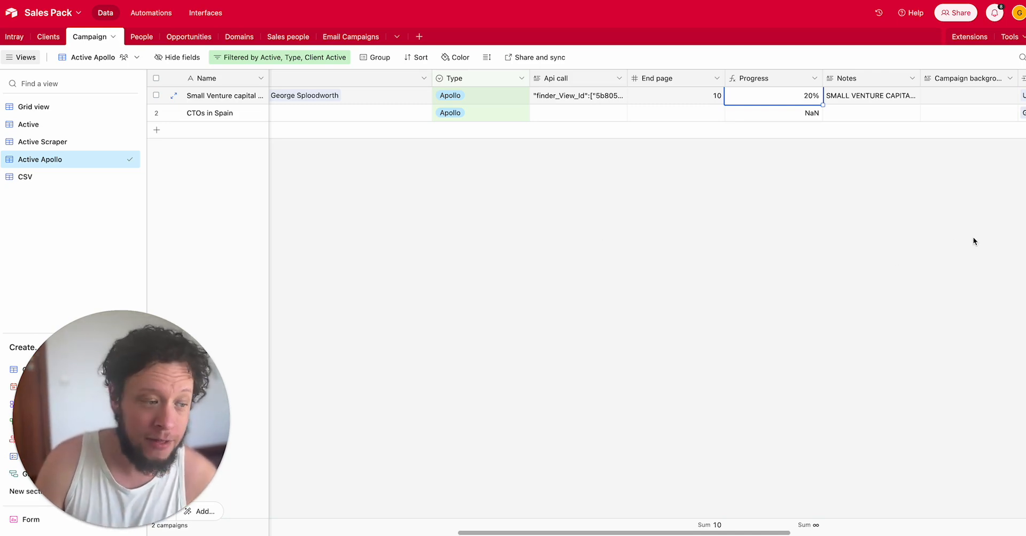